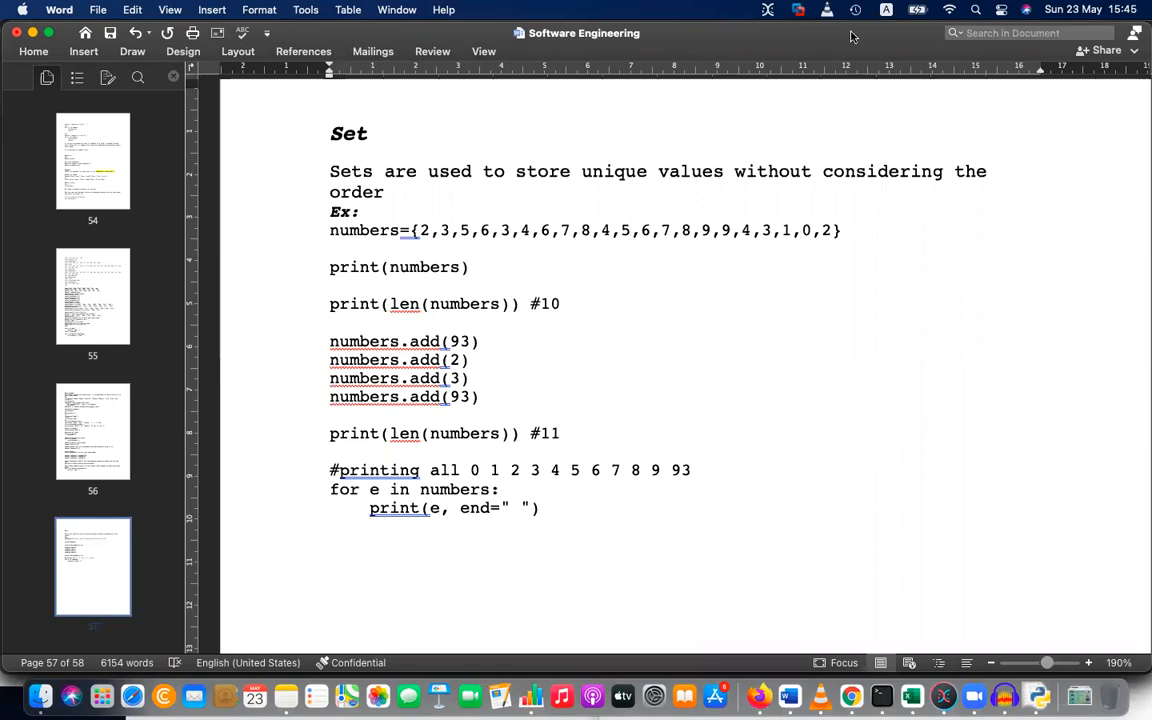
pyautogui.moveTo(456, 184)
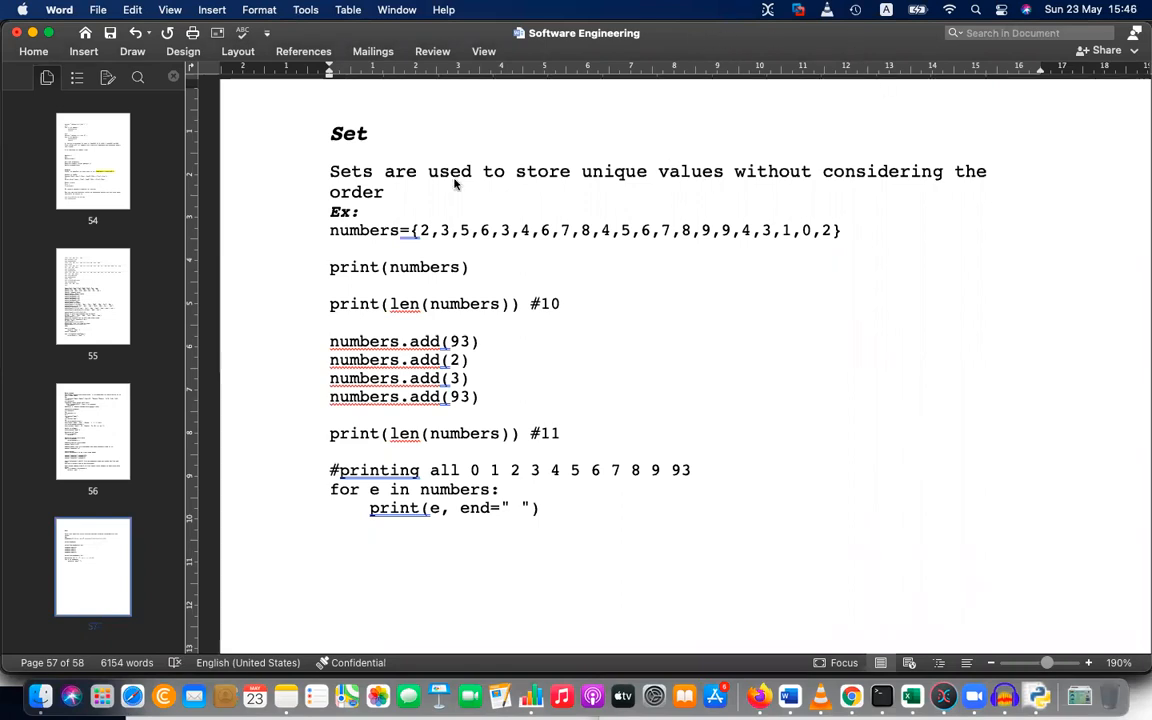
pyautogui.moveTo(468, 124)
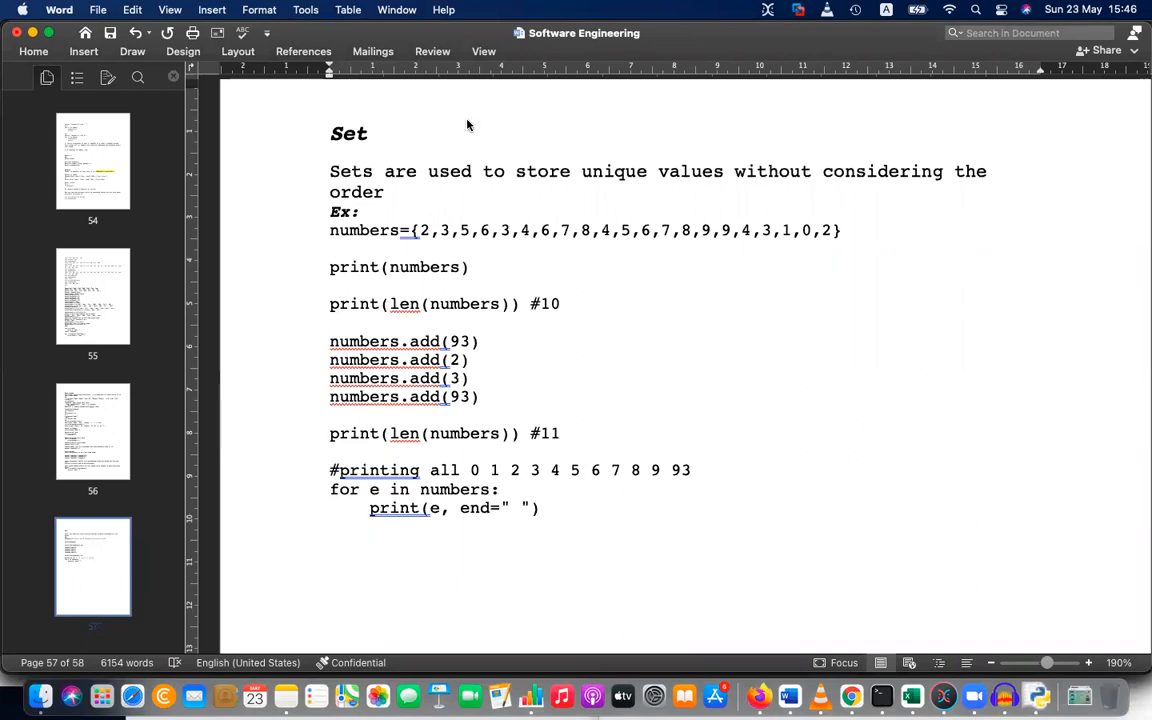
pyautogui.moveTo(490, 326)
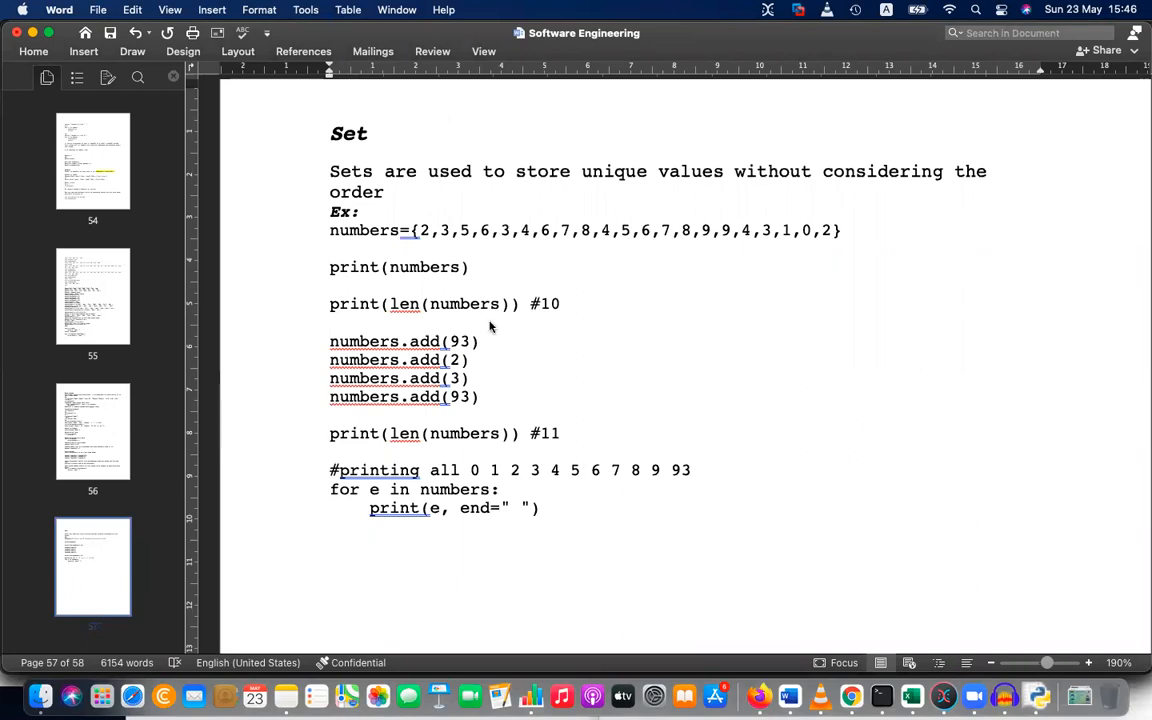
pyautogui.moveTo(444, 128)
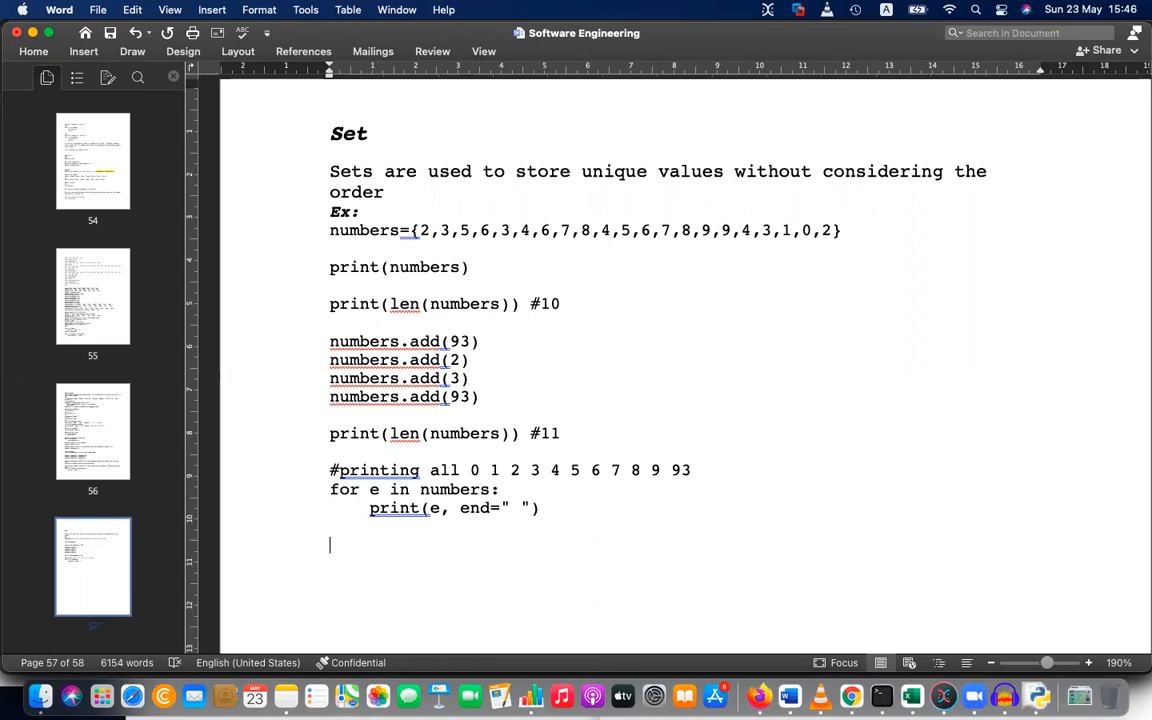
# Add a bold italic 'File Handling' heading with an empty line beneath it
pyautogui.write('File')
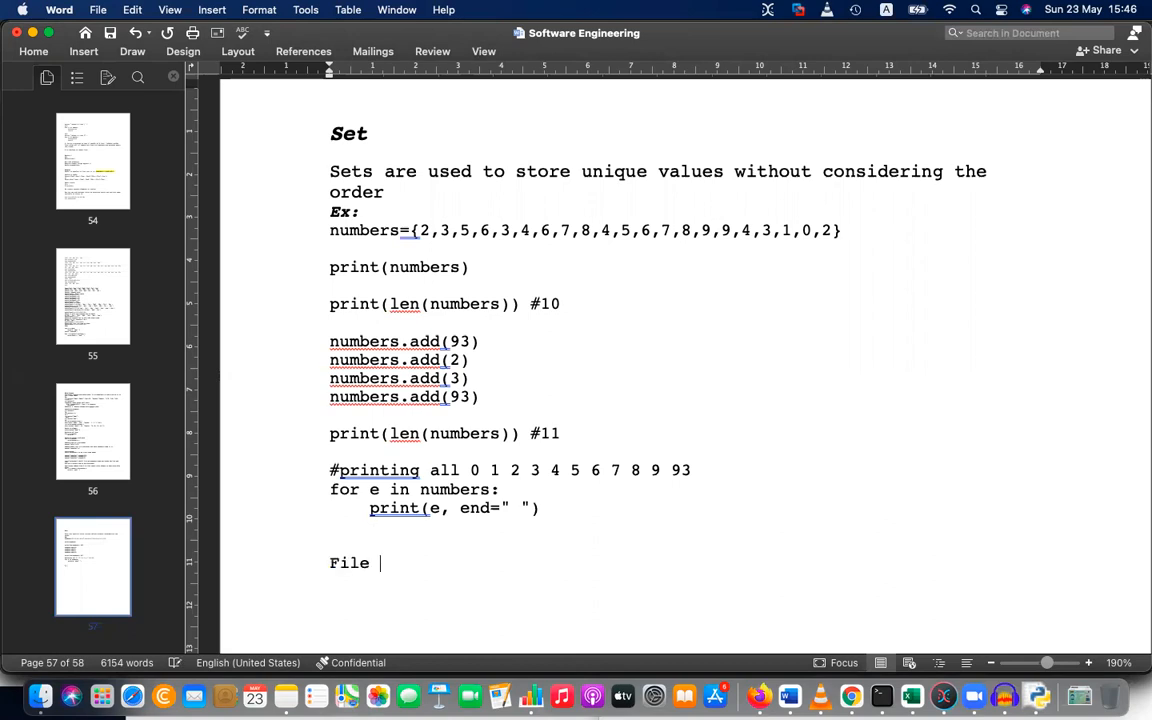
pyautogui.write('Handling')
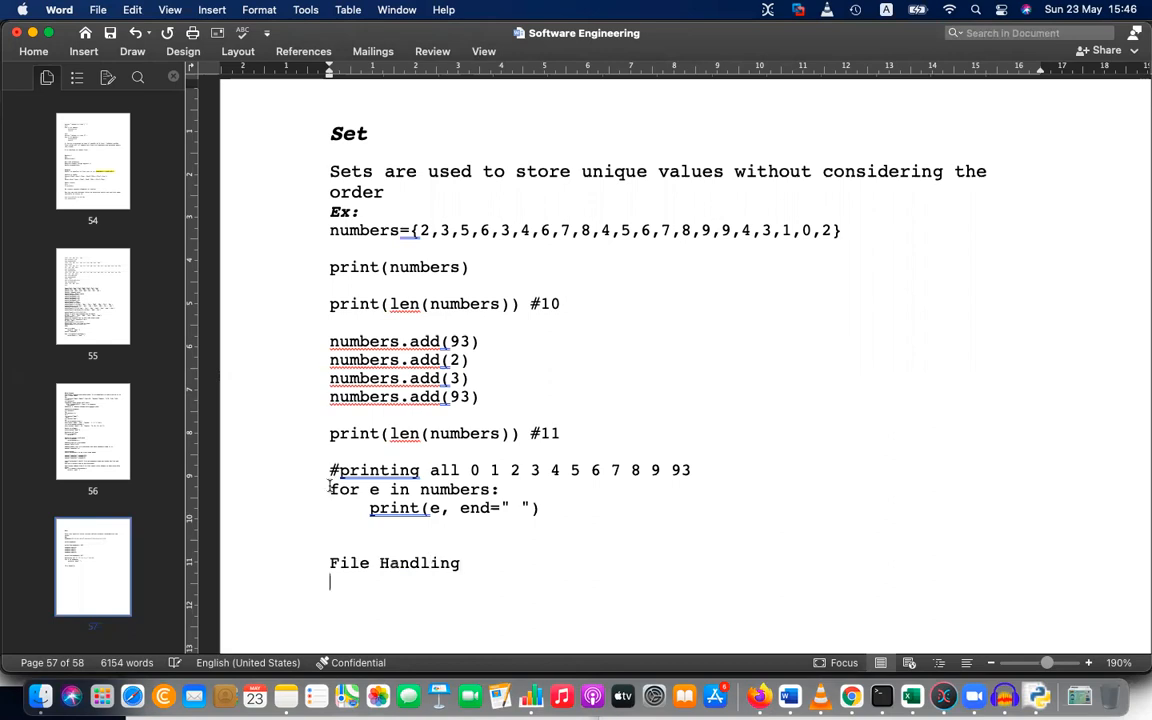
pyautogui.doubleClick(420, 564)
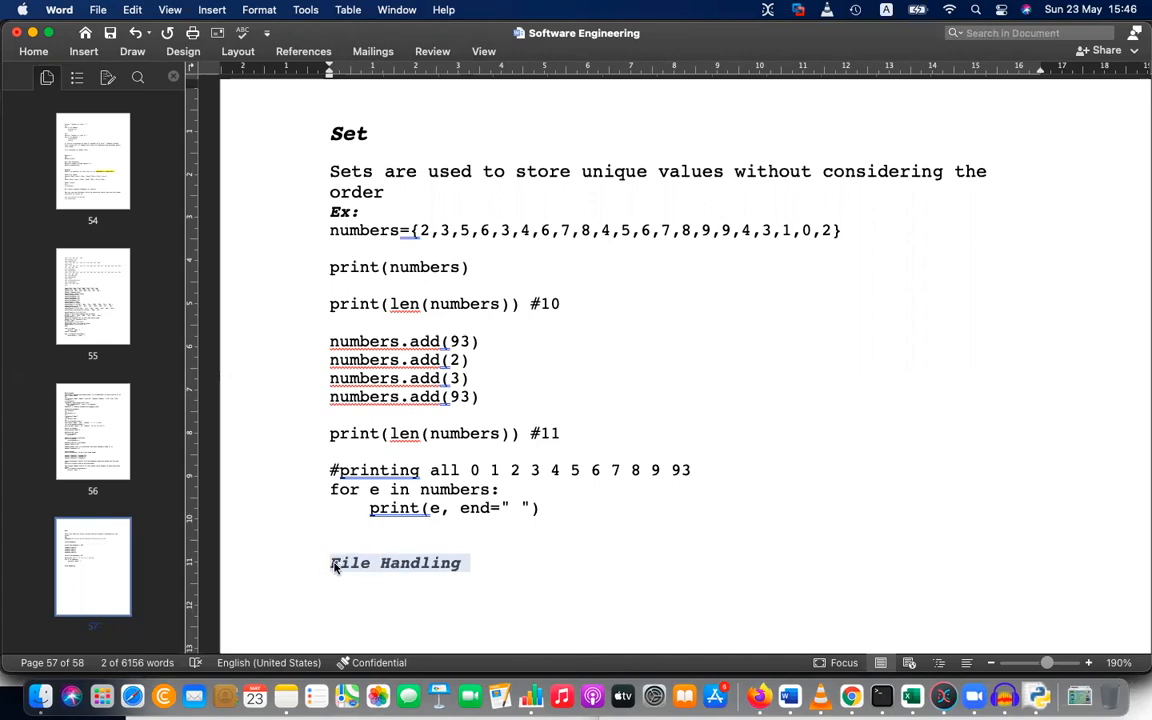
pyautogui.click(396, 564)
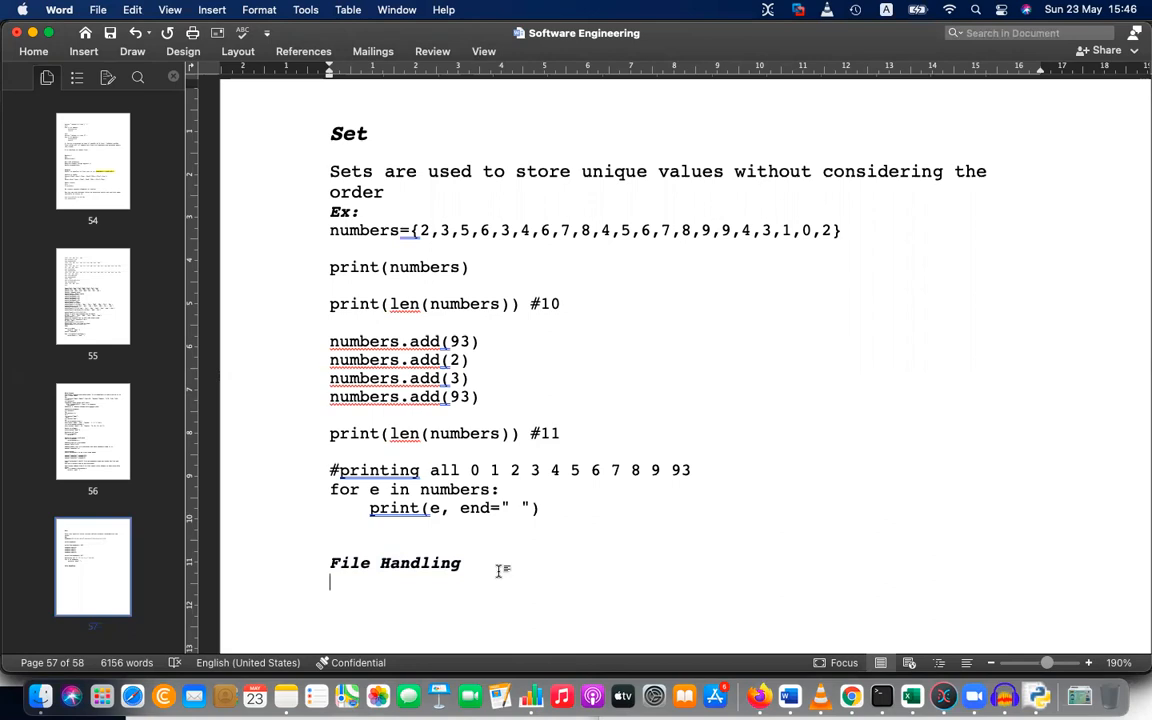
pyautogui.scroll(-3)
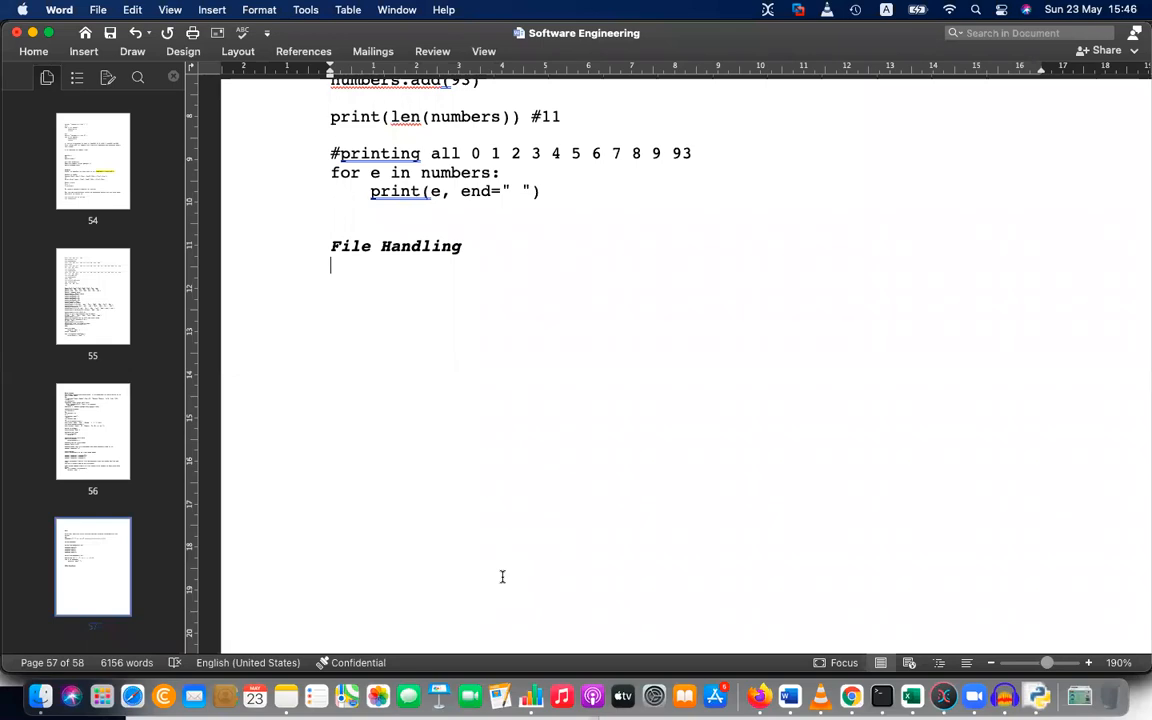
# Write that the simple way to save output produced by a Python program is by using a file
pyautogui.write('The')
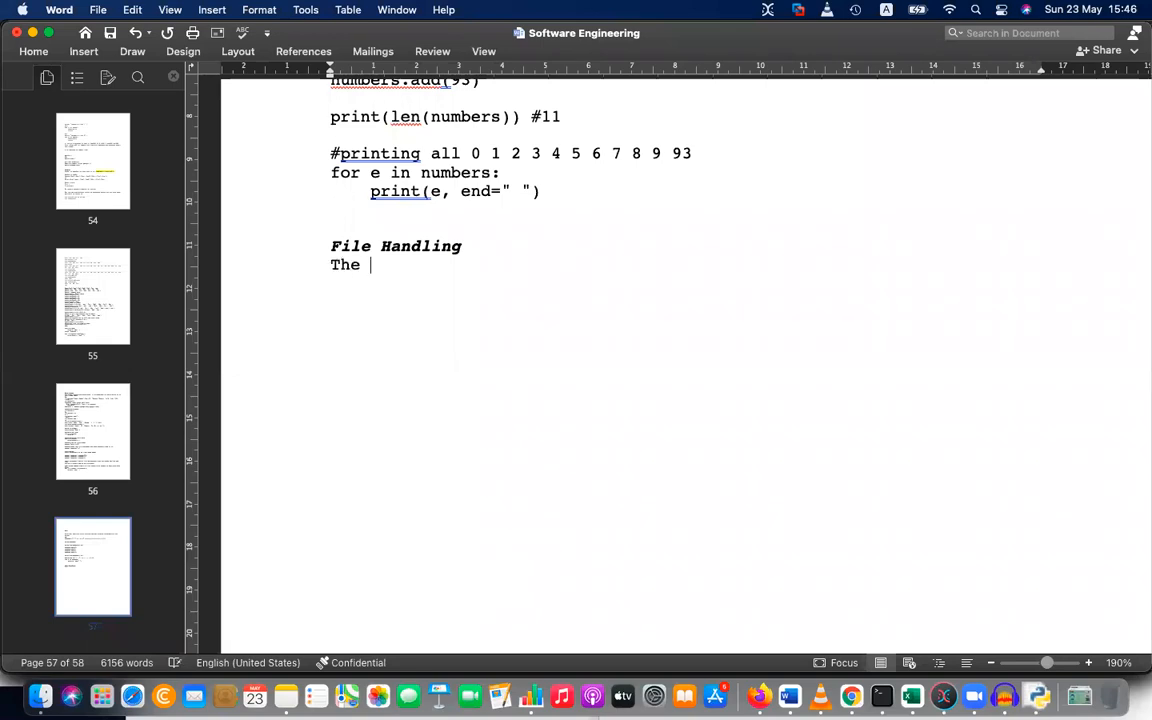
pyautogui.write('simplew')
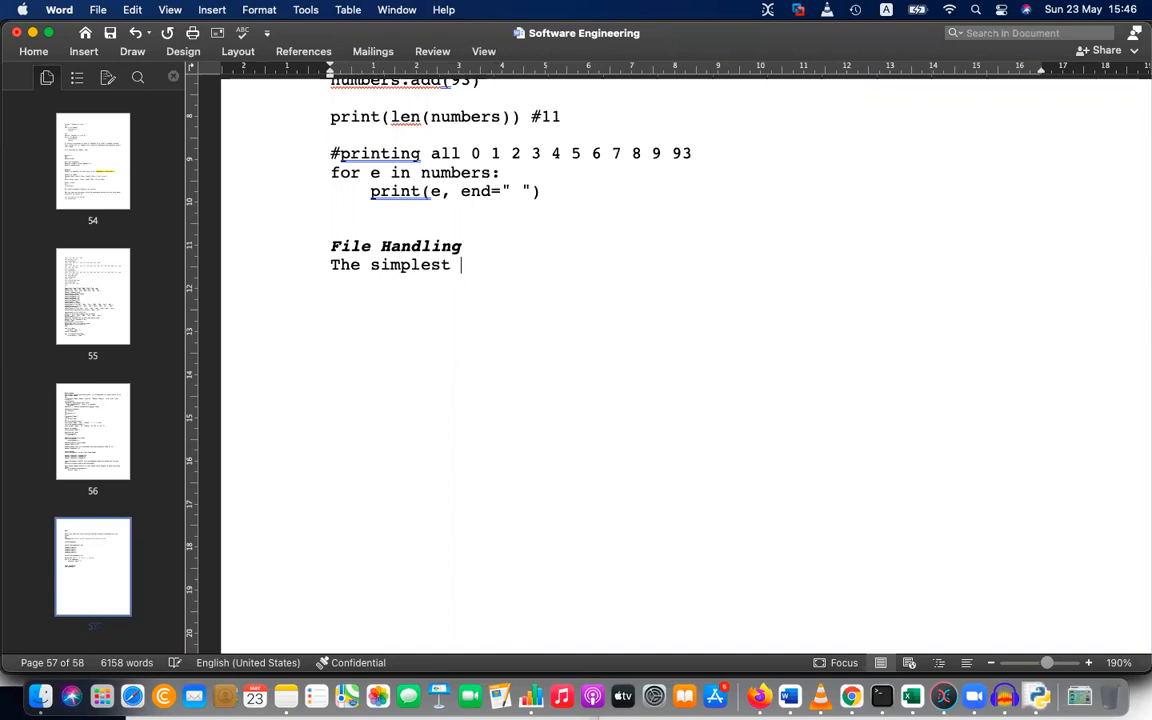
pyautogui.write('way to sa')
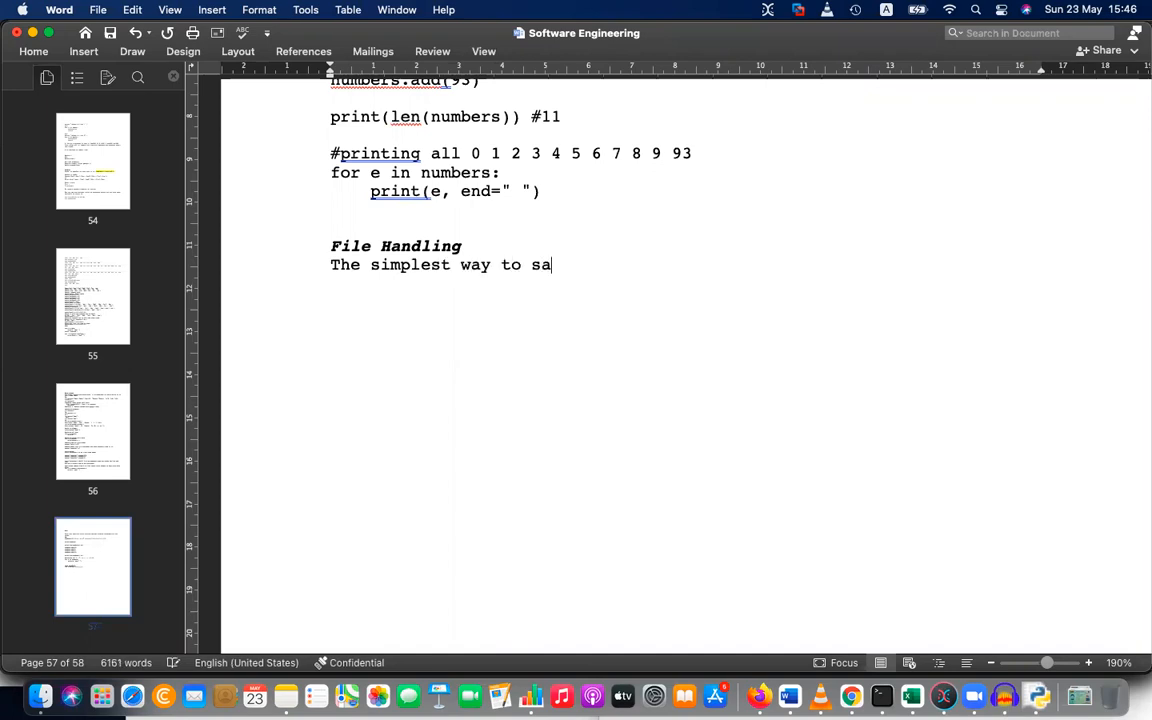
pyautogui.write('ve')
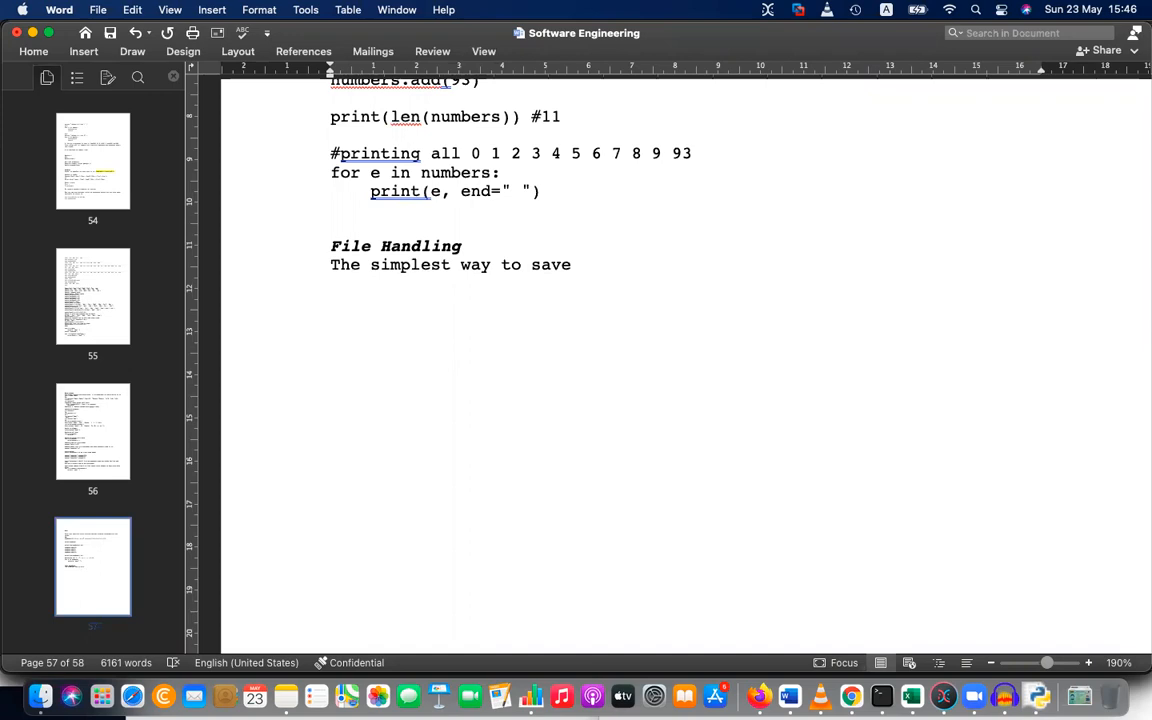
pyautogui.write('a')
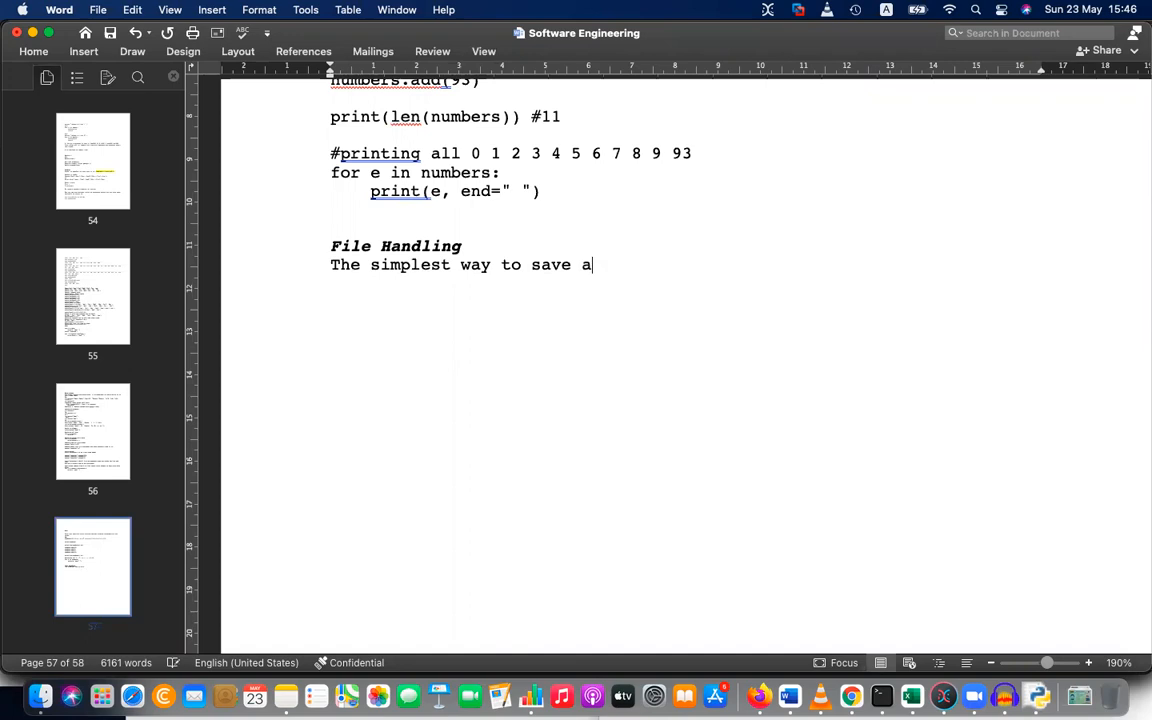
pyautogui.write('n out')
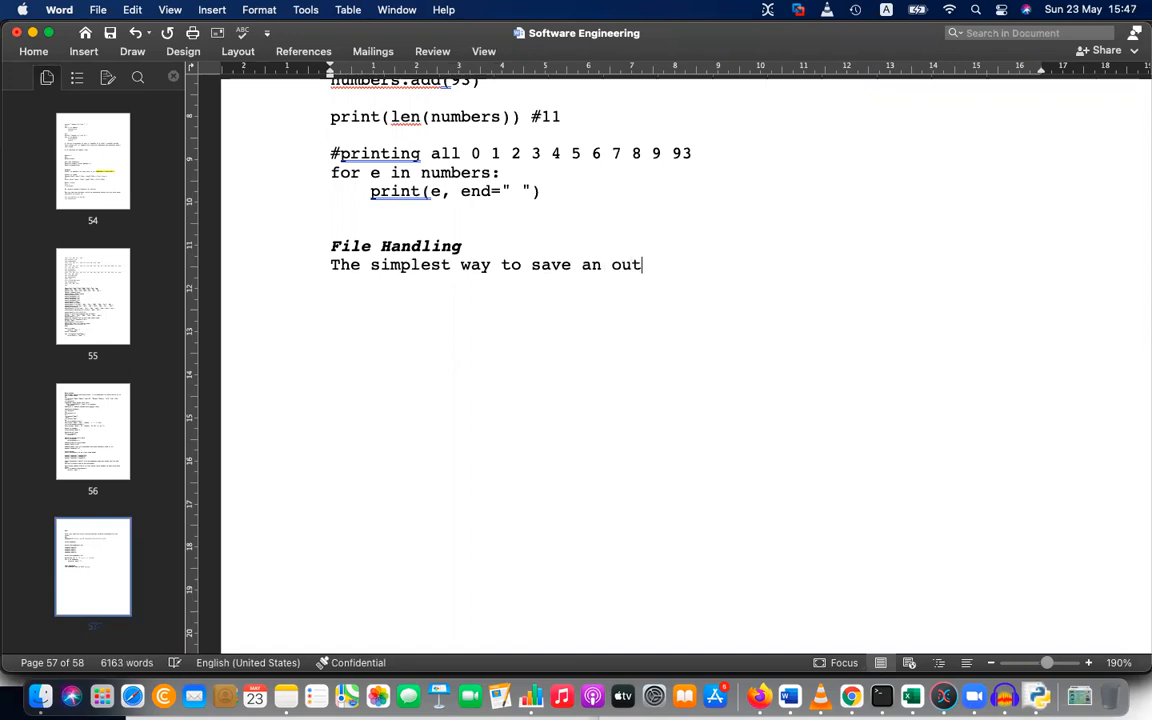
pyautogui.write('put')
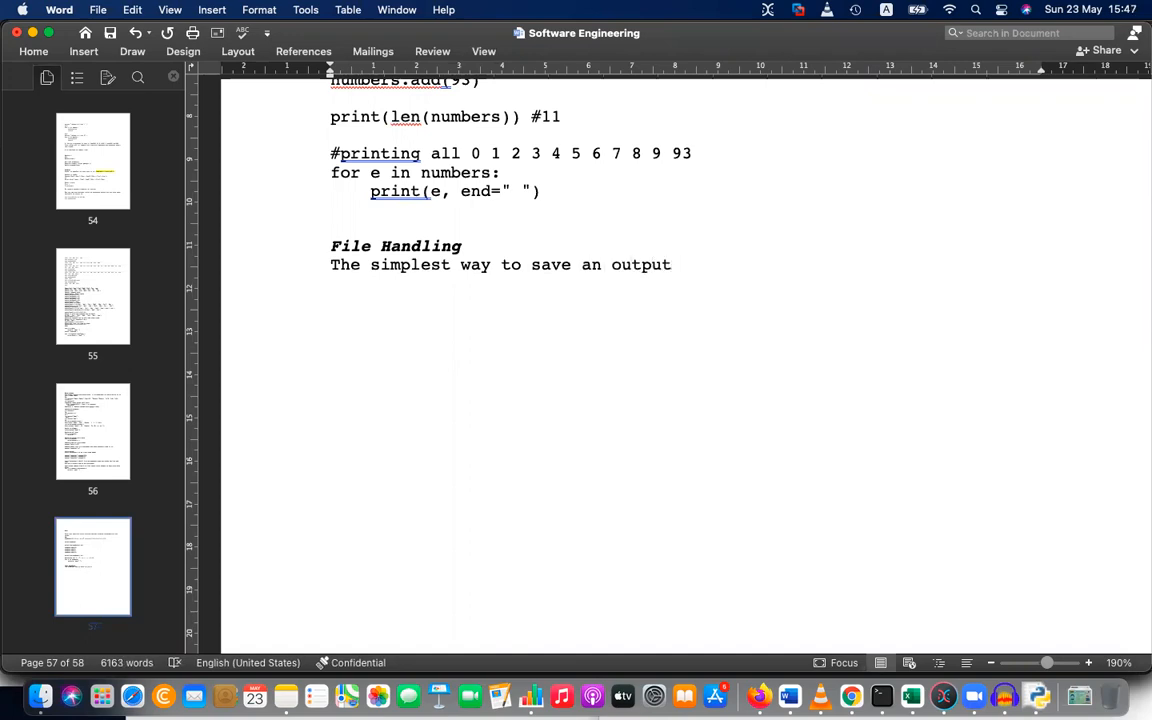
pyautogui.write('produ')
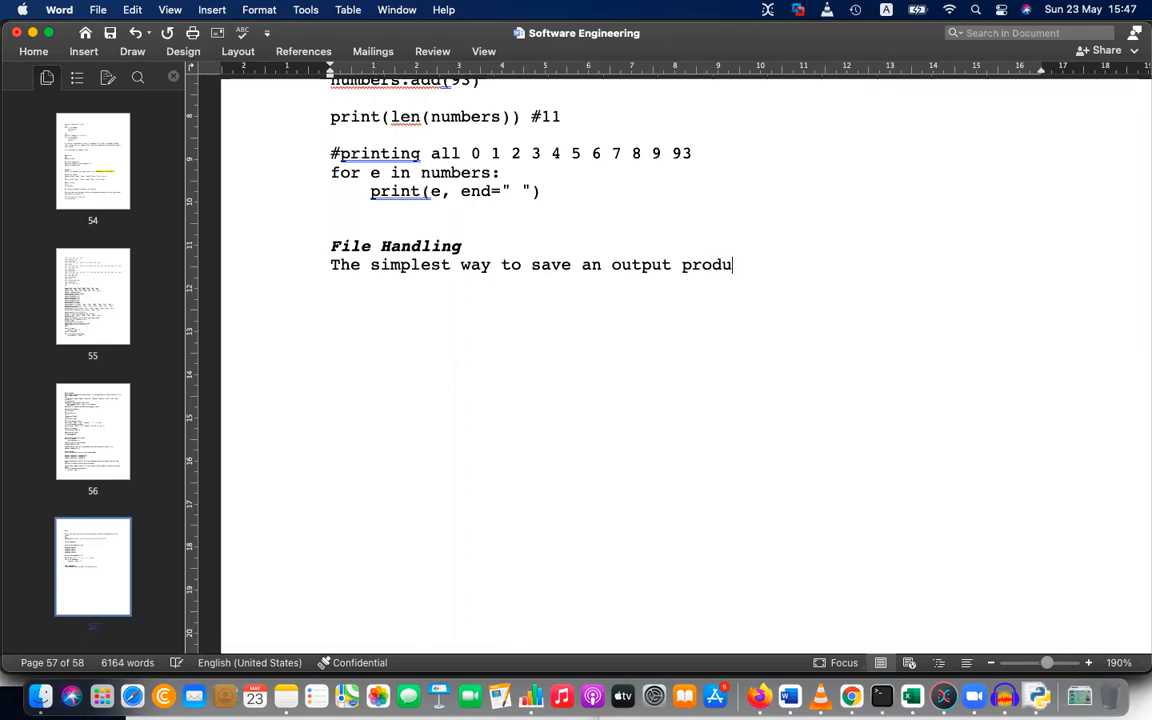
pyautogui.write('ced by')
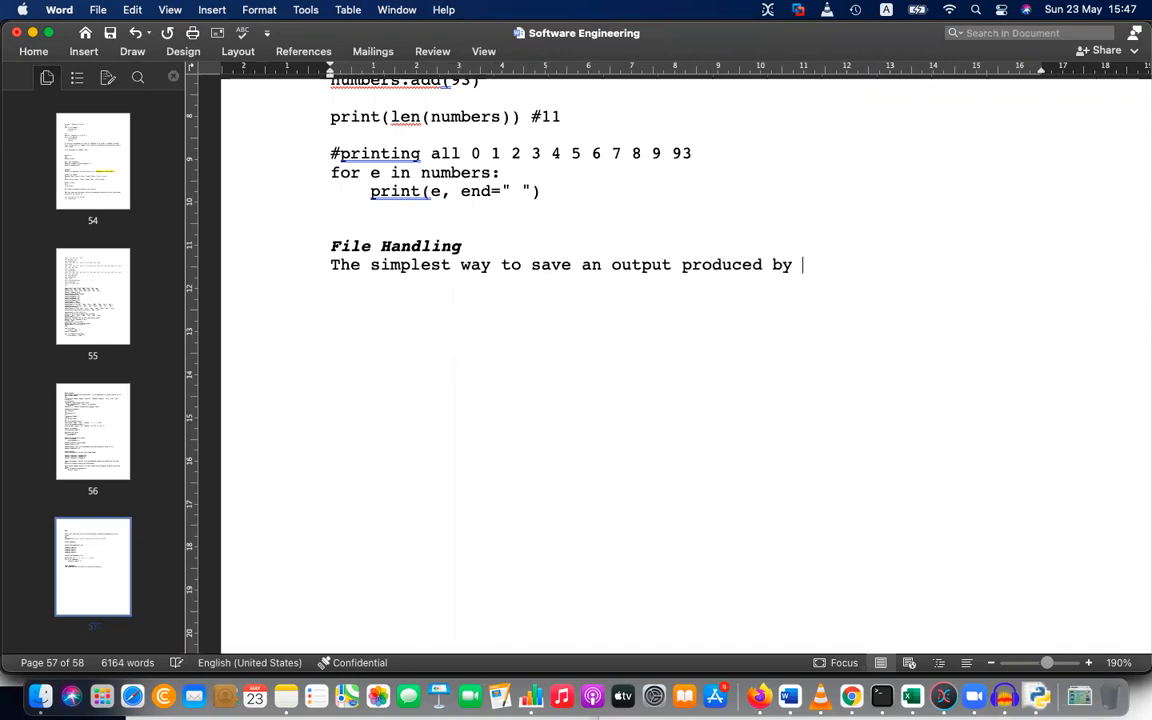
pyautogui.write('a py')
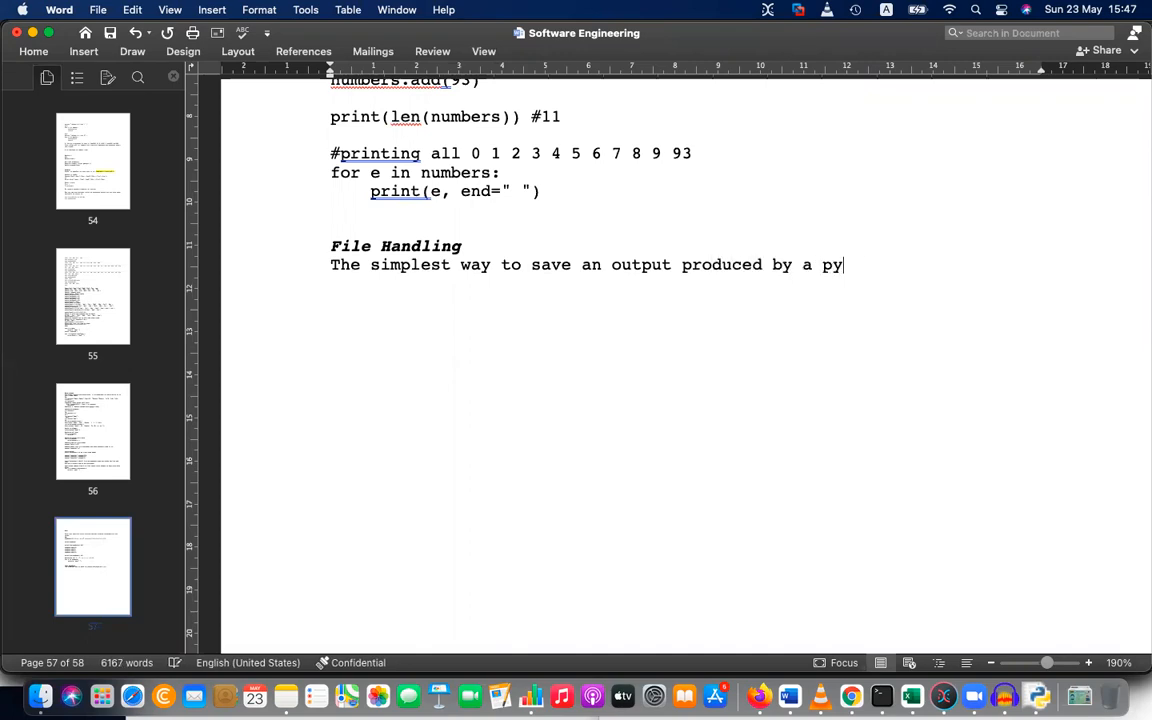
pyautogui.write('thon progr')
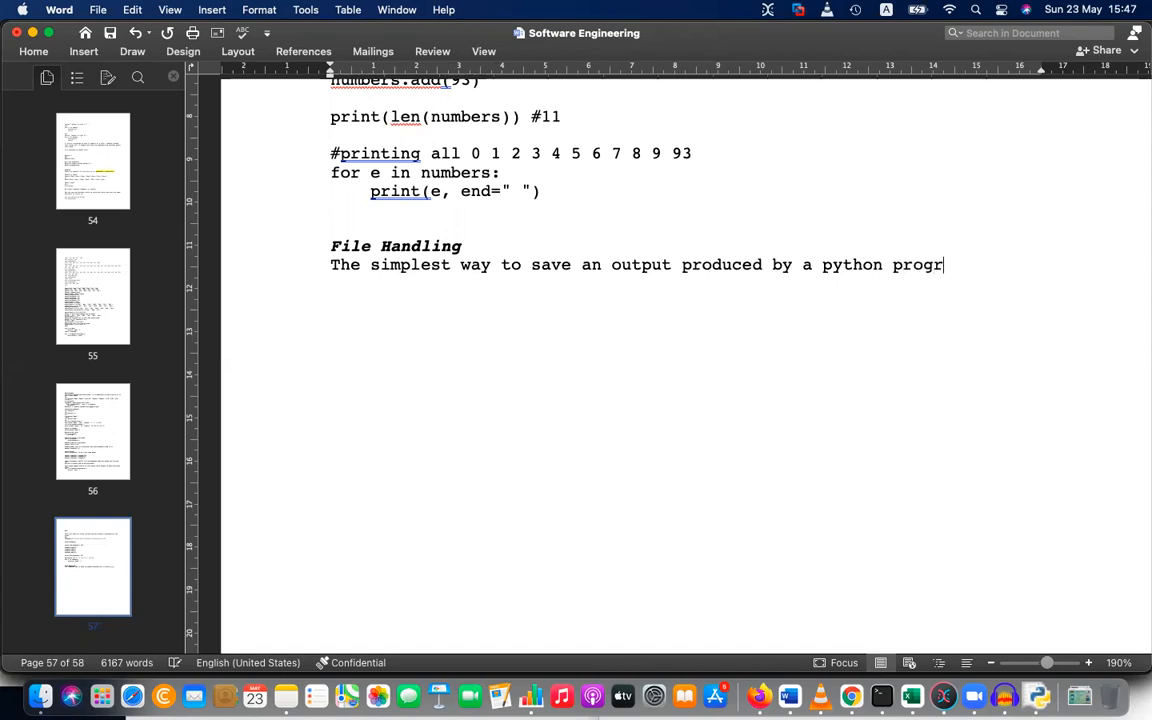
pyautogui.write('am is by')
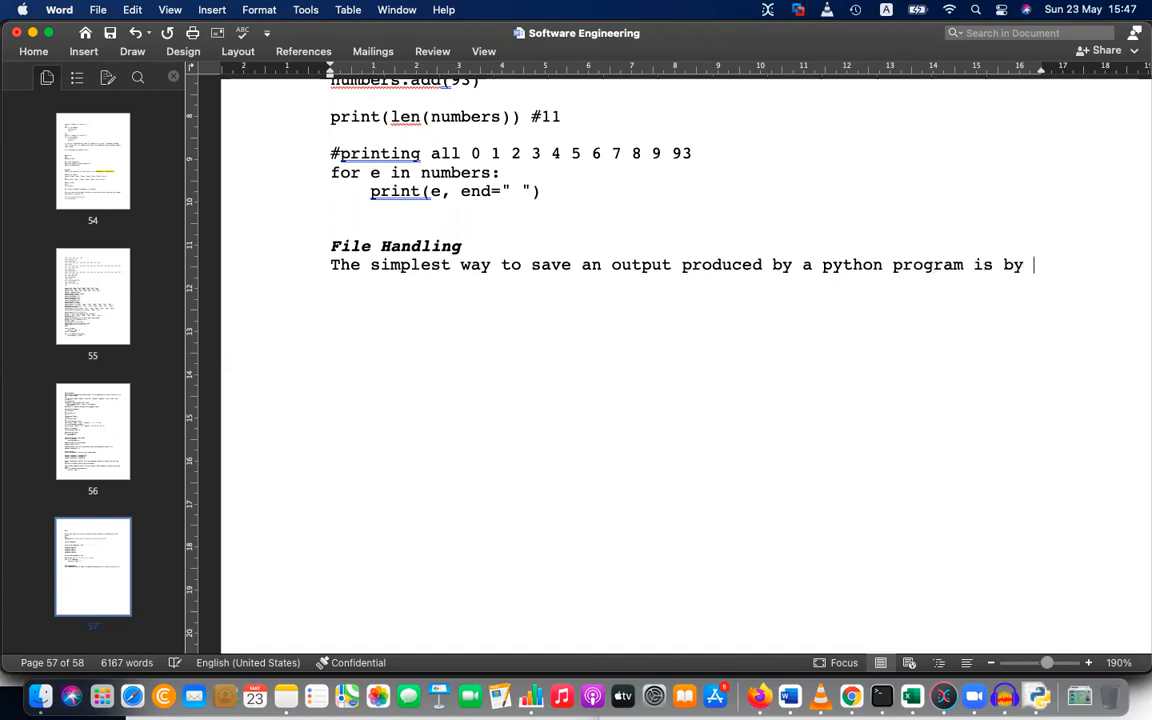
pyautogui.write('using a file.')
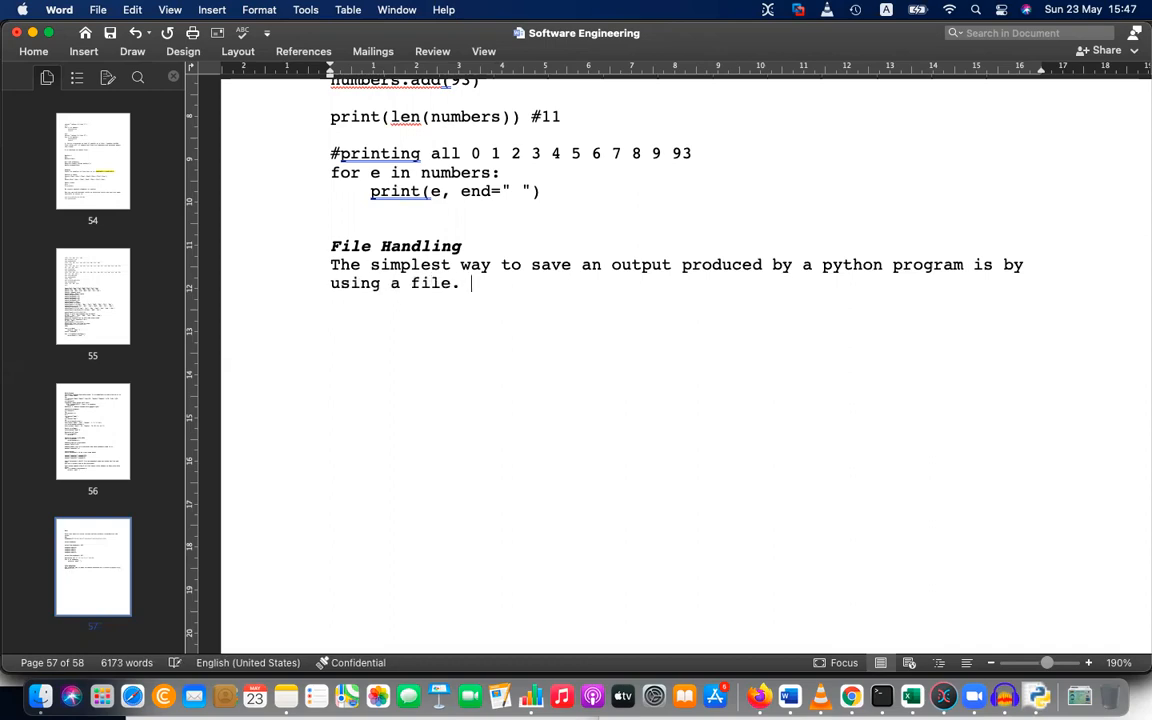
# Add the sentence that there are 2 types of files in the computing environment
pyautogui.write('There')
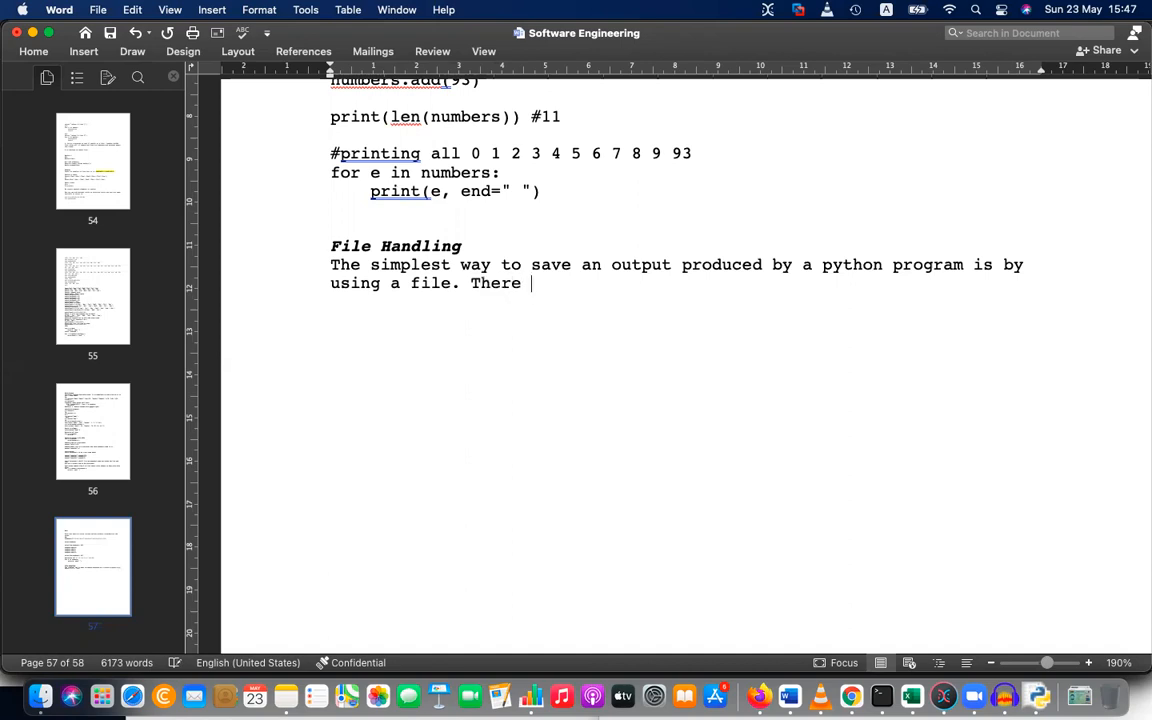
pyautogui.write('are 2 t')
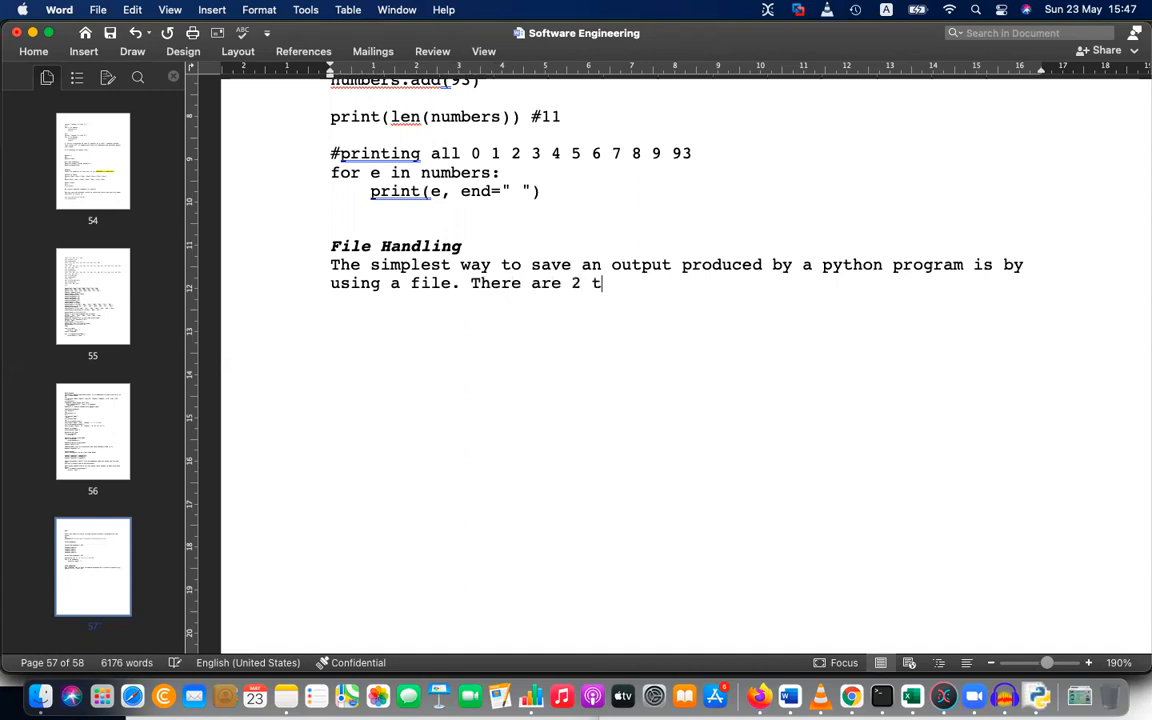
pyautogui.write('ypes of f')
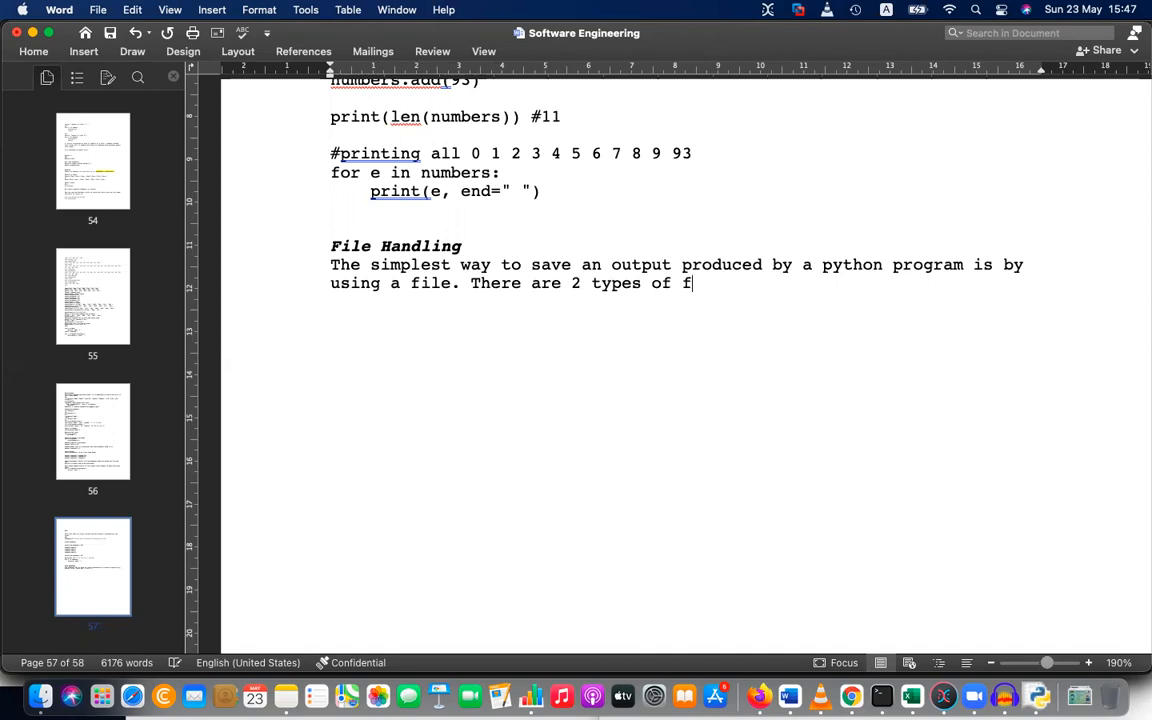
pyautogui.write('iles in')
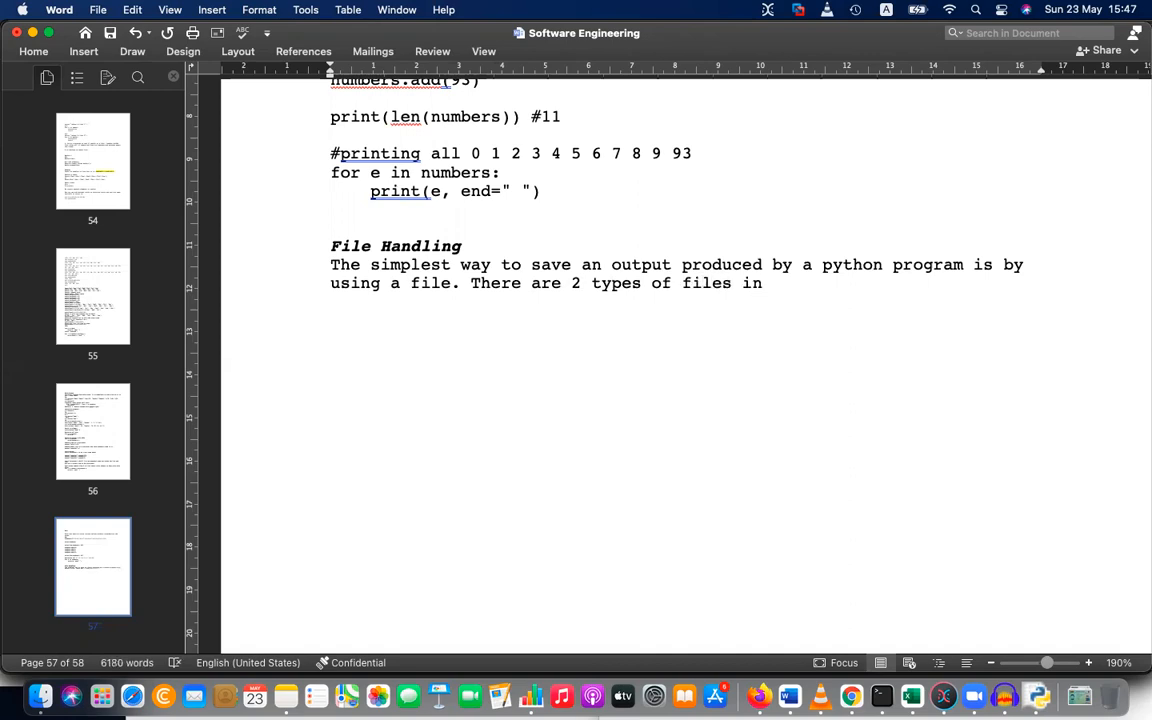
pyautogui.write('comput')
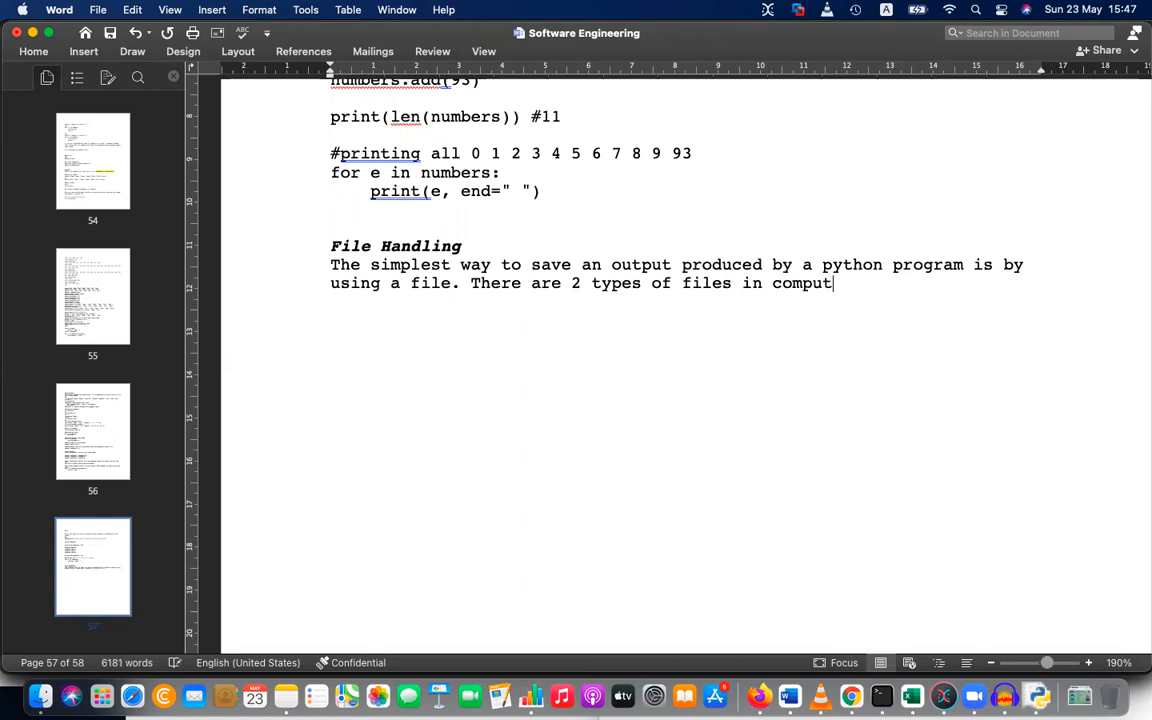
pyautogui.write('ing envi')
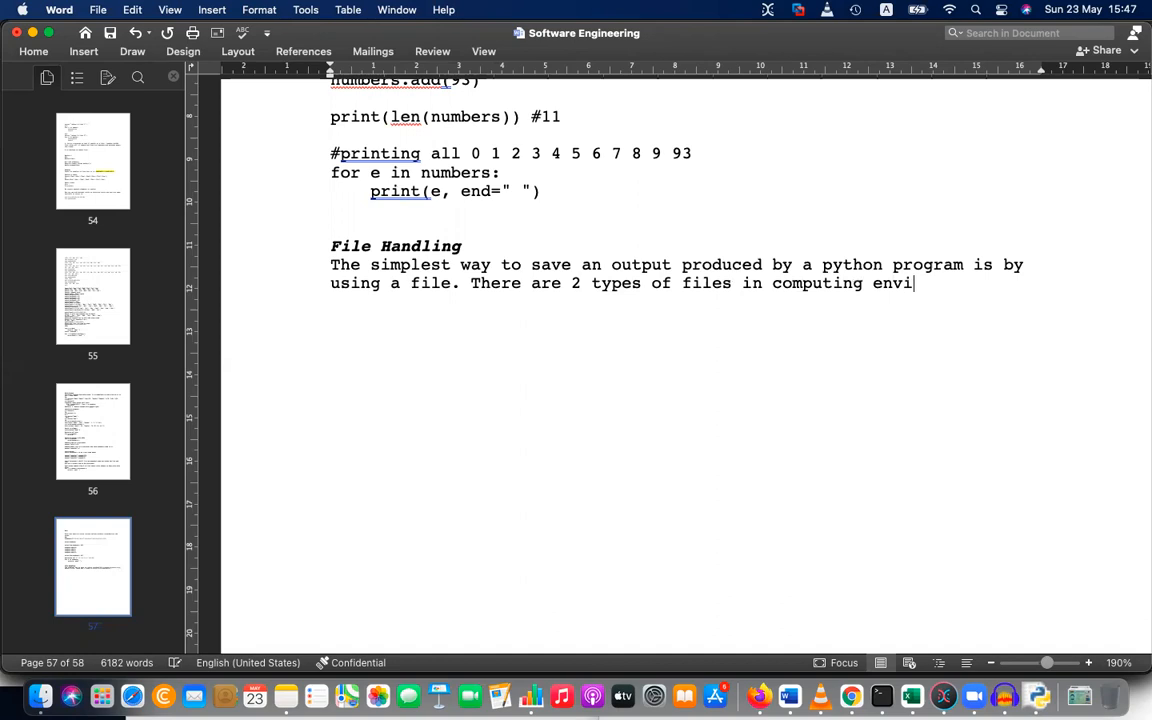
pyautogui.write('ronment')
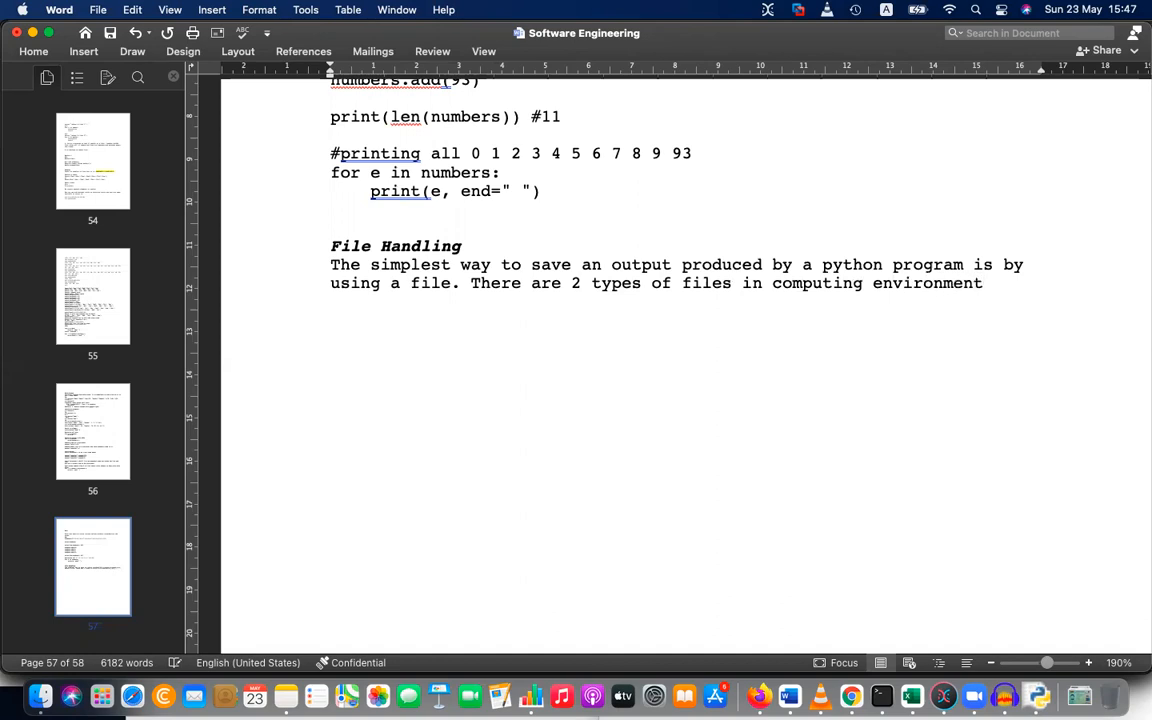
pyautogui.write('.')
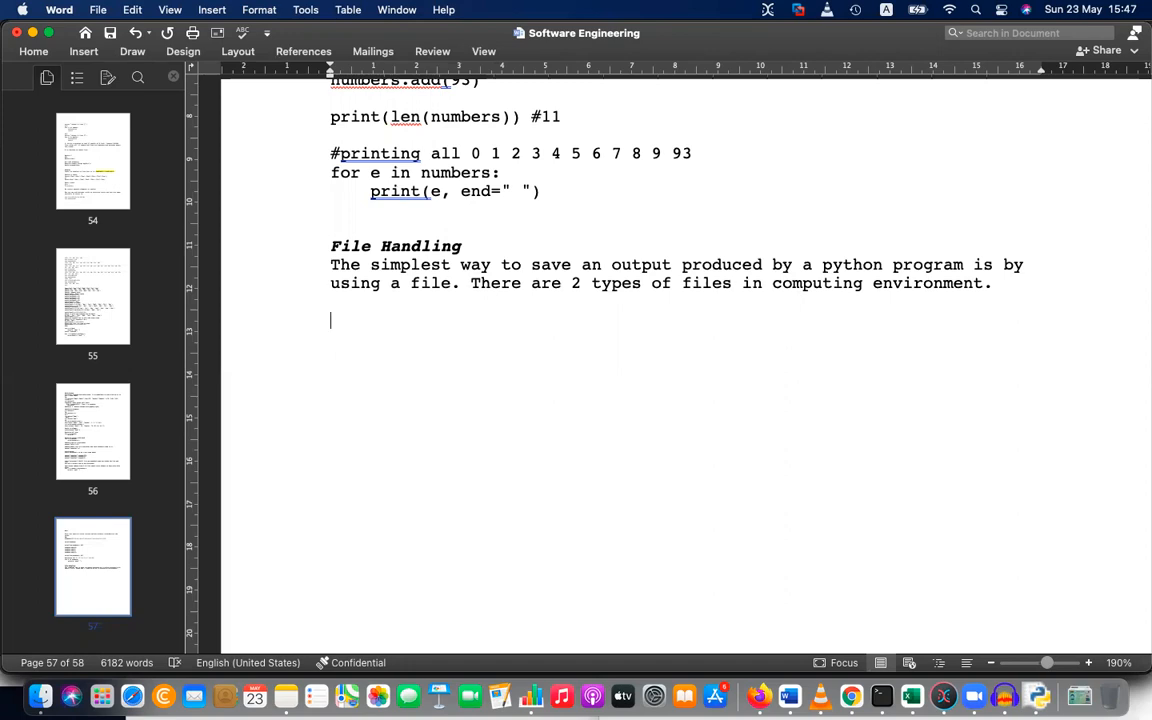
# Begin item '1.' of the numbered list below the intro paragraph
pyautogui.write('1.')
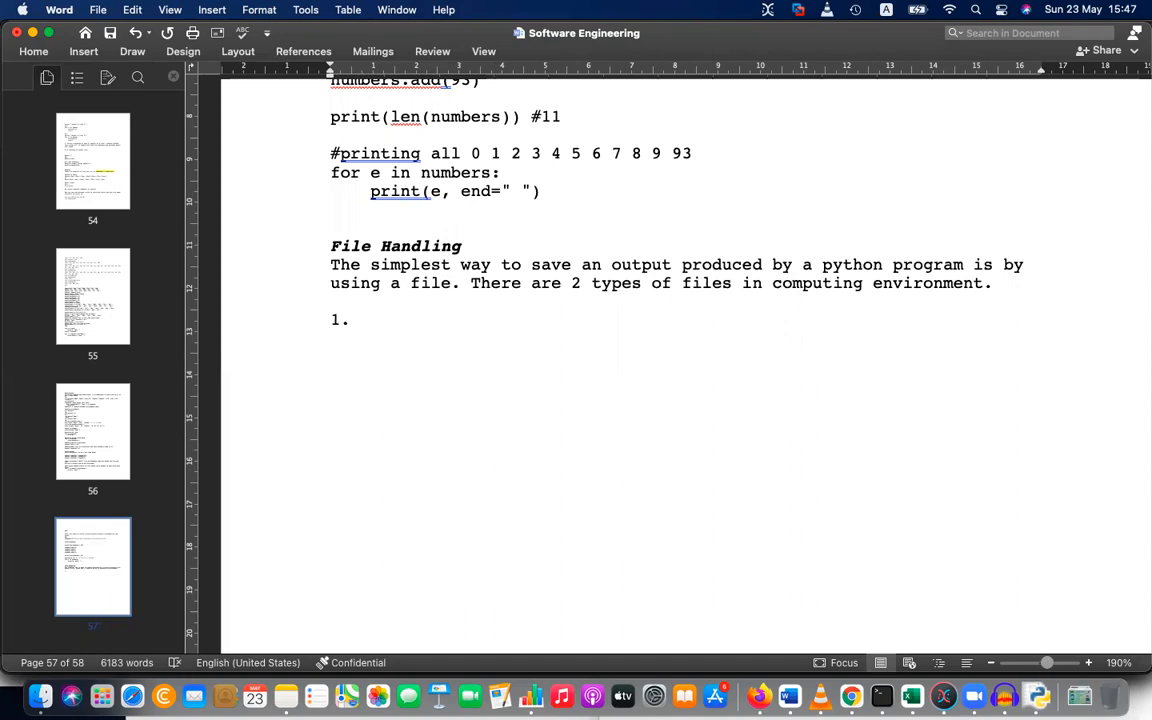
pyautogui.click(350, 320)
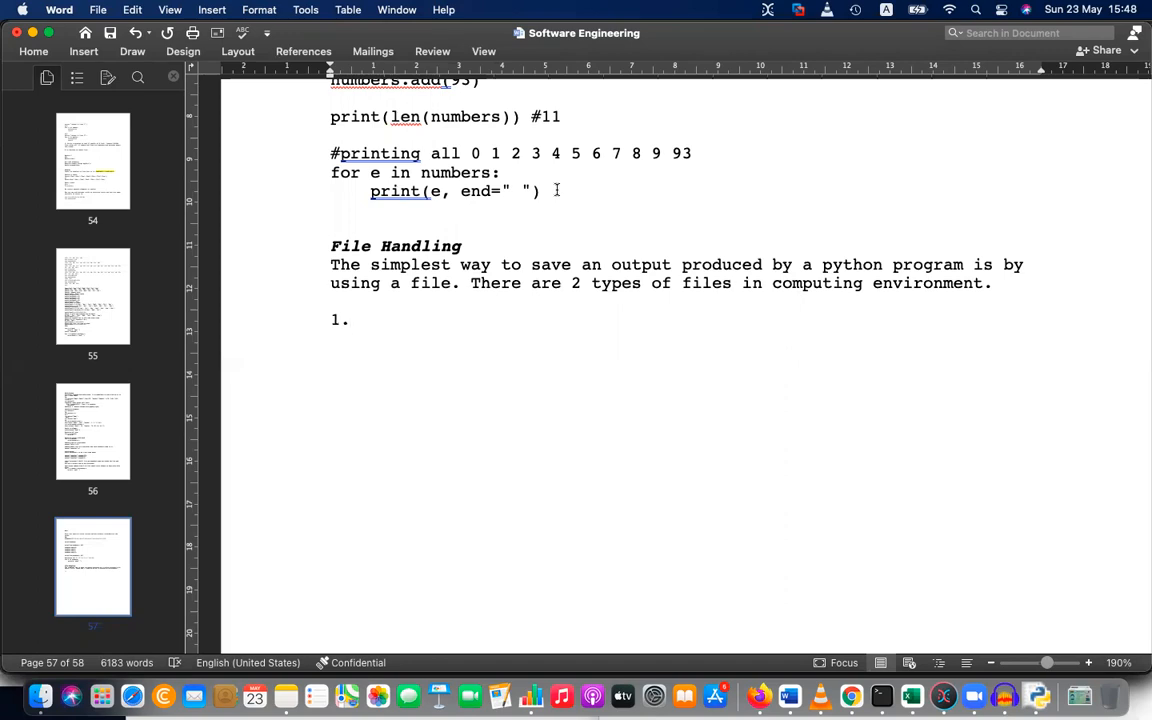
# Define item 1: Text file — a file which has only letters, numbers and readable symbols
pyautogui.write('Text file')
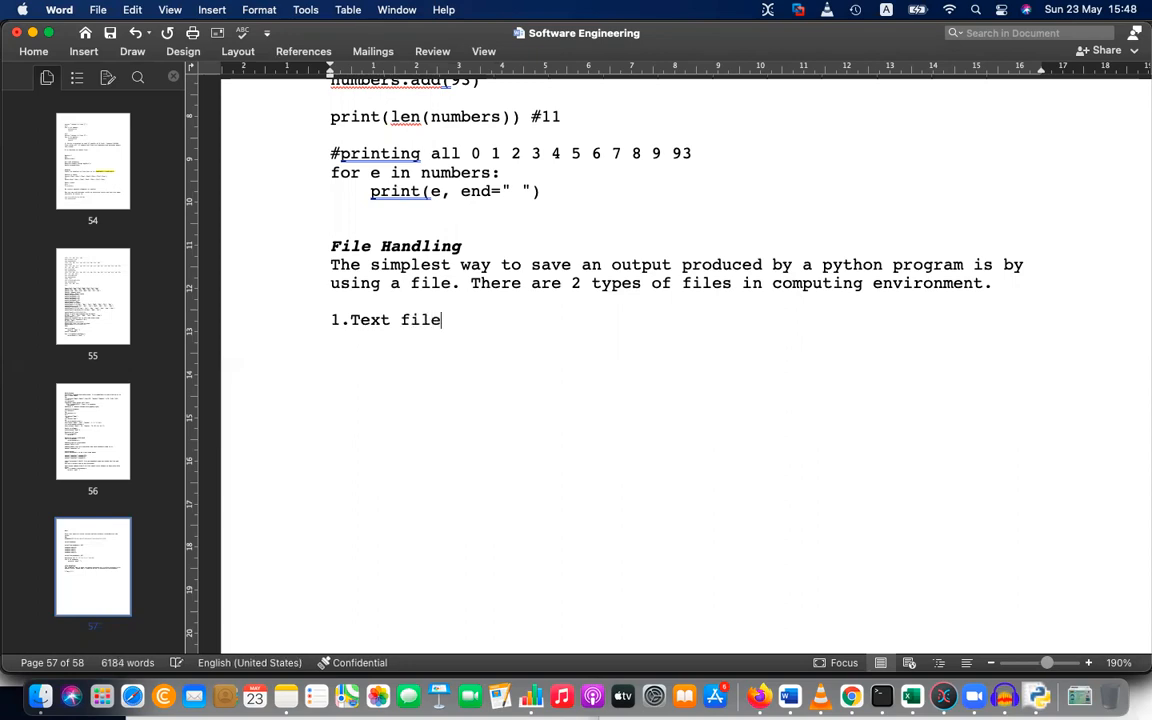
pyautogui.write('— a fi')
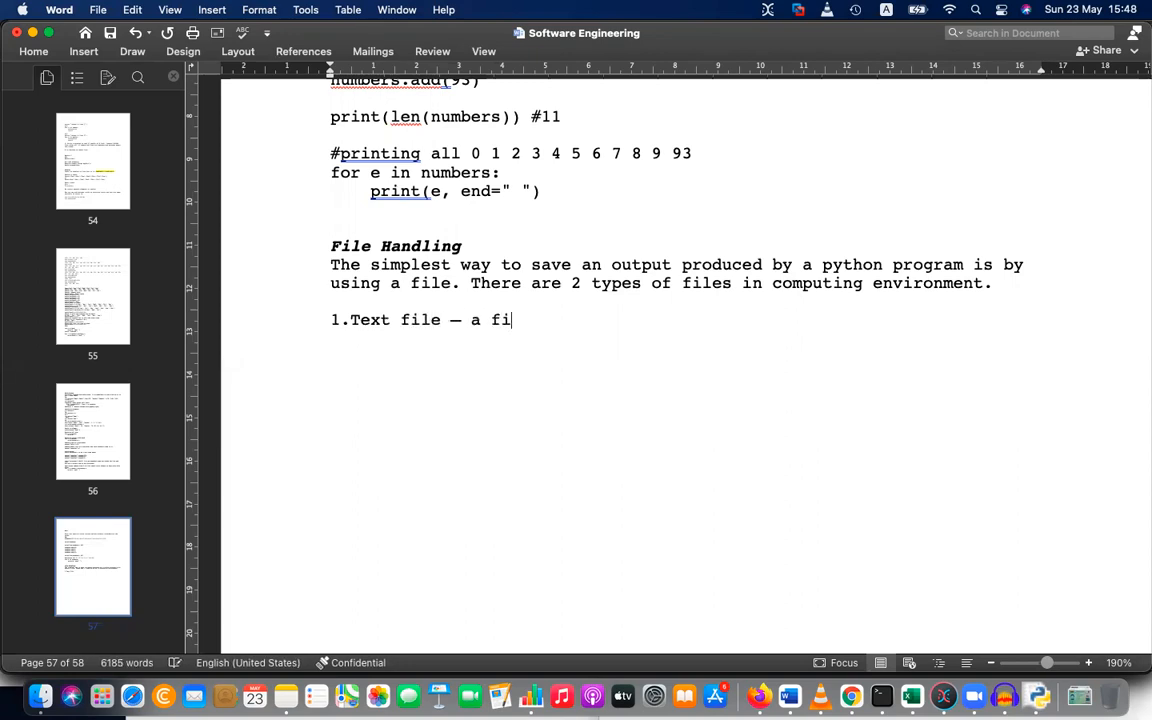
pyautogui.write('le which has only')
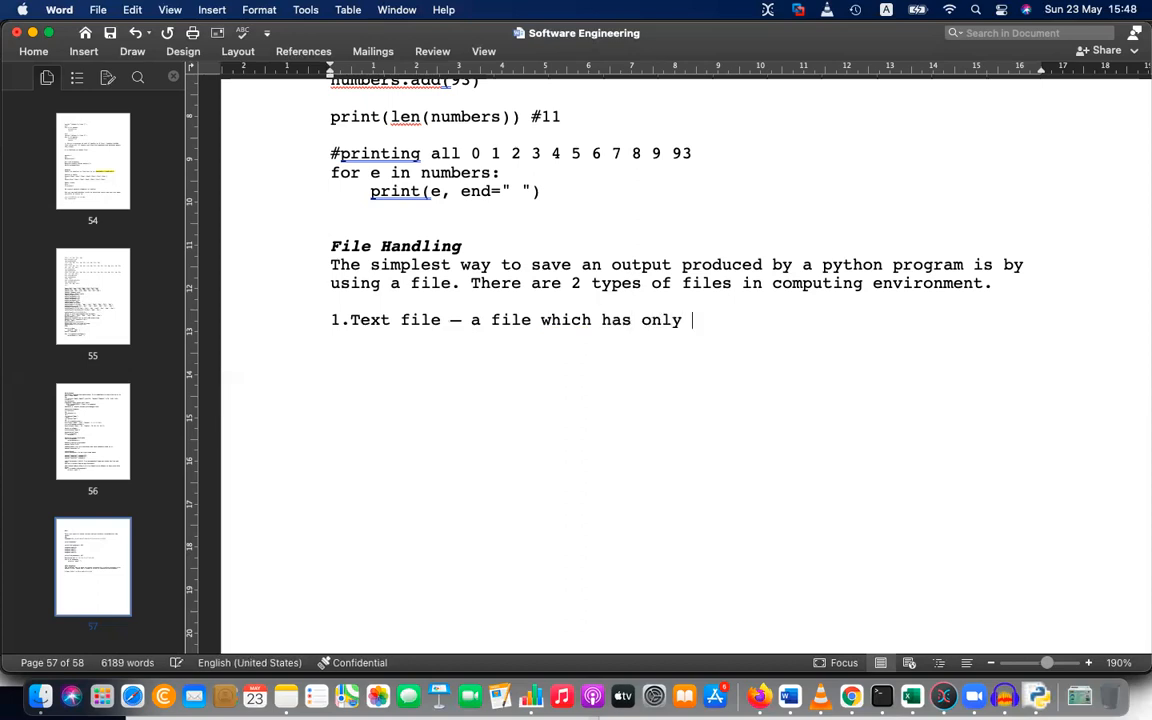
pyautogui.write('lett')
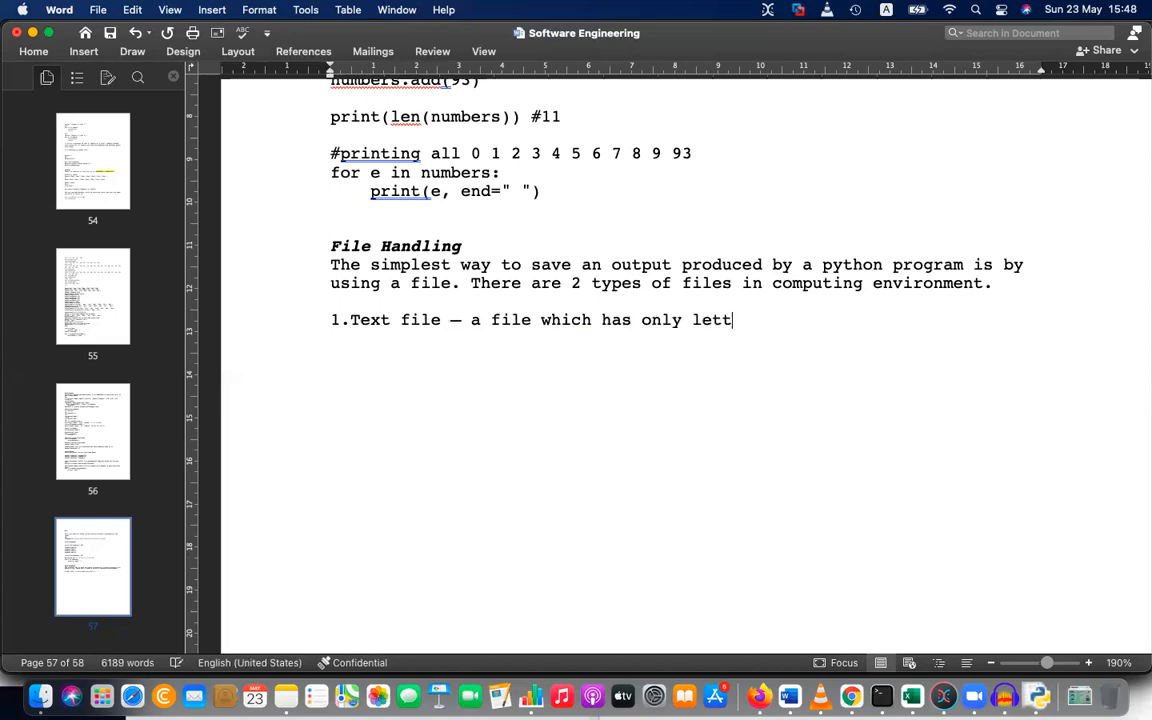
pyautogui.write('ers, num')
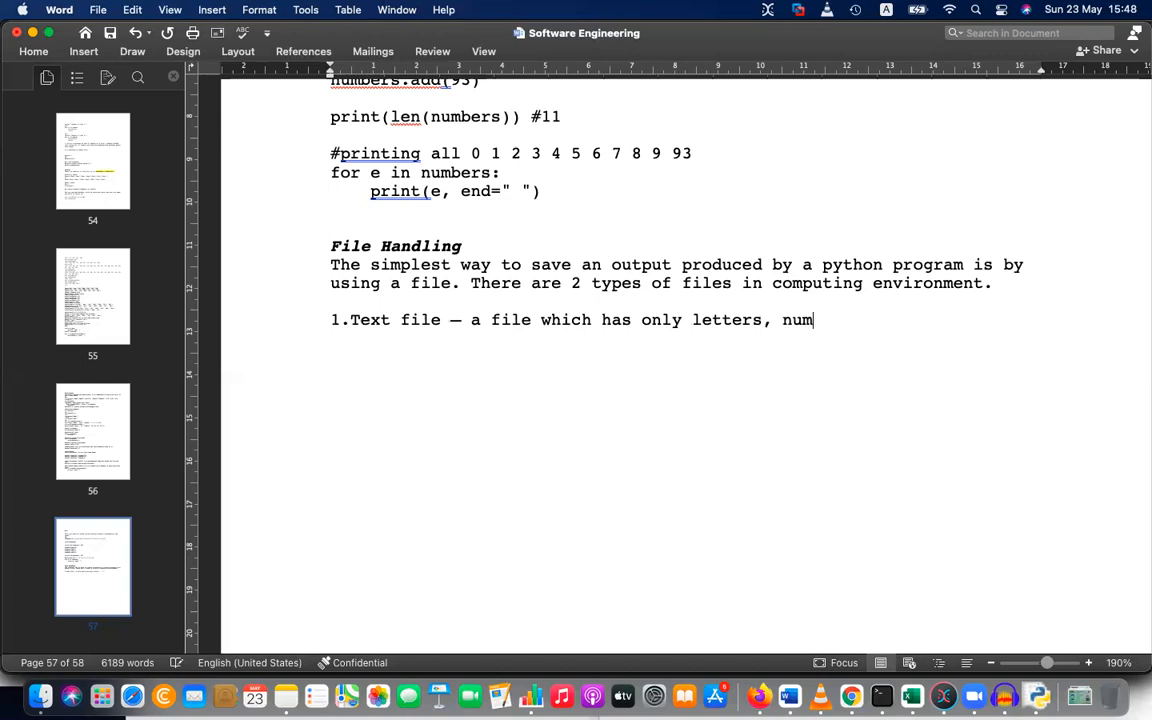
pyautogui.write('bers and rea')
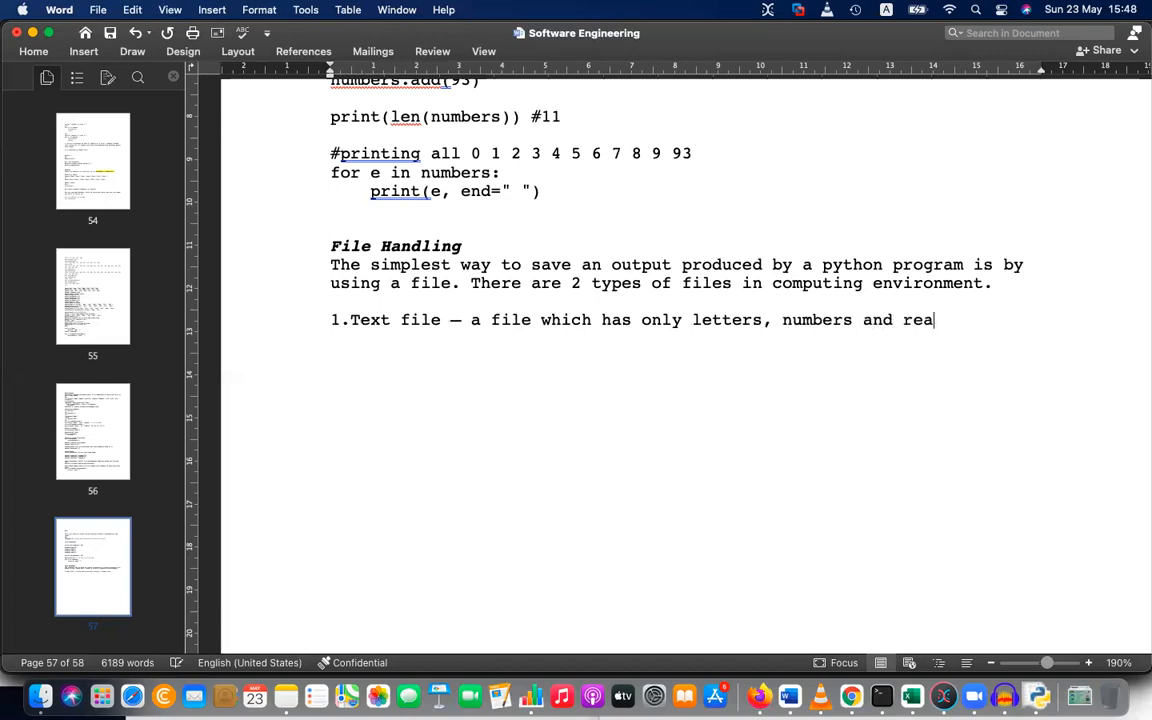
pyautogui.write('dable sy')
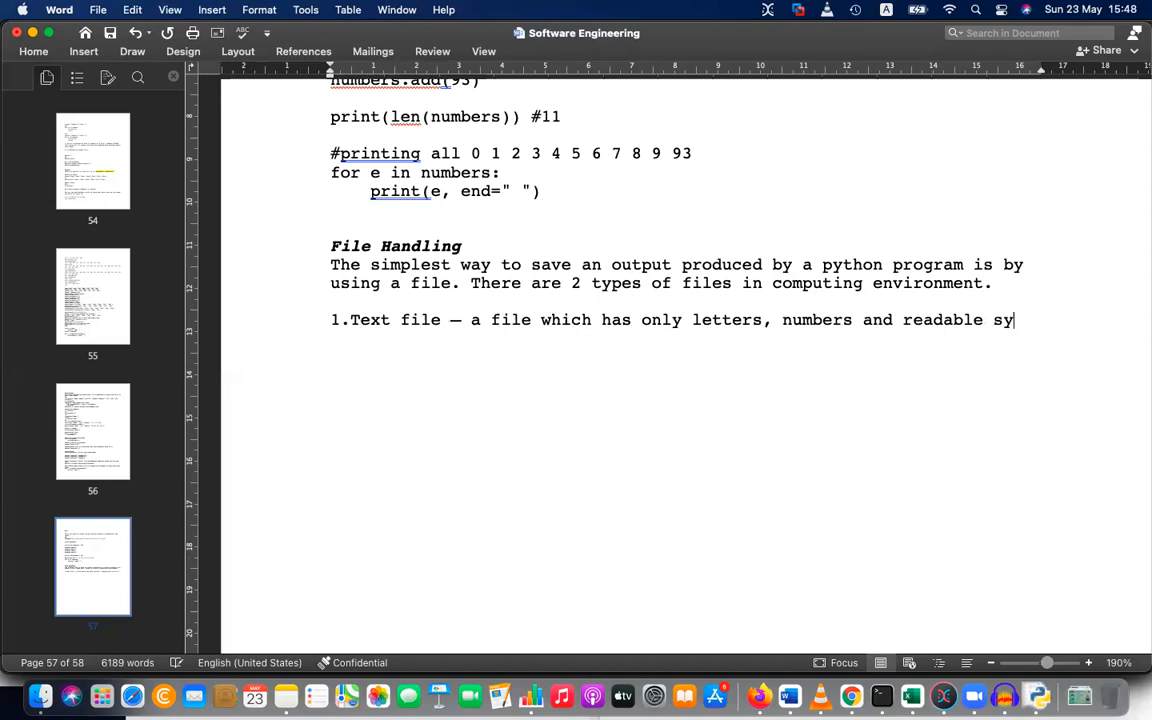
pyautogui.write('mbols')
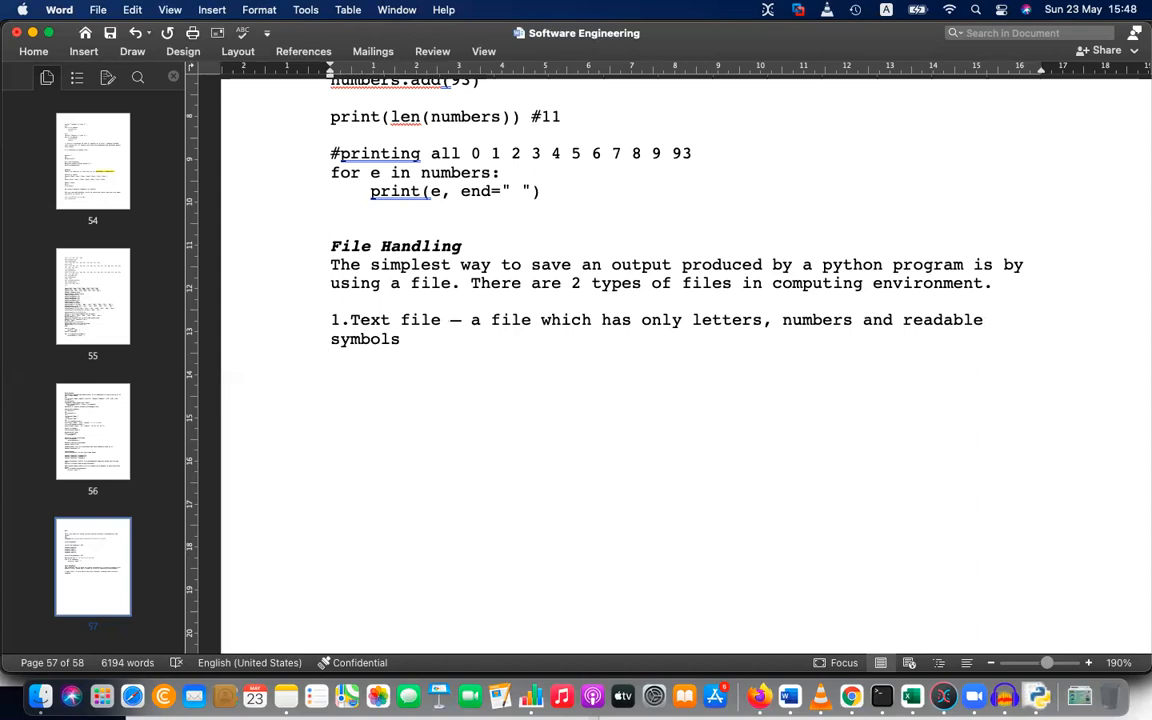
# Define item 2: Binary file — has shapes, graphs, pictures, music in addition to or excluding text
pyautogui.write('2.')
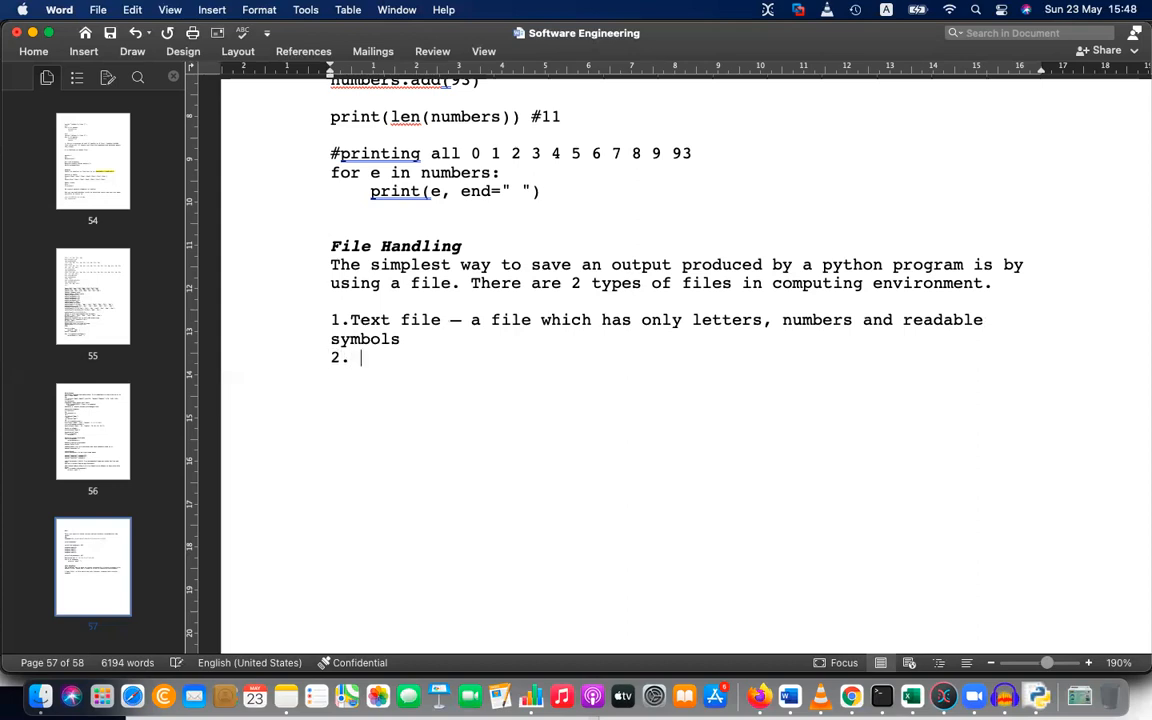
pyautogui.write('Binary file – it')
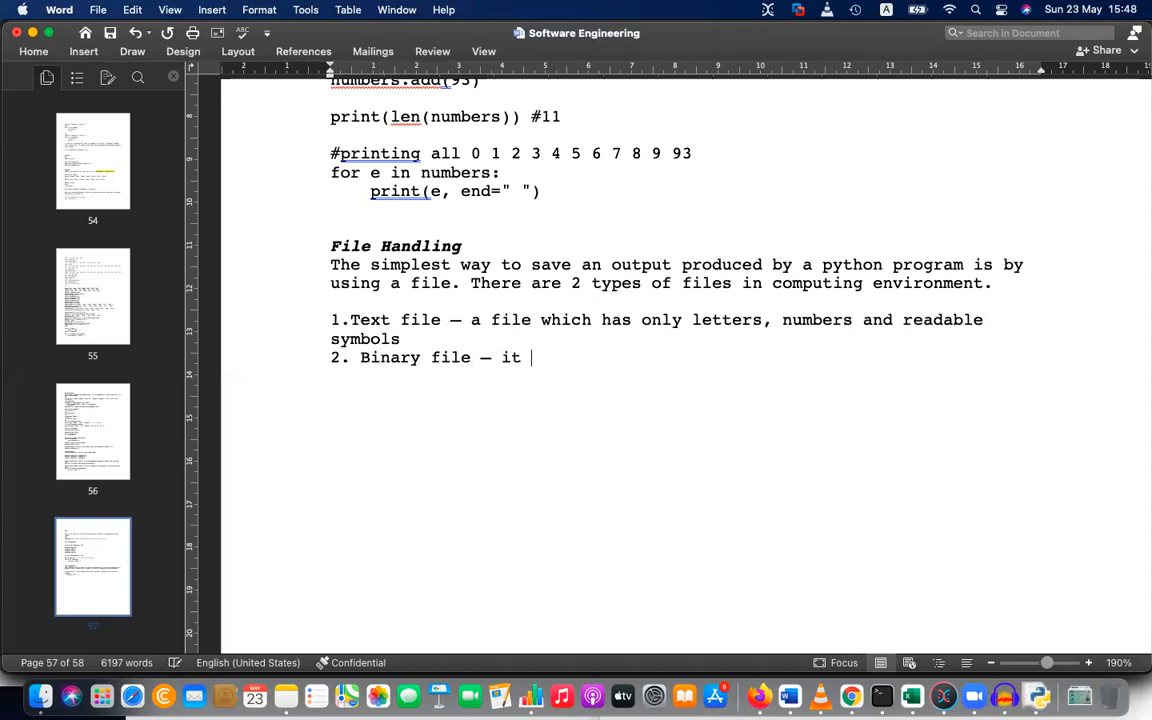
pyautogui.write('has binary objects such as shapes, grap')
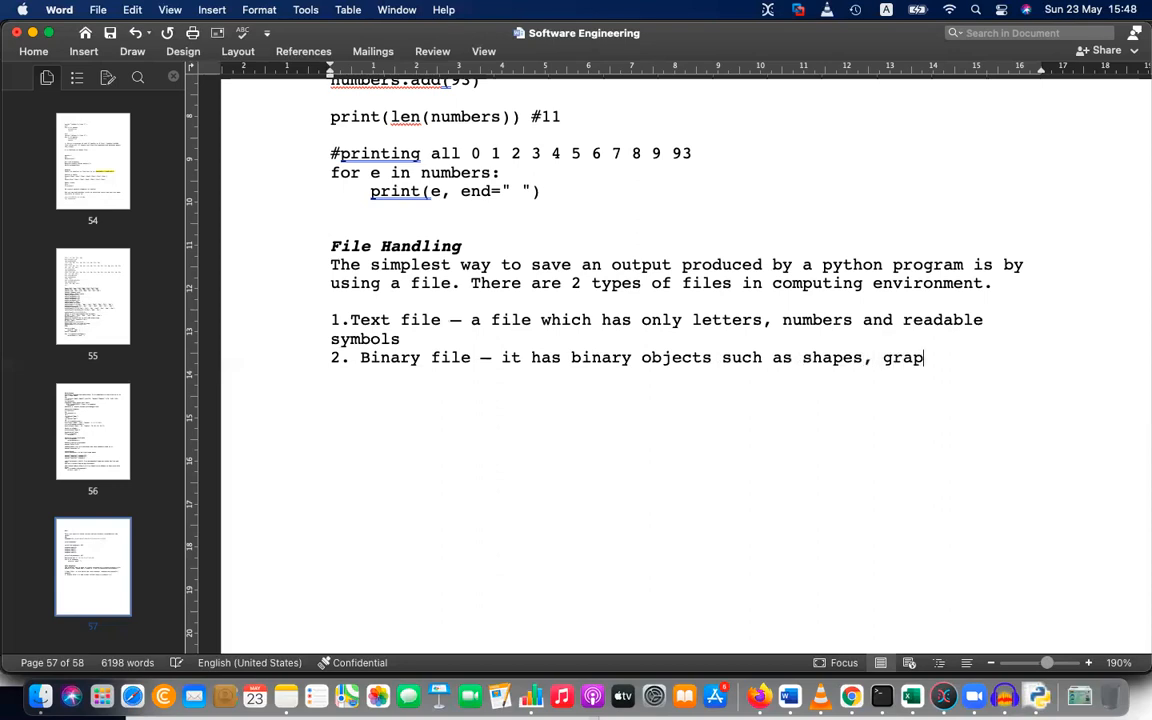
pyautogui.write('hs, p')
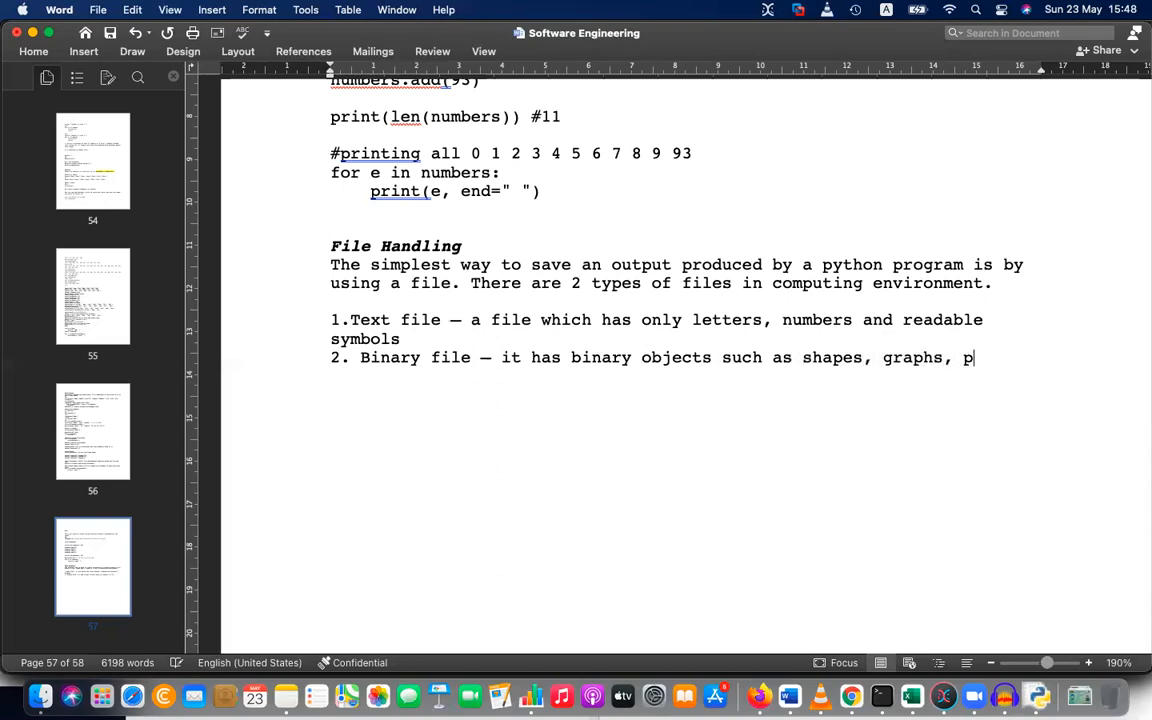
pyautogui.write('ictures')
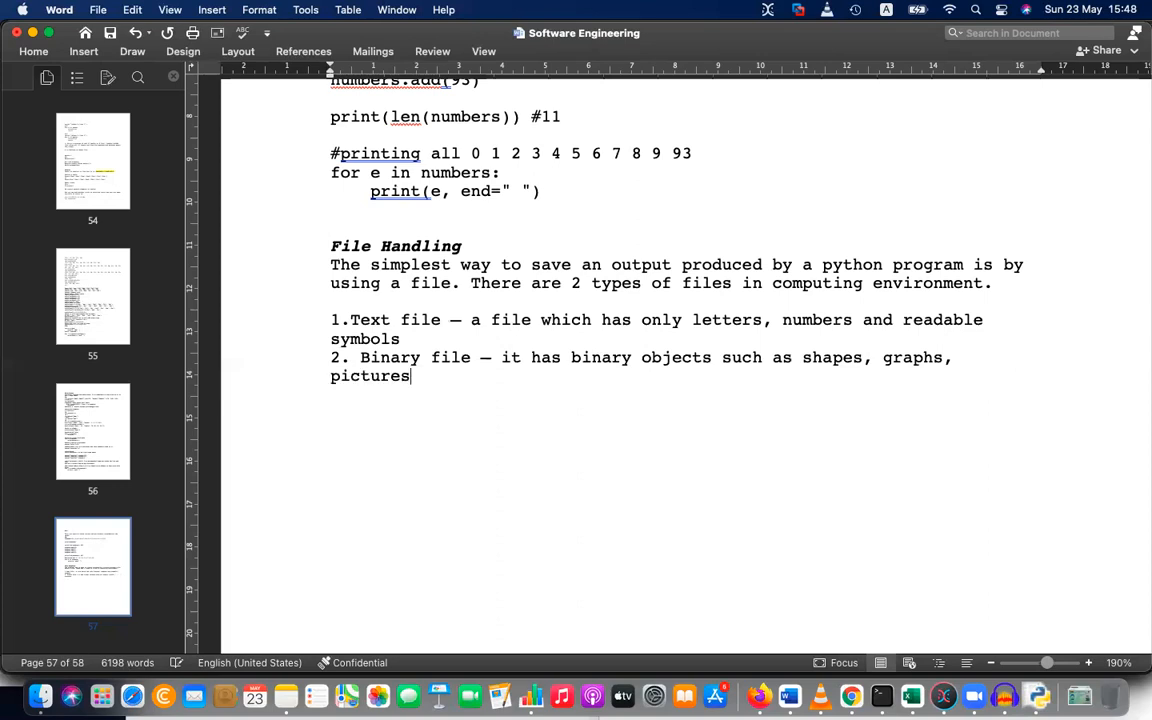
pyautogui.write('in additio')
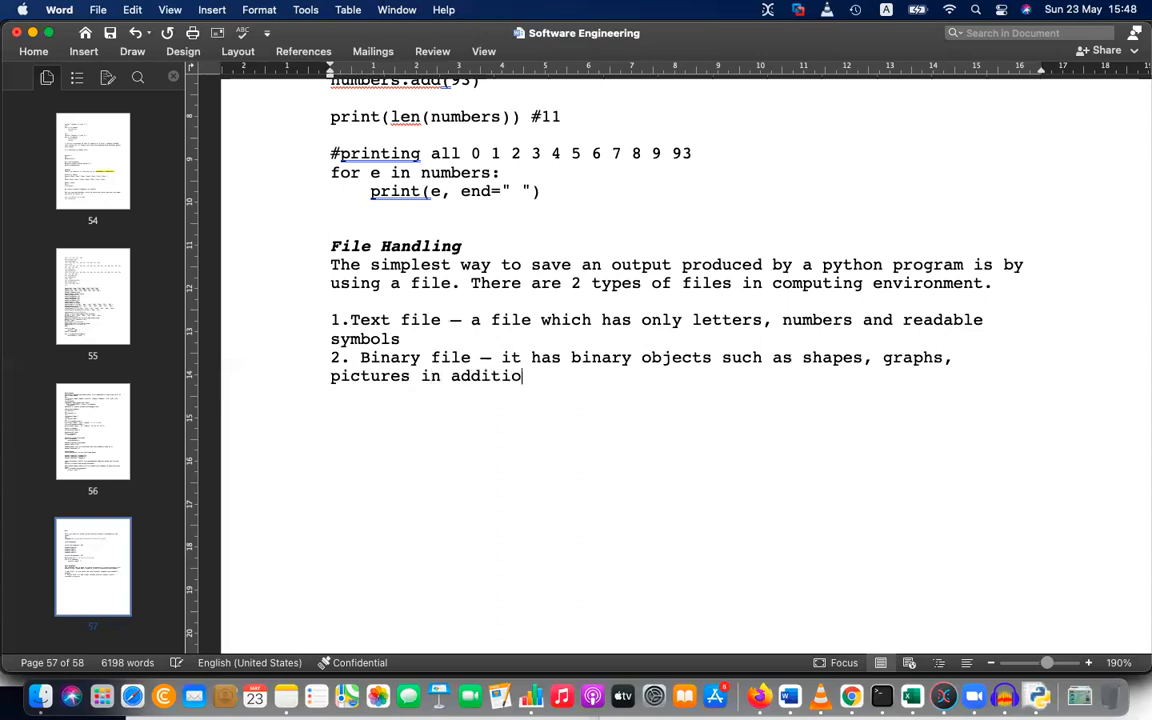
pyautogui.write('n to the t')
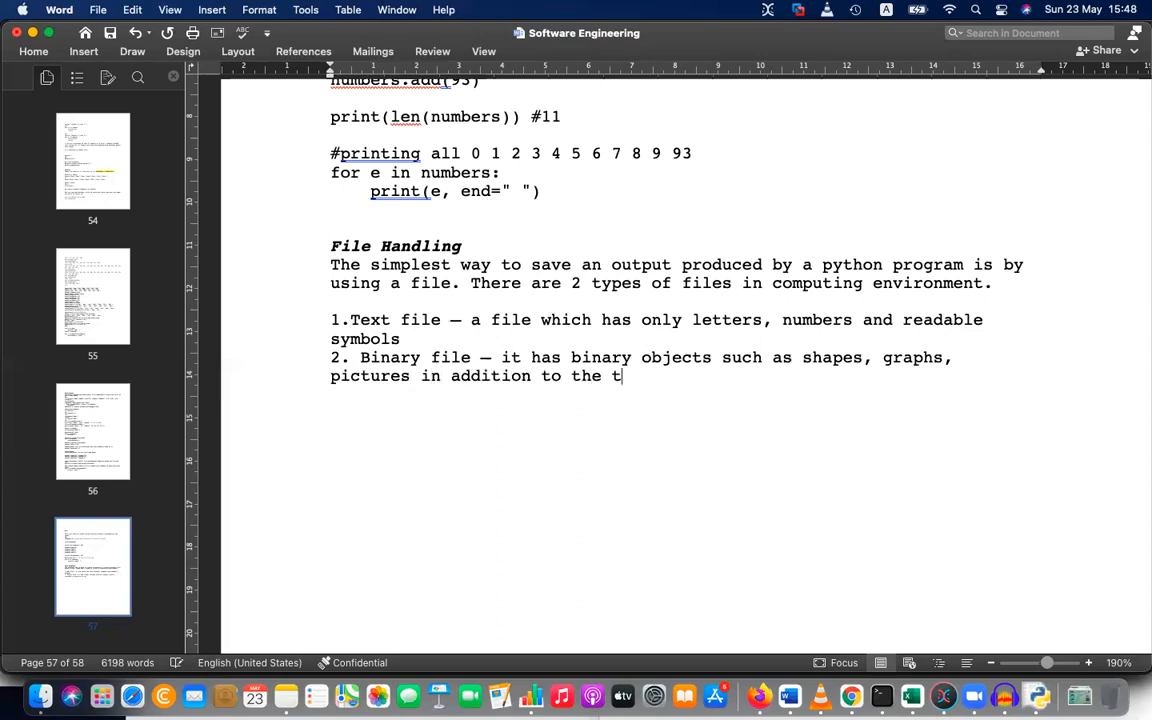
pyautogui.write('ext')
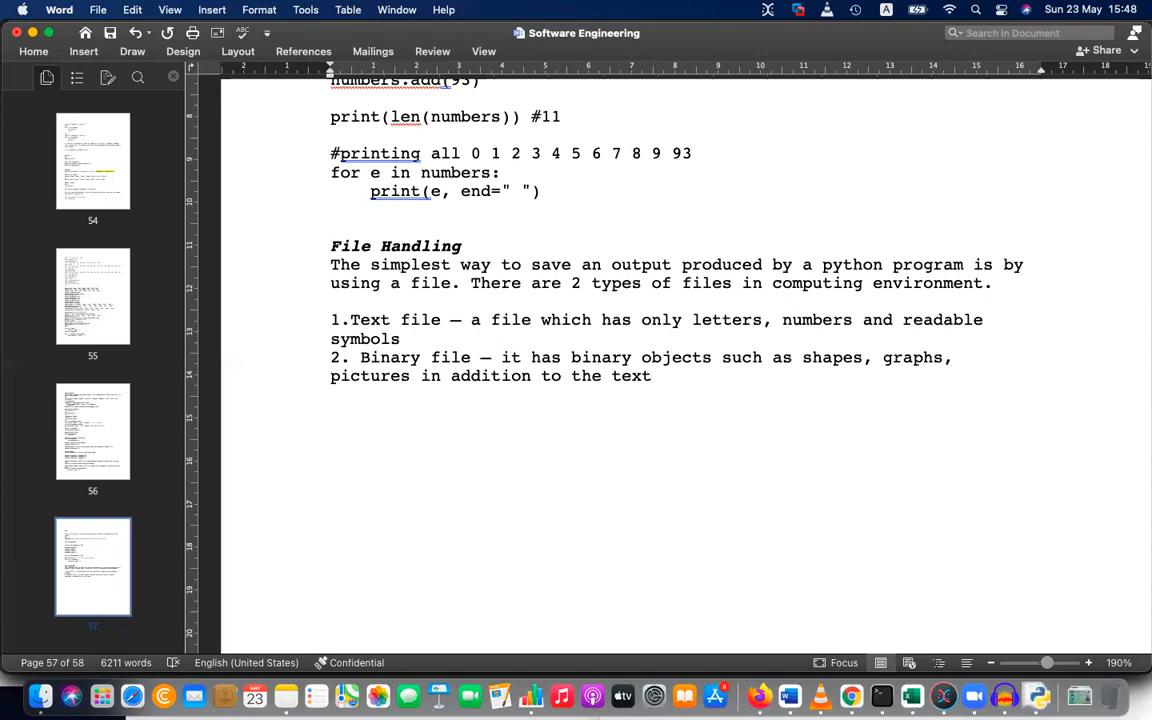
pyautogui.click(652, 376)
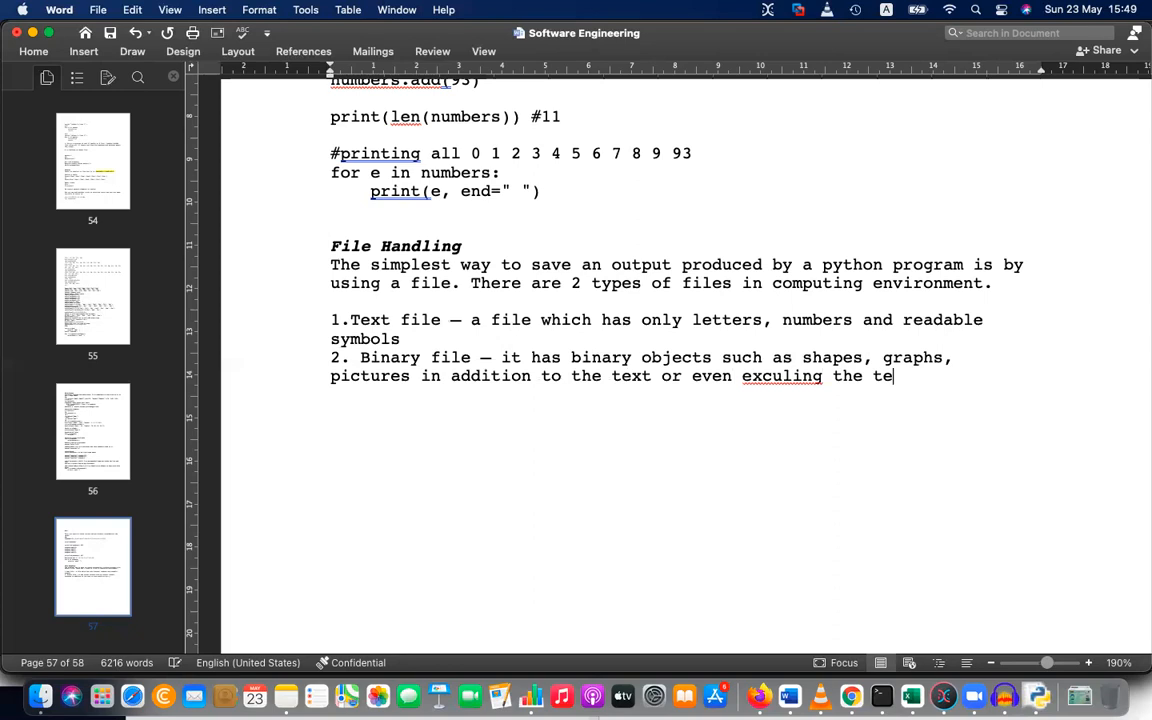
pyautogui.write('xt.')
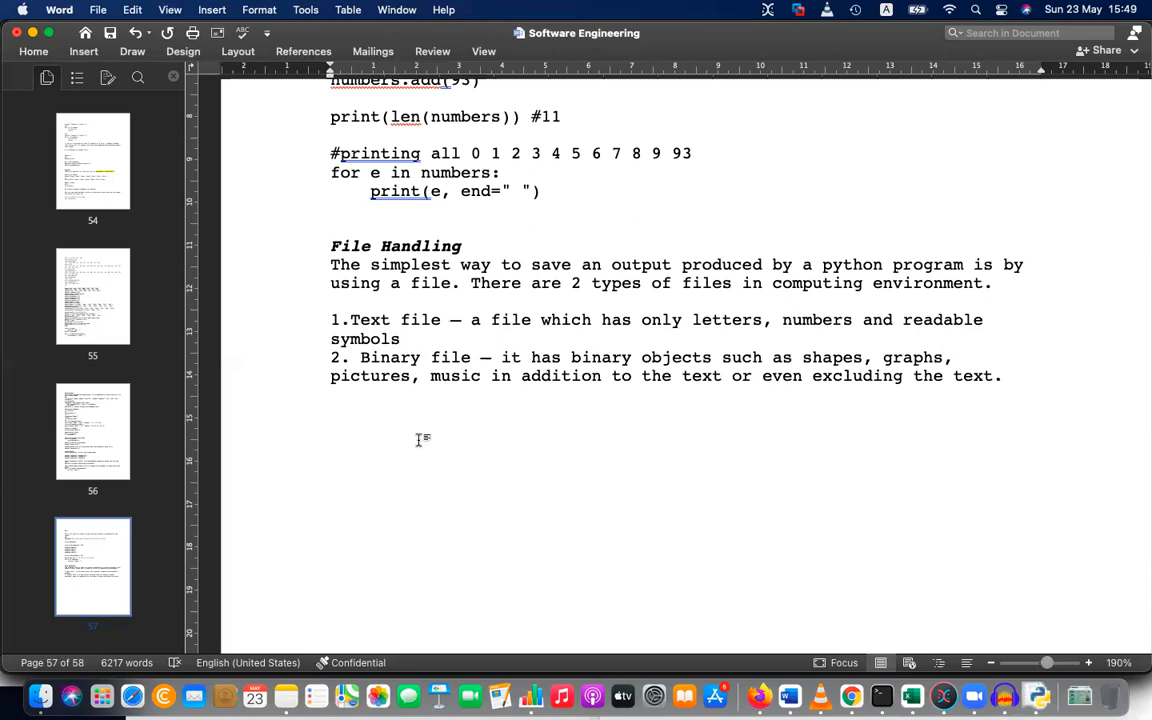
# Place the insertion point on the blank line below the binary-file item
pyautogui.click(332, 412)
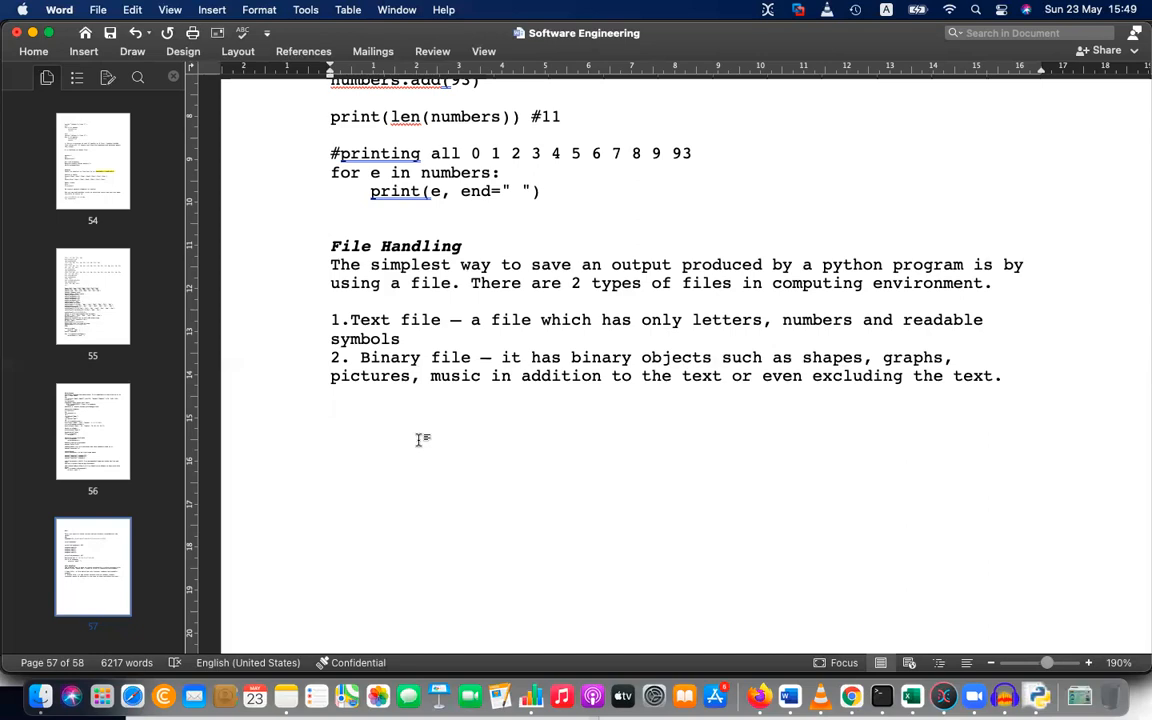
pyautogui.click(332, 412)
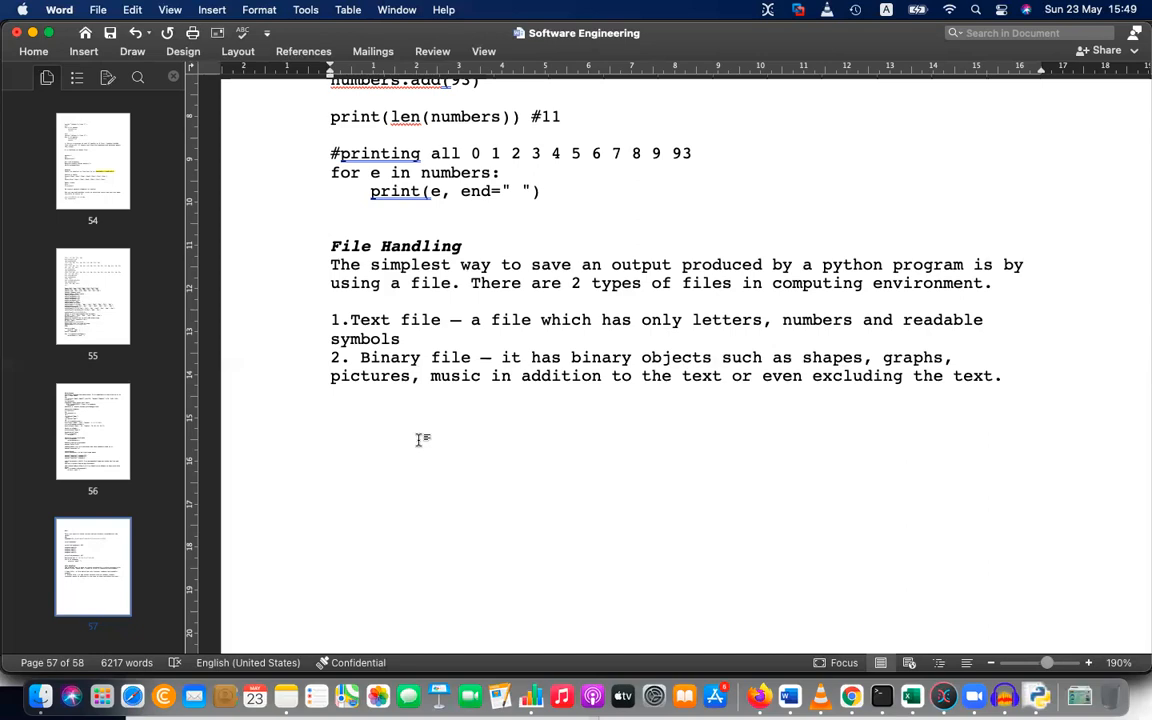
pyautogui.click(332, 412)
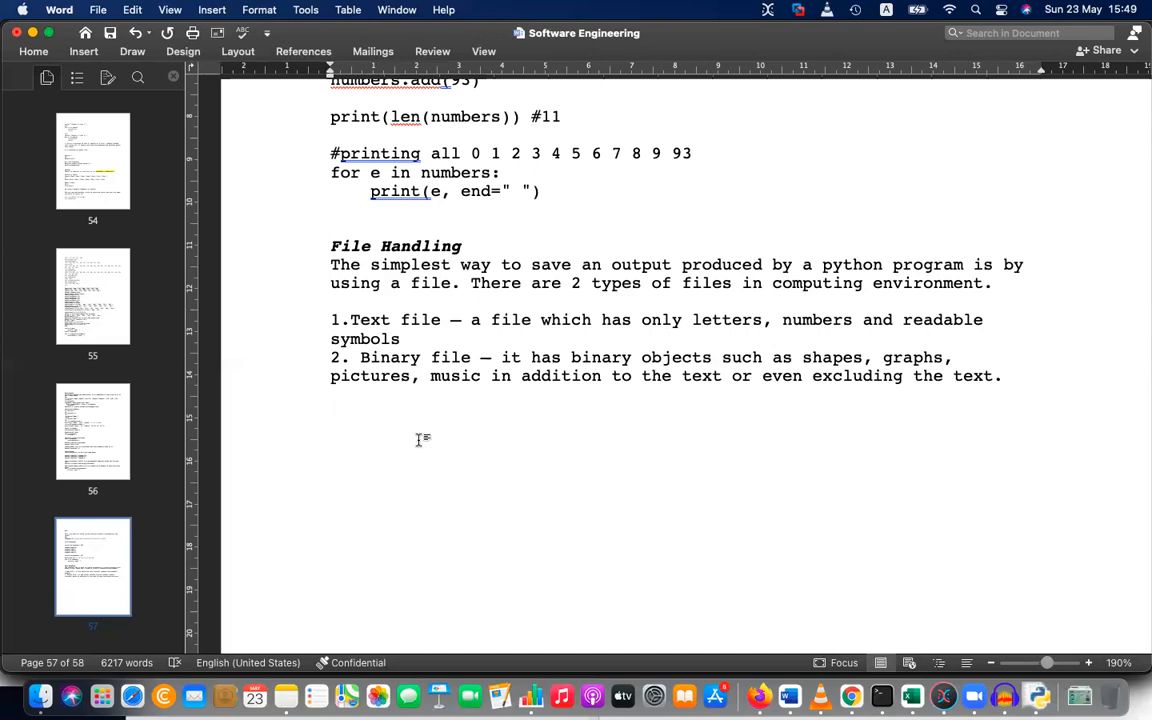
pyautogui.click(332, 412)
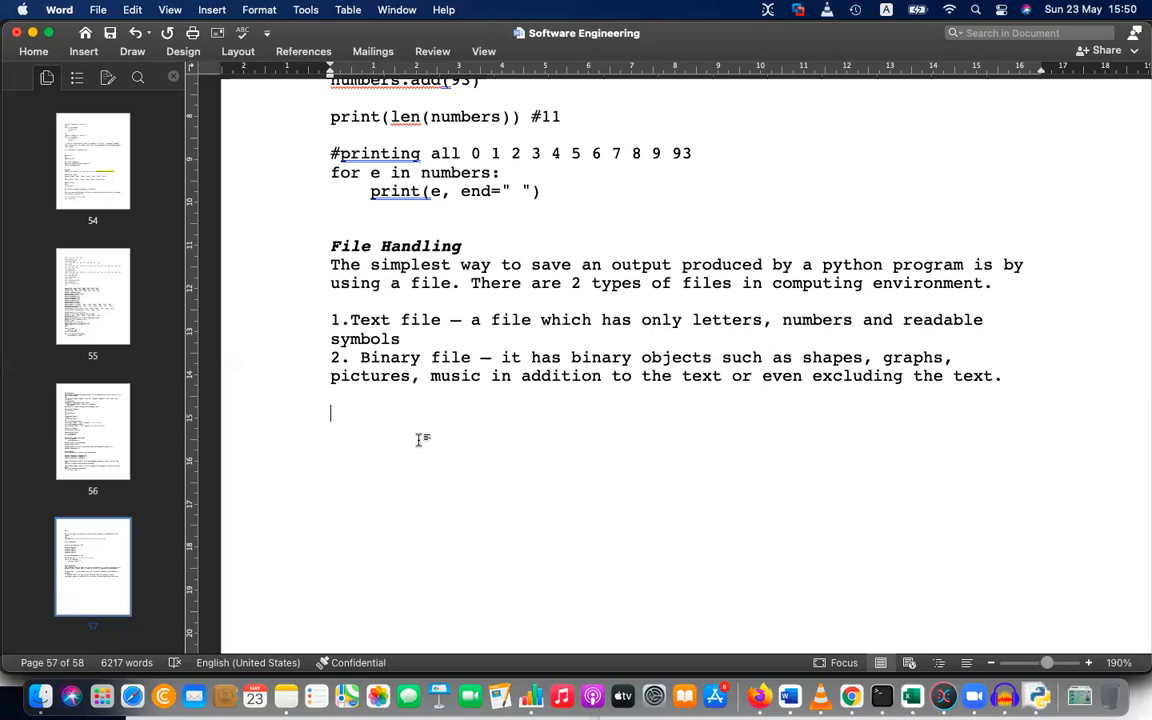
pyautogui.moveTo(592, 472)
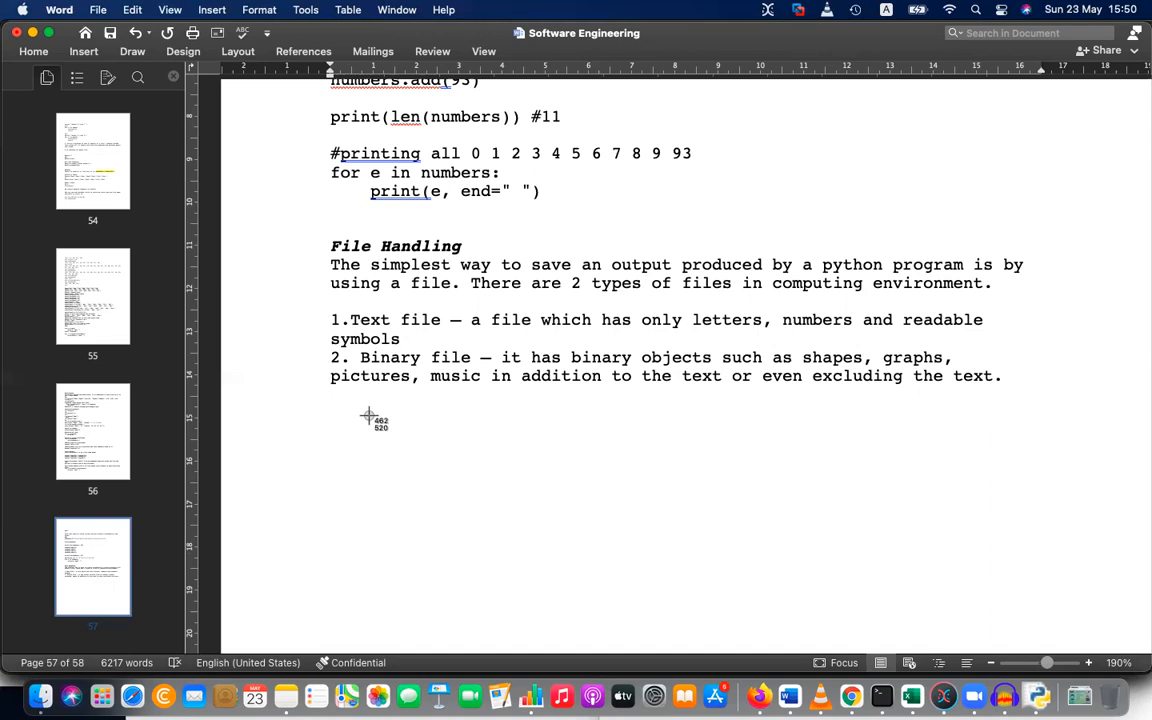
pyautogui.moveTo(344, 336)
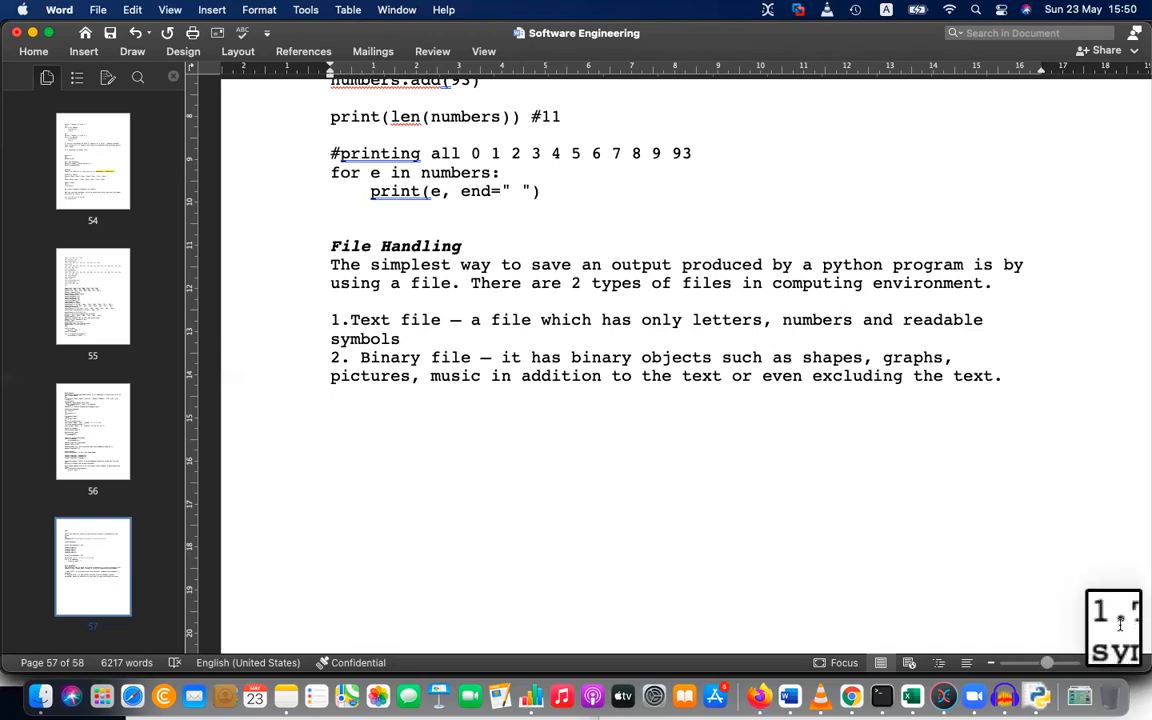
# Switch to IDLE and start saving the new editor script as file_ex.py in Documents
pyautogui.click(548, 412)
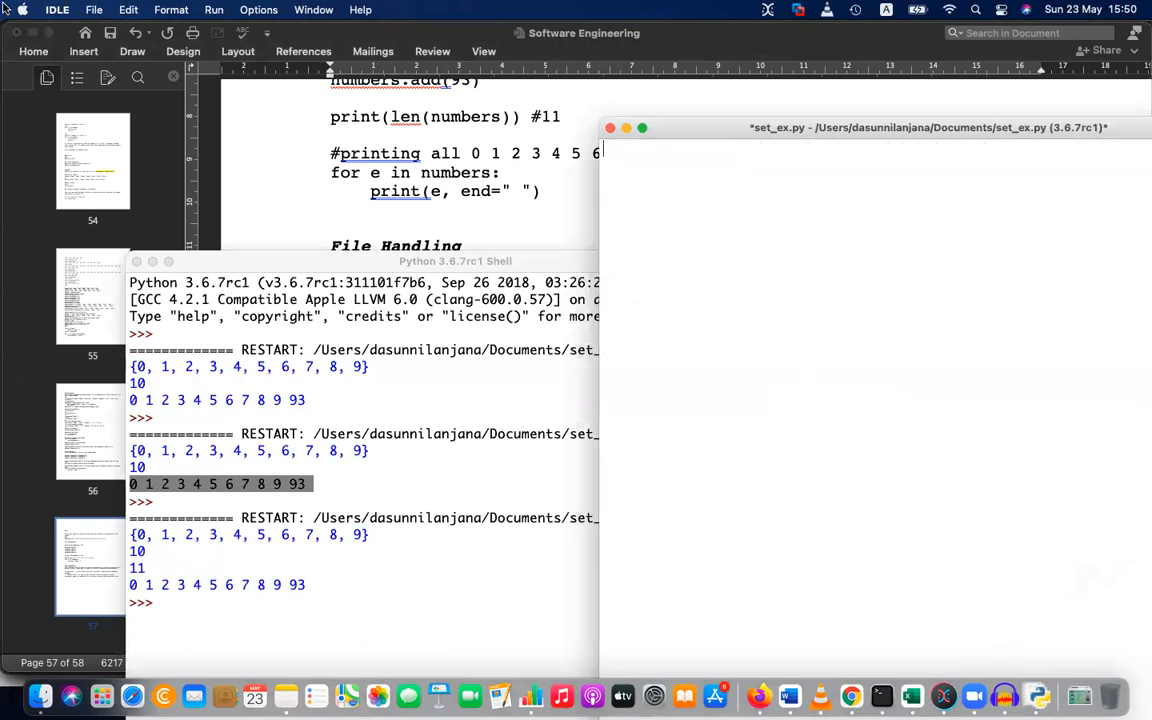
pyautogui.click(92, 8)
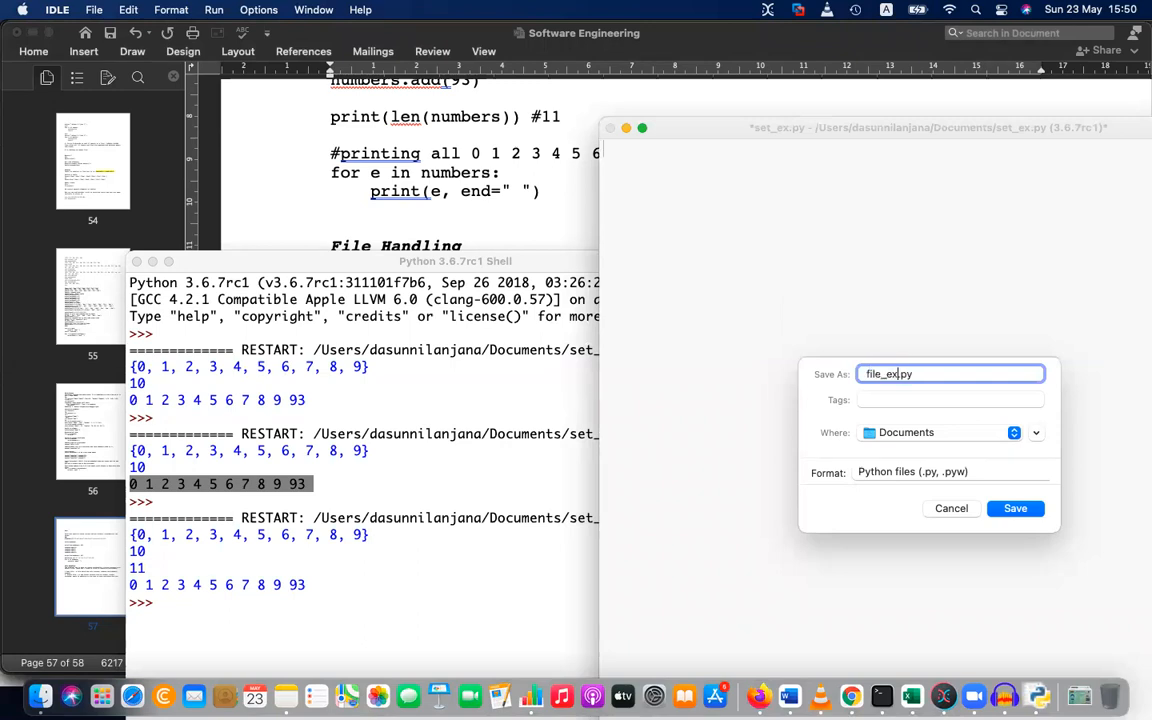
# Save file_ex.py containing the line print("Hello")
pyautogui.click(1016, 508)
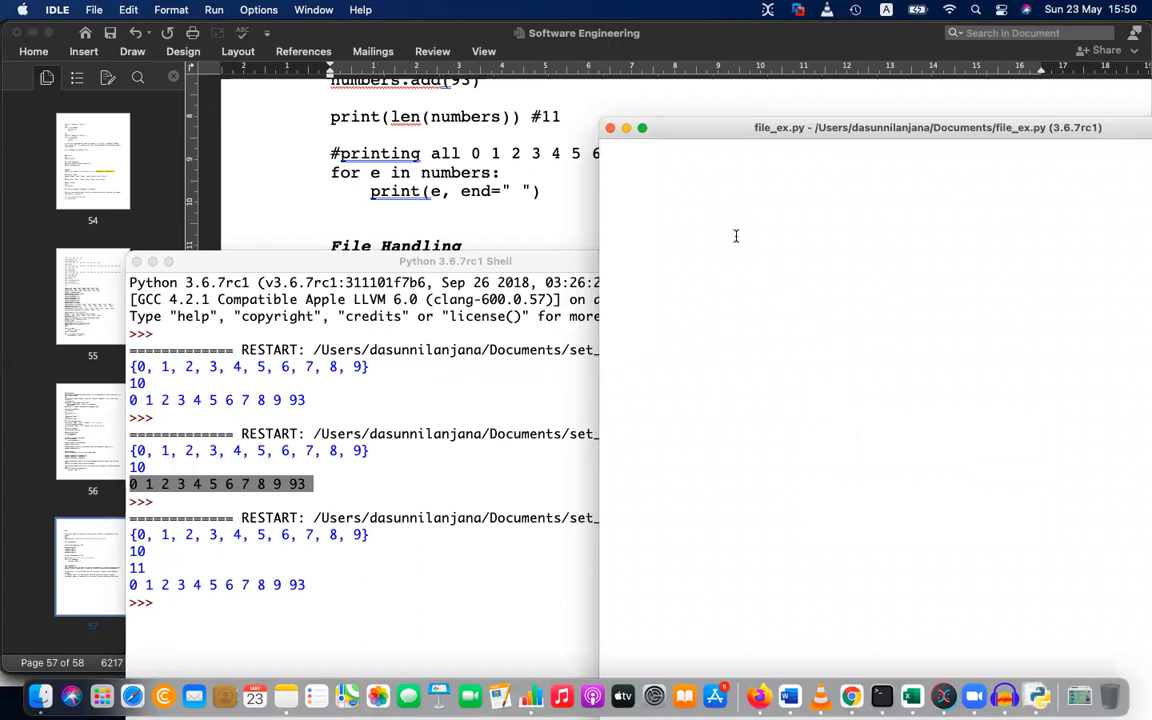
pyautogui.write('print("')
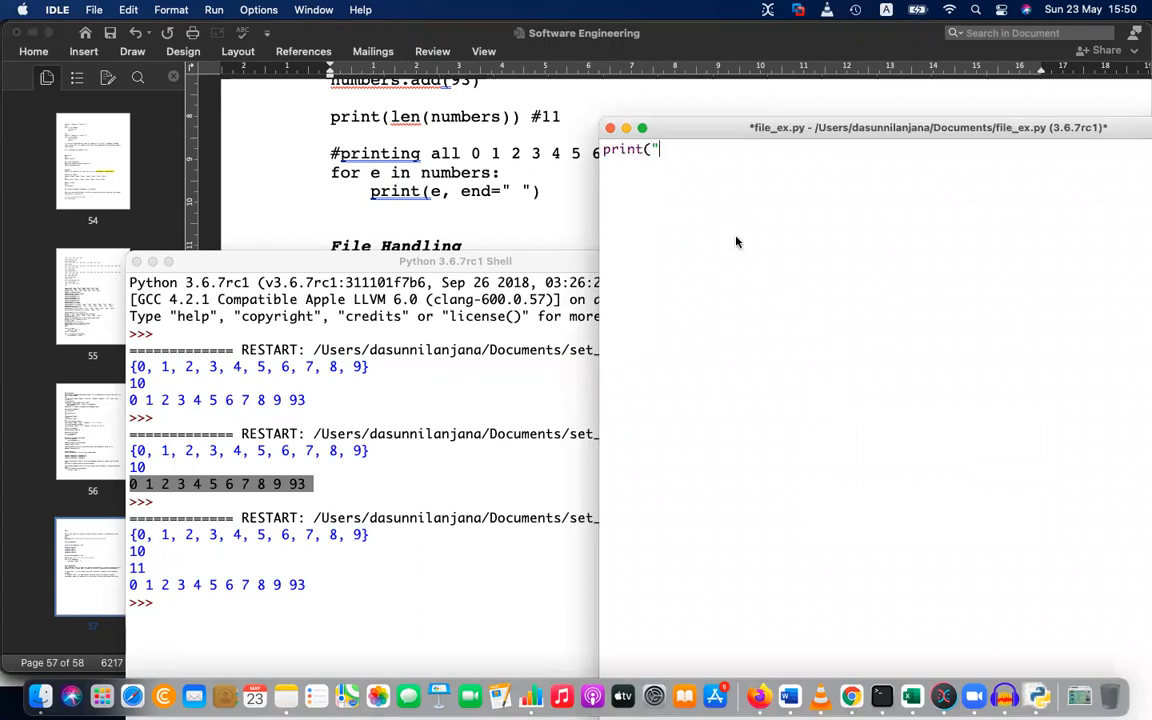
pyautogui.write('Hello')
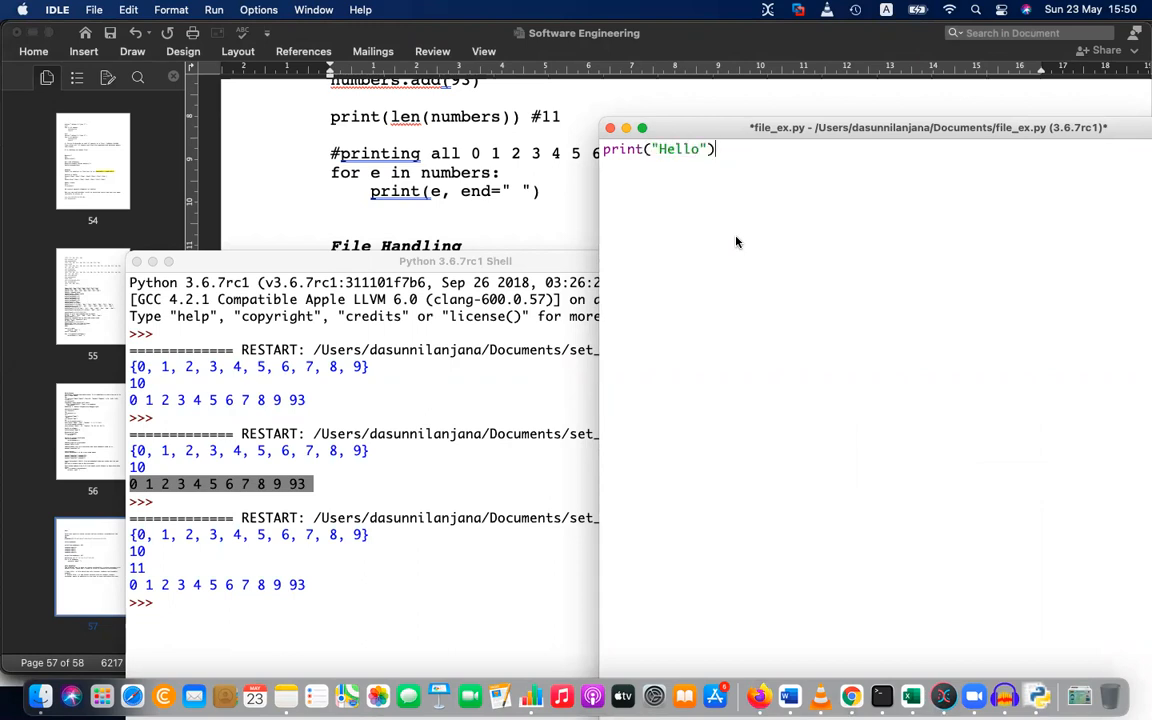
pyautogui.press('cmd+s')
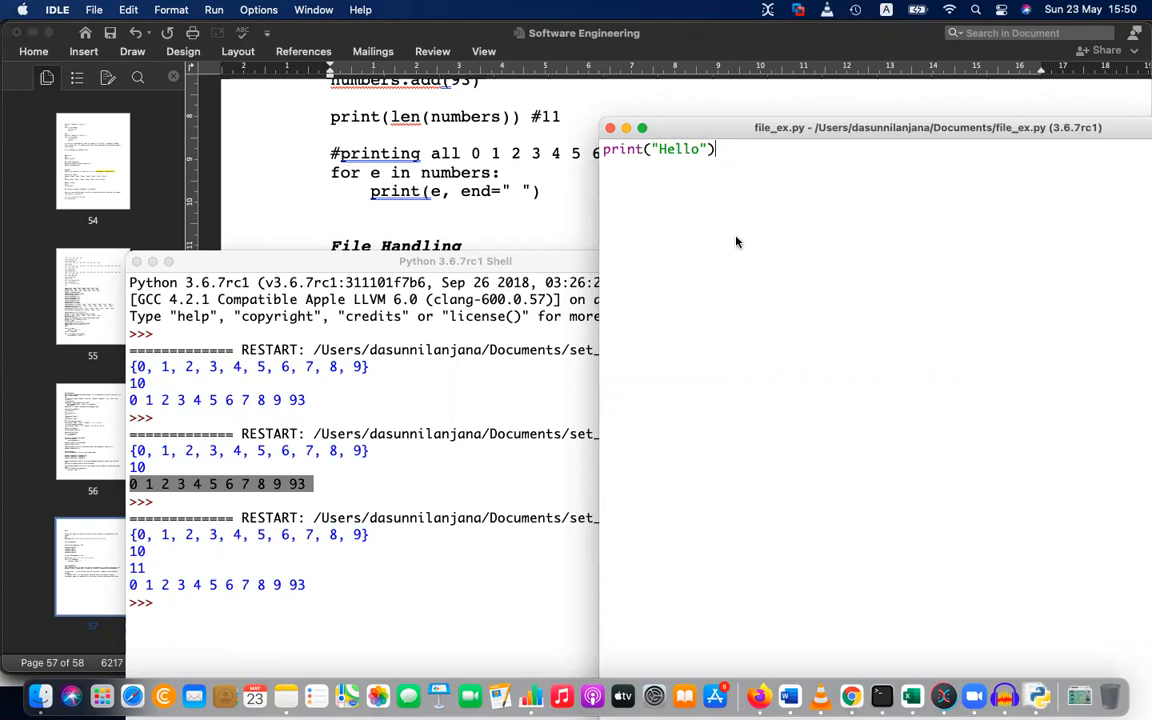
pyautogui.moveTo(508, 468)
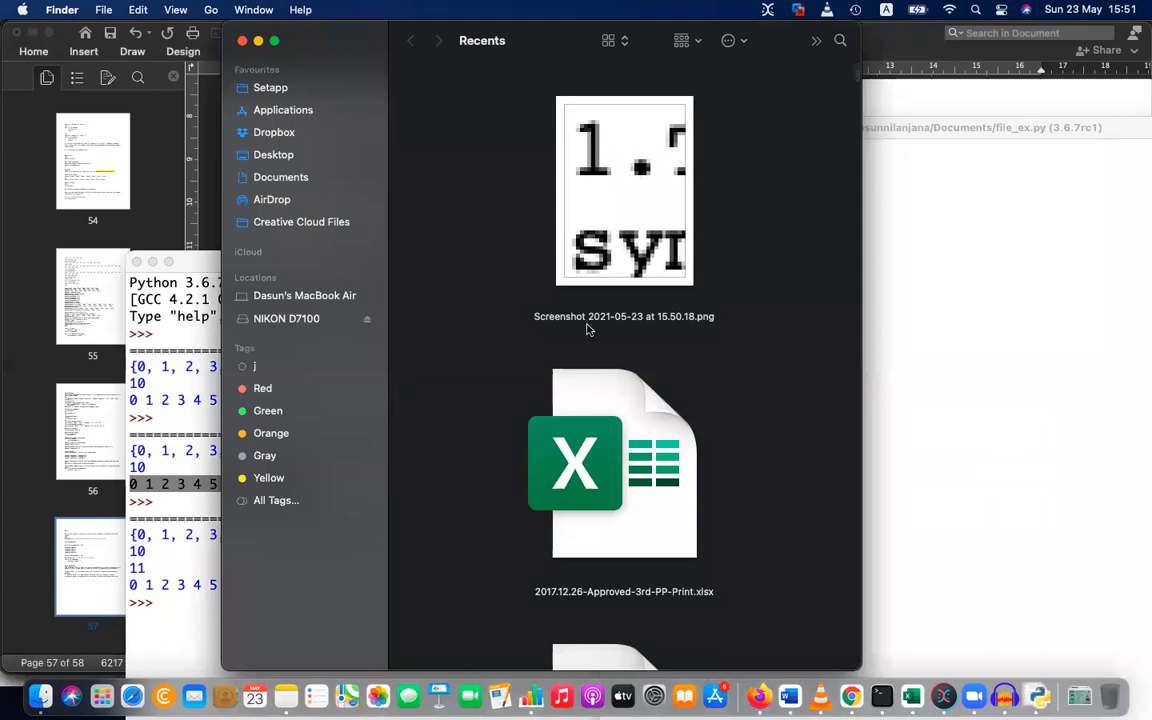
pyautogui.click(624, 190)
pyautogui.write('pic')
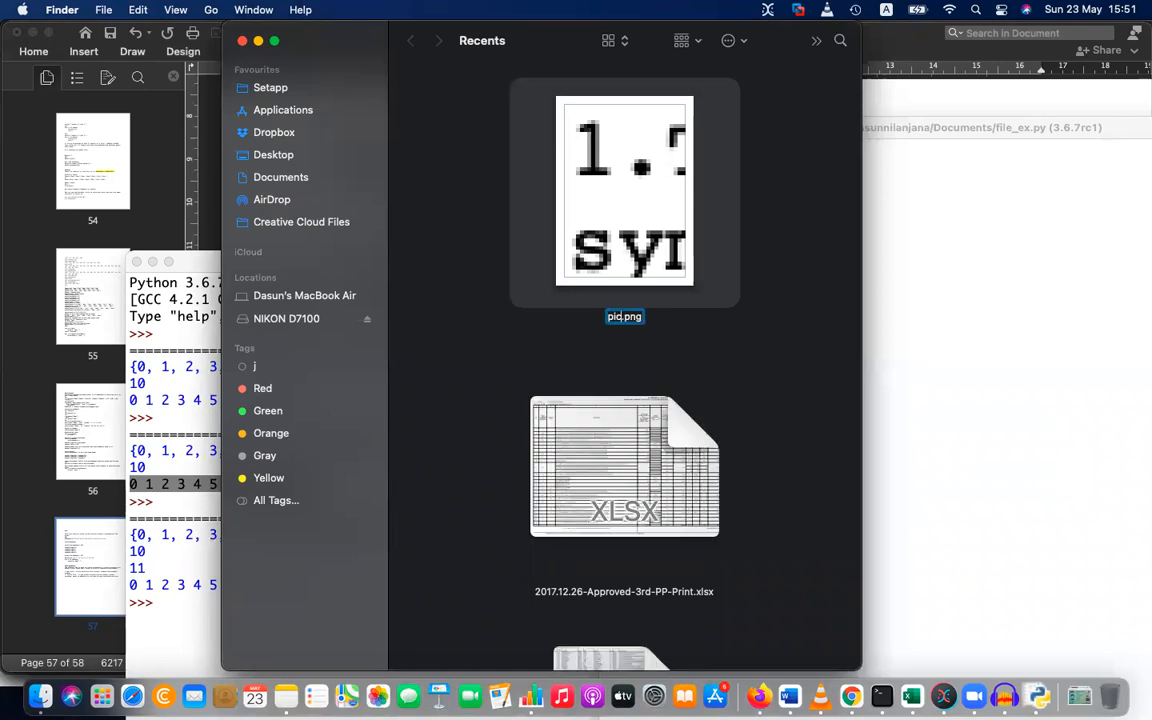
pyautogui.click(600, 358)
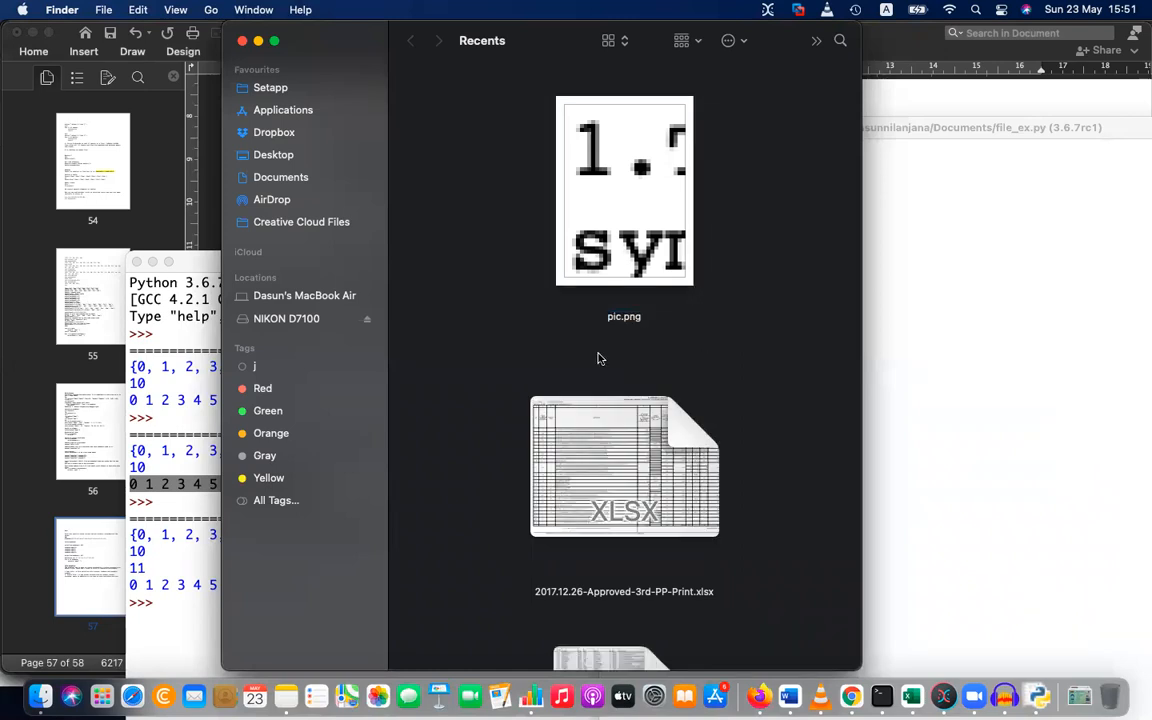
pyautogui.moveTo(664, 344)
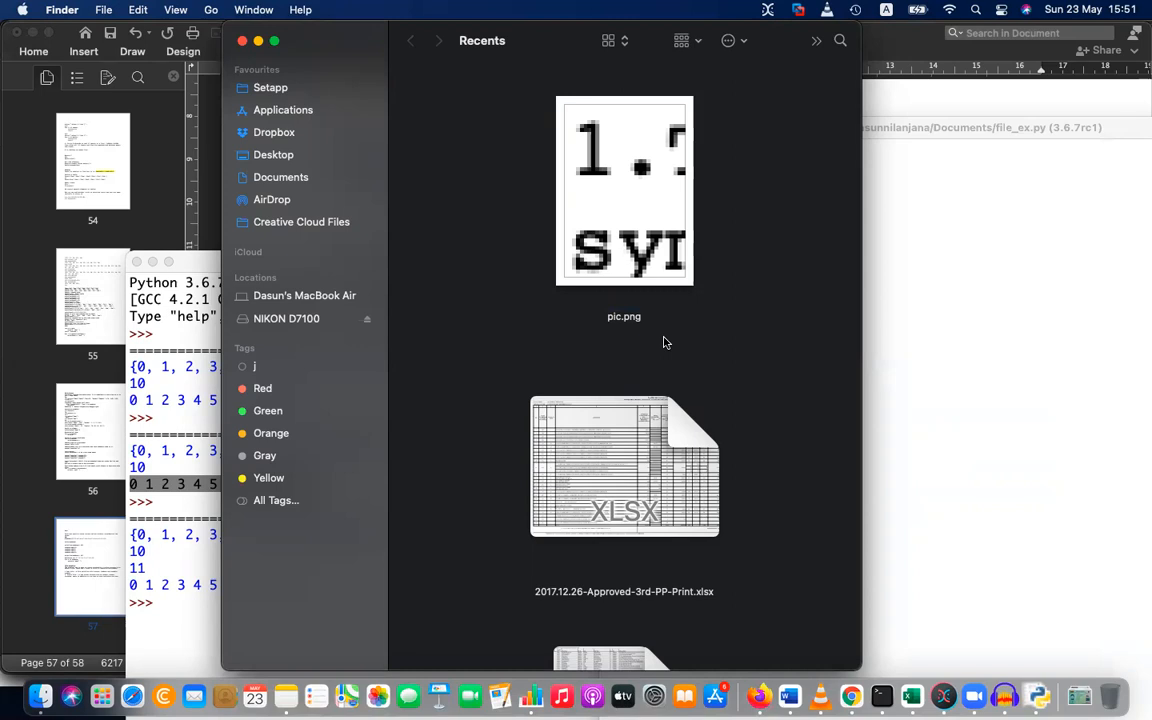
pyautogui.moveTo(728, 408)
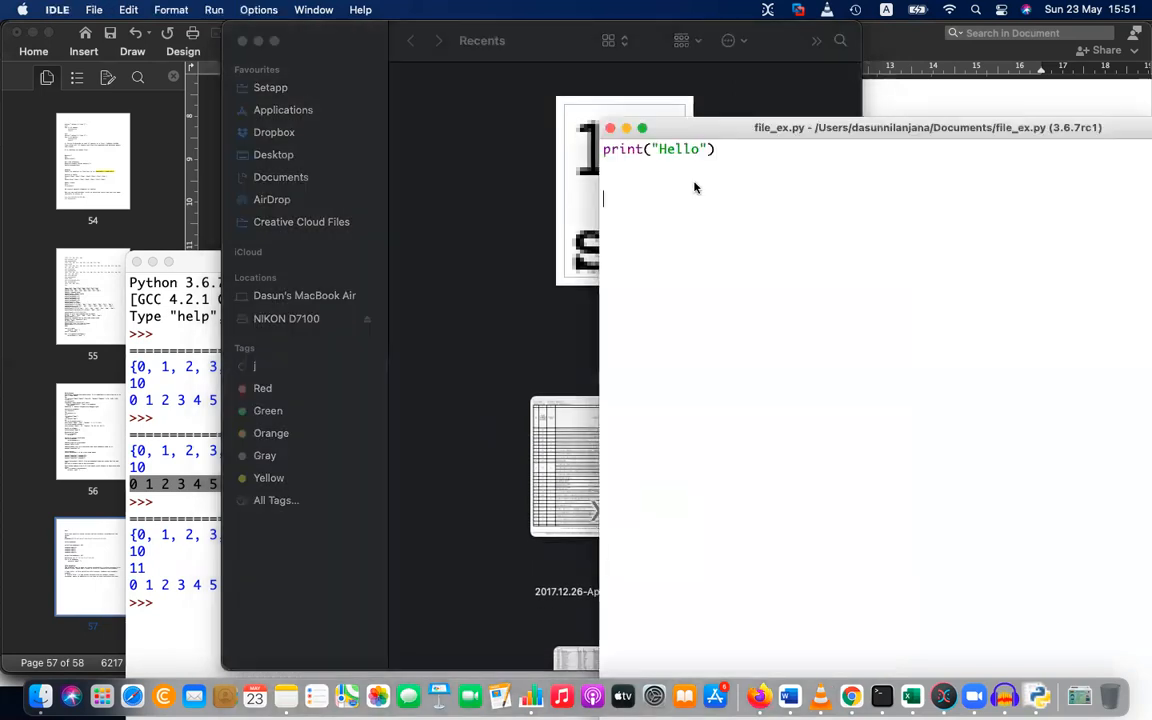
pyautogui.click(94, 8)
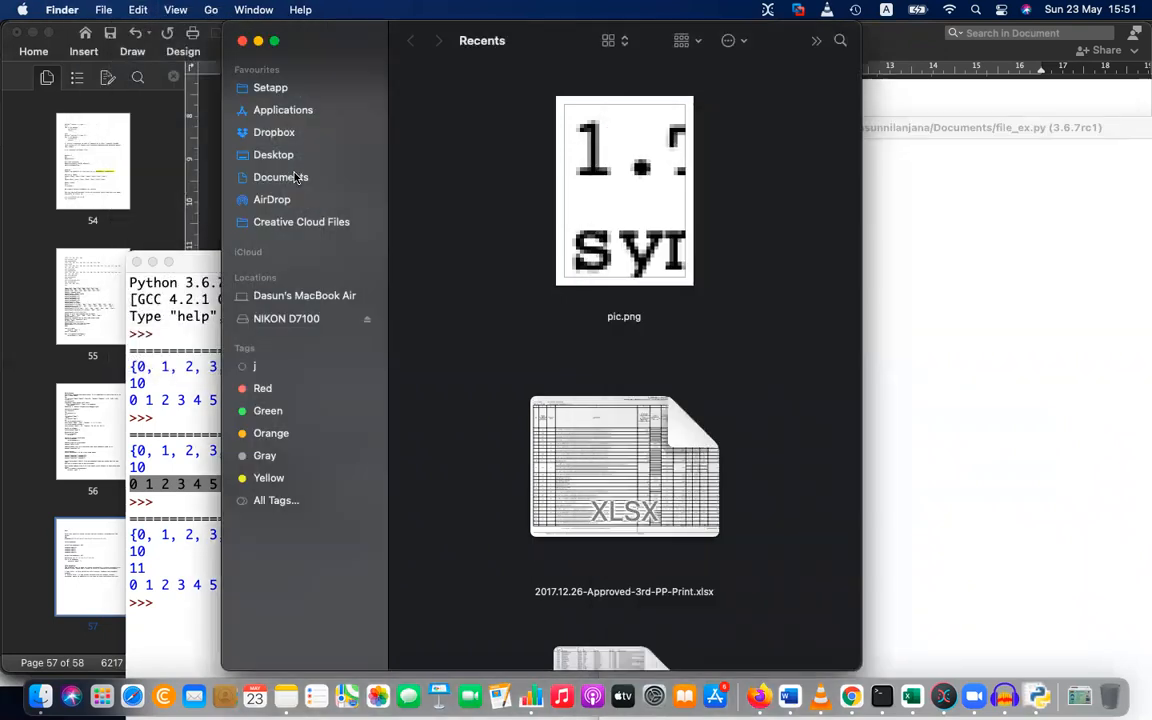
# Browse Documents and Desktop in Finder to locate file_ex.py
pyautogui.click(280, 176)
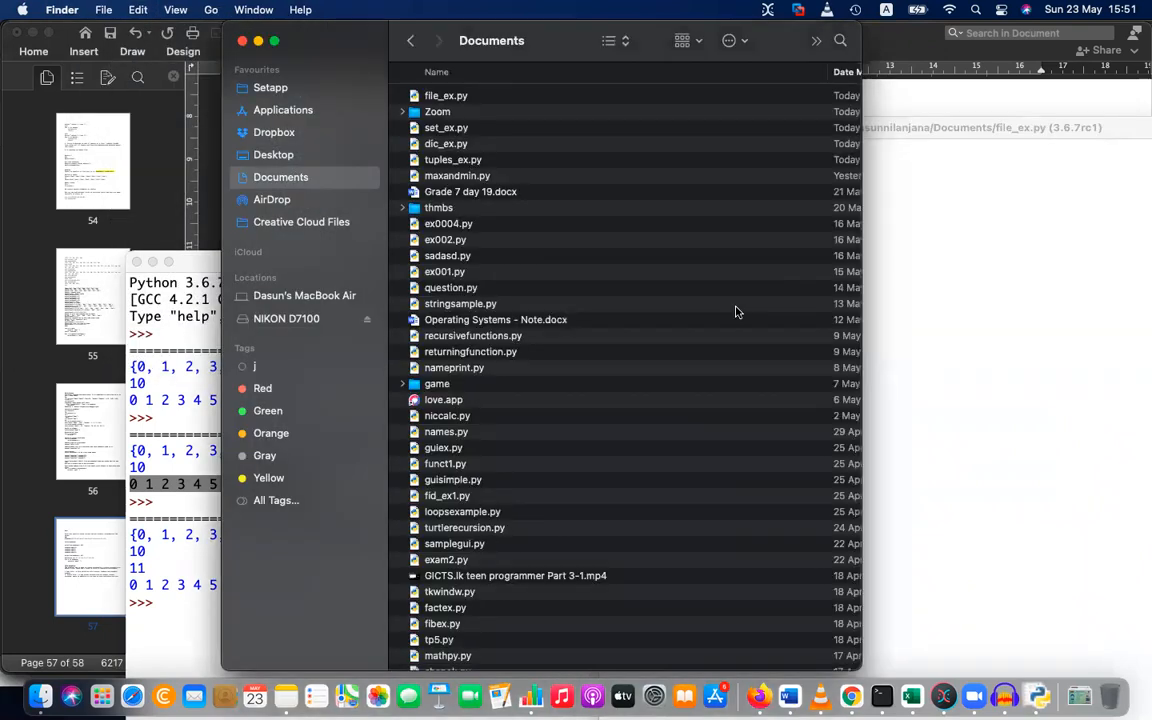
pyautogui.click(446, 96)
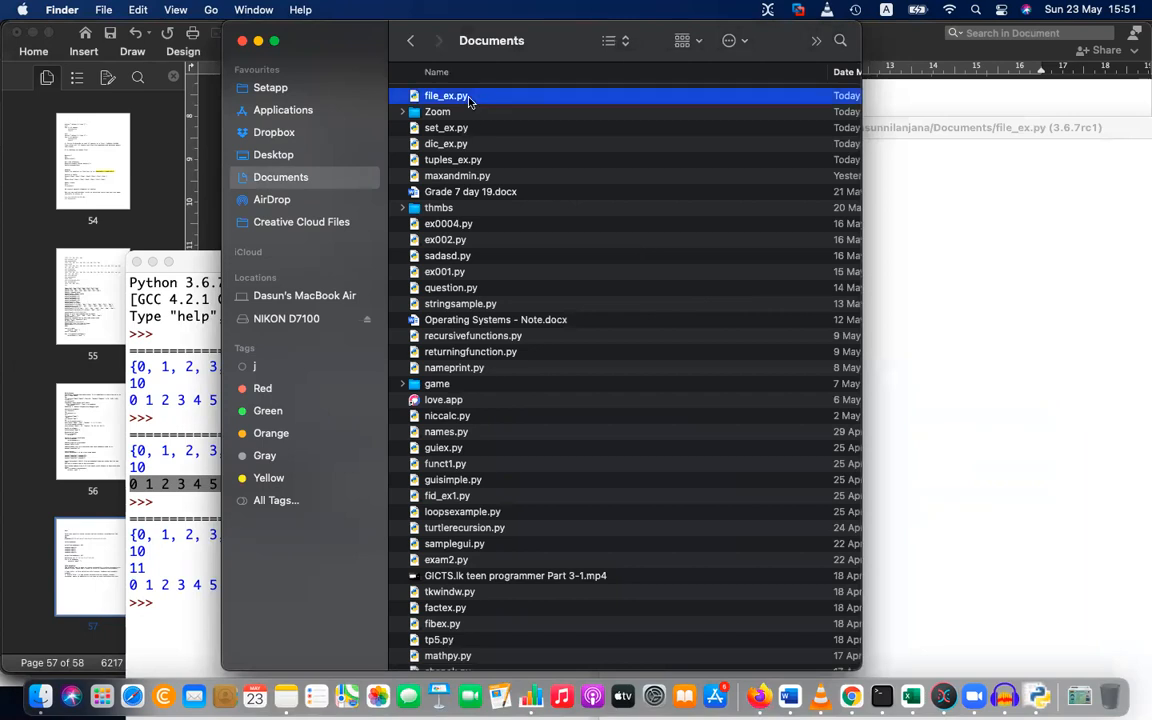
pyautogui.moveTo(290, 162)
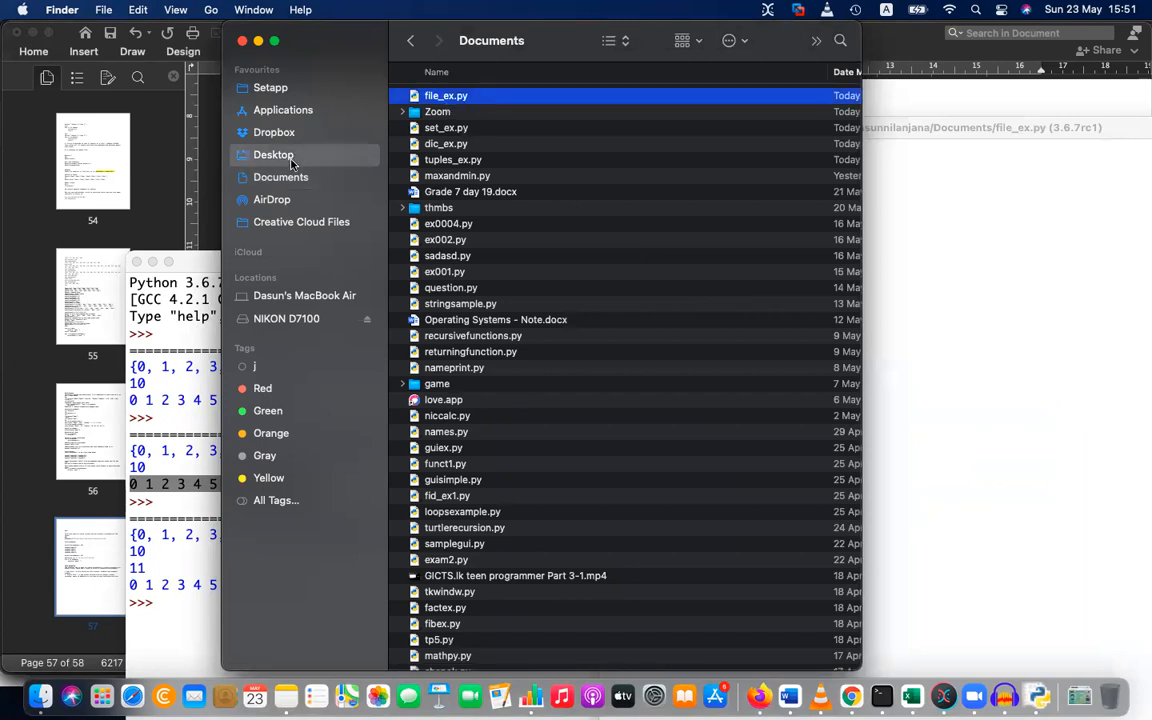
pyautogui.click(272, 154)
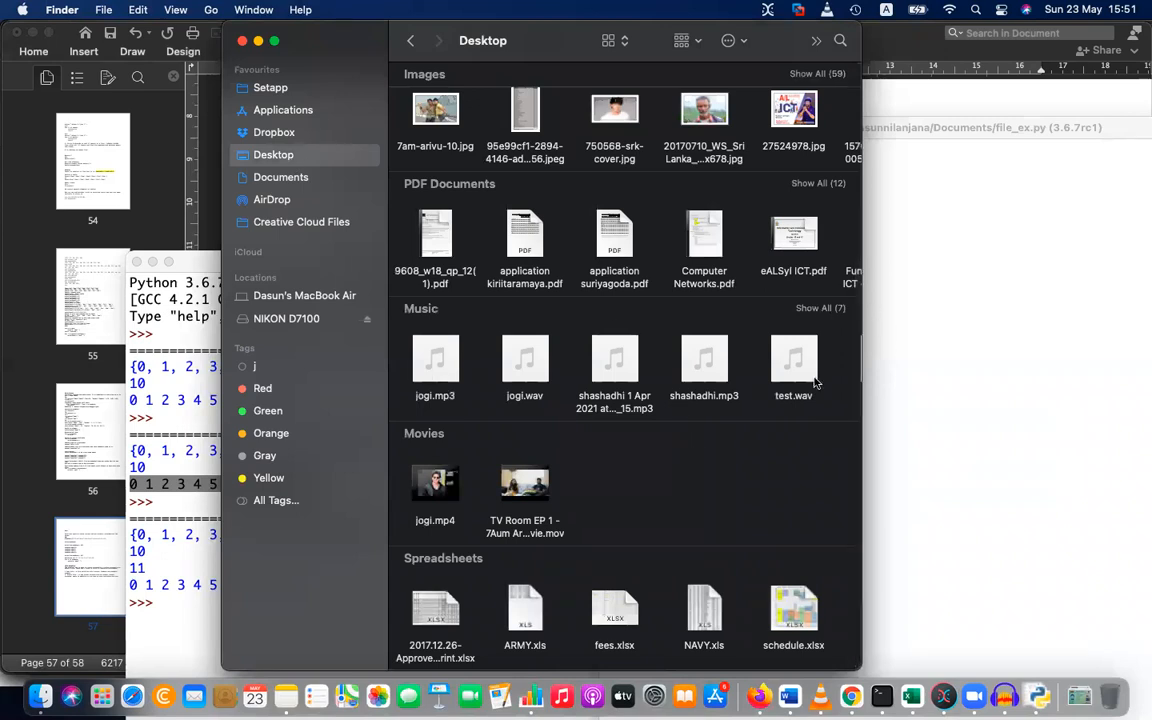
pyautogui.scroll(-3)
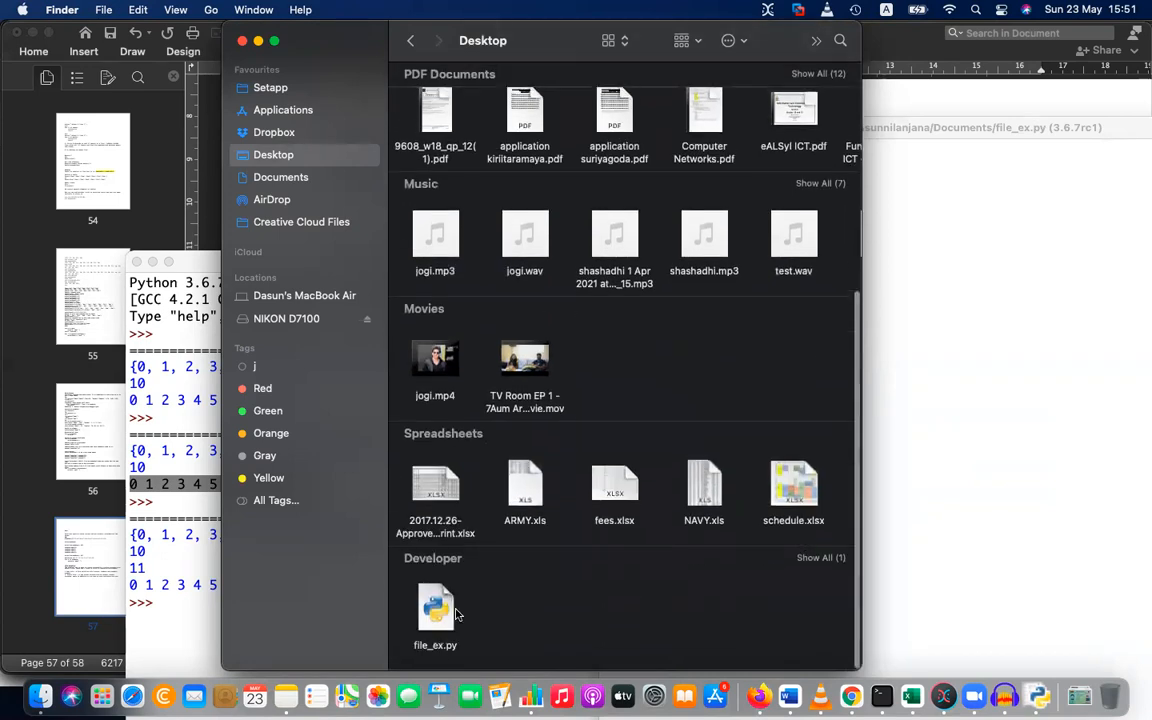
pyautogui.click(436, 604)
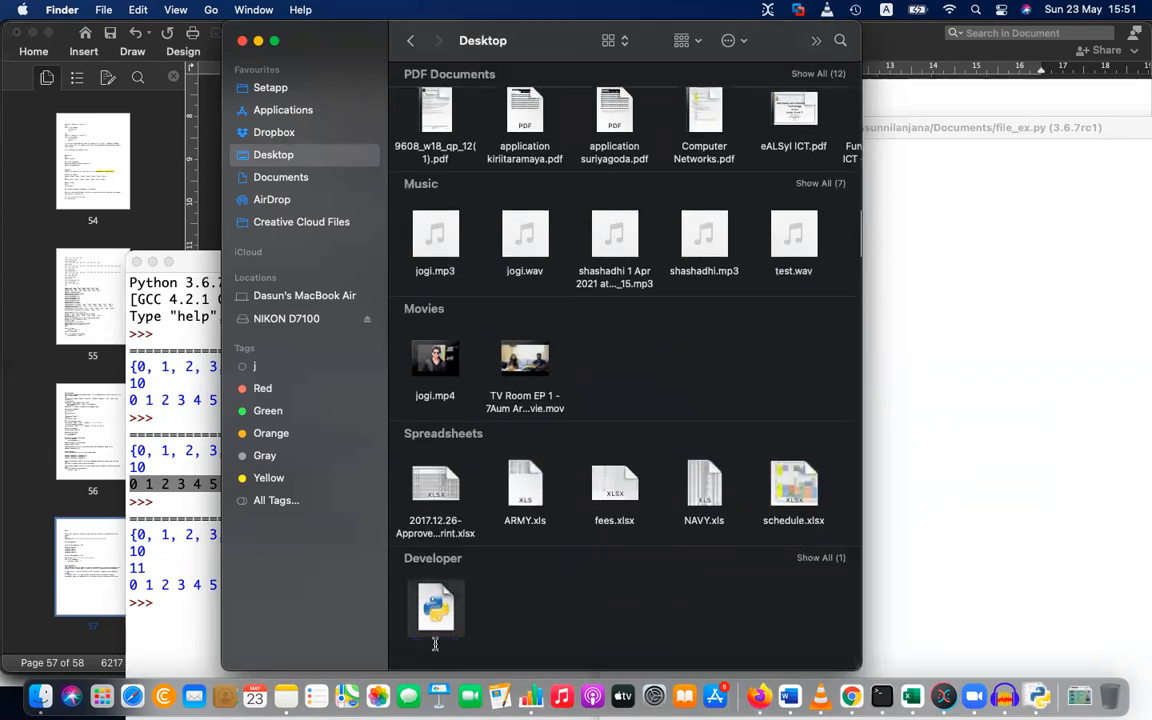
pyautogui.click(436, 608)
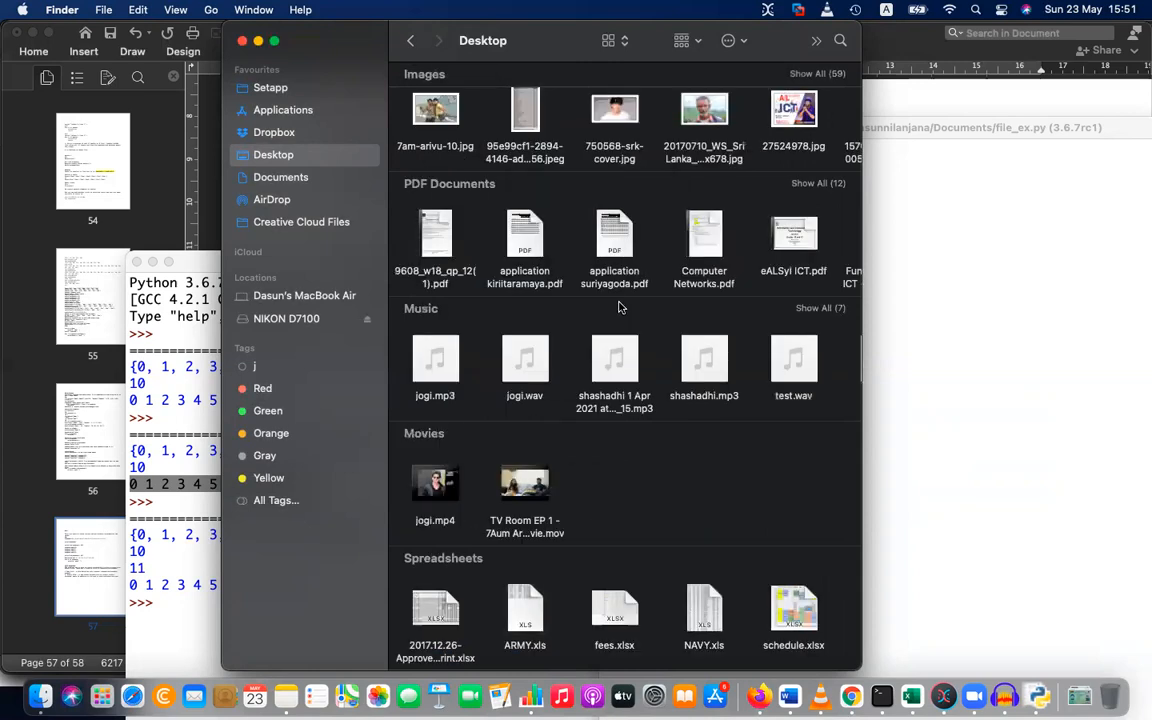
pyautogui.moveTo(804, 422)
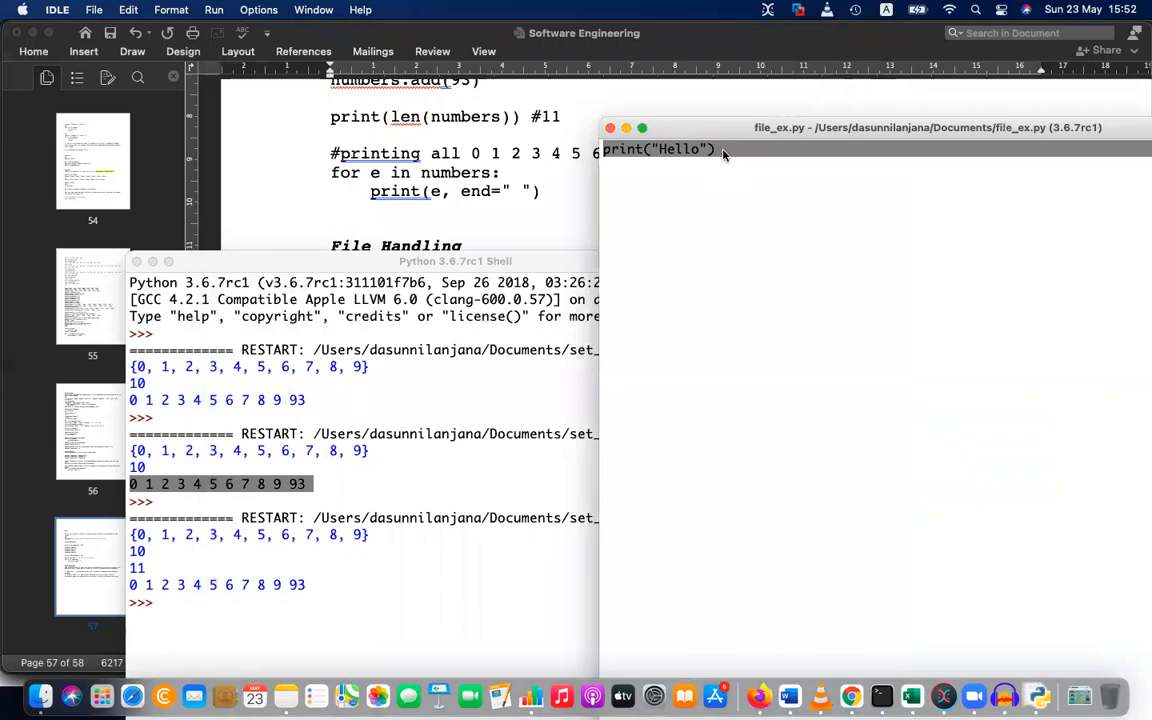
# Replace print("Hello") with the start of f1=open( in file_ex.py
pyautogui.write('f1=opne')
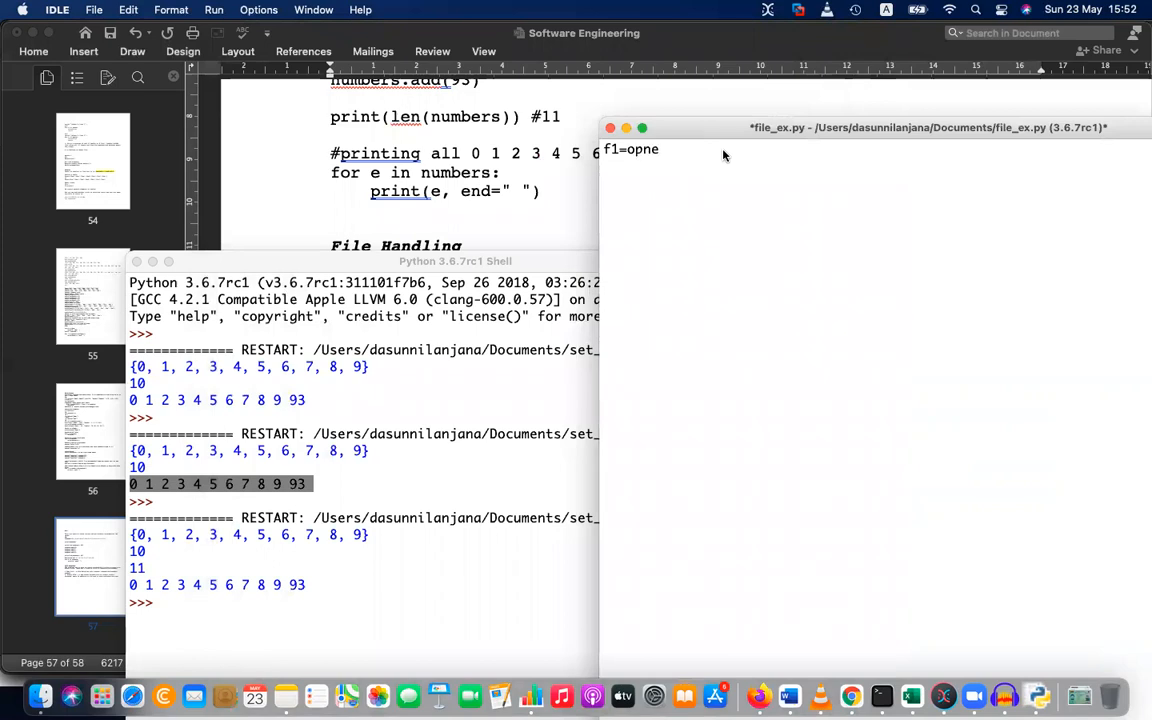
pyautogui.write('open')
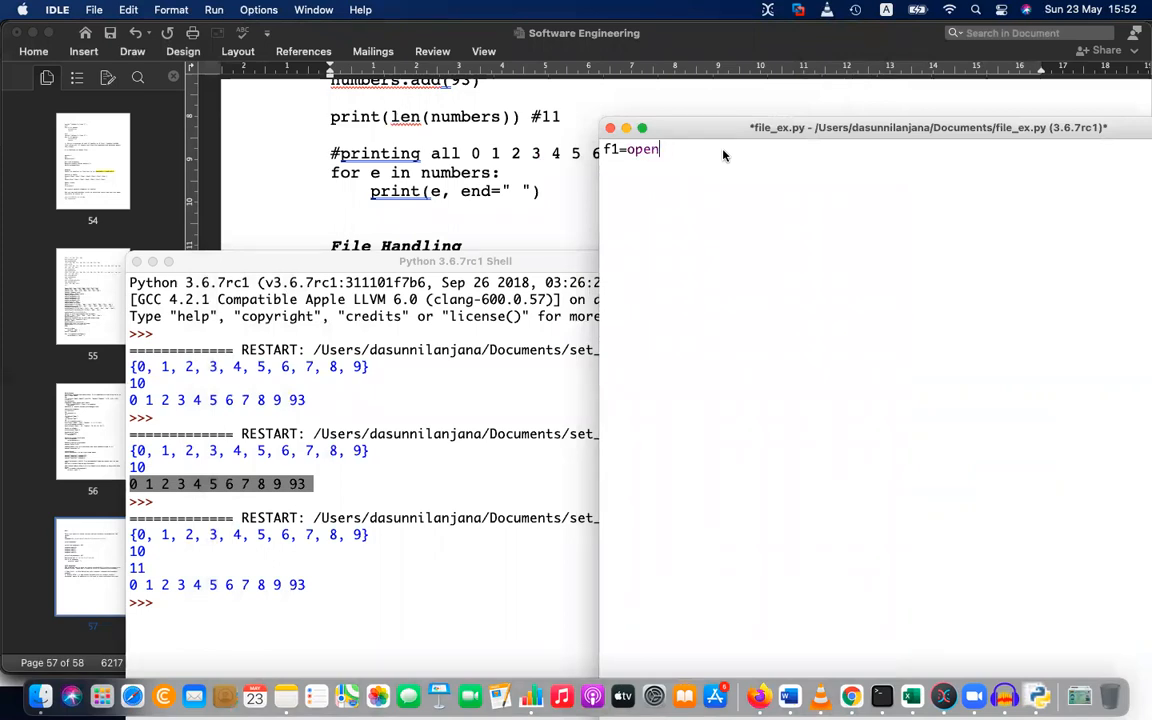
pyautogui.write('(')
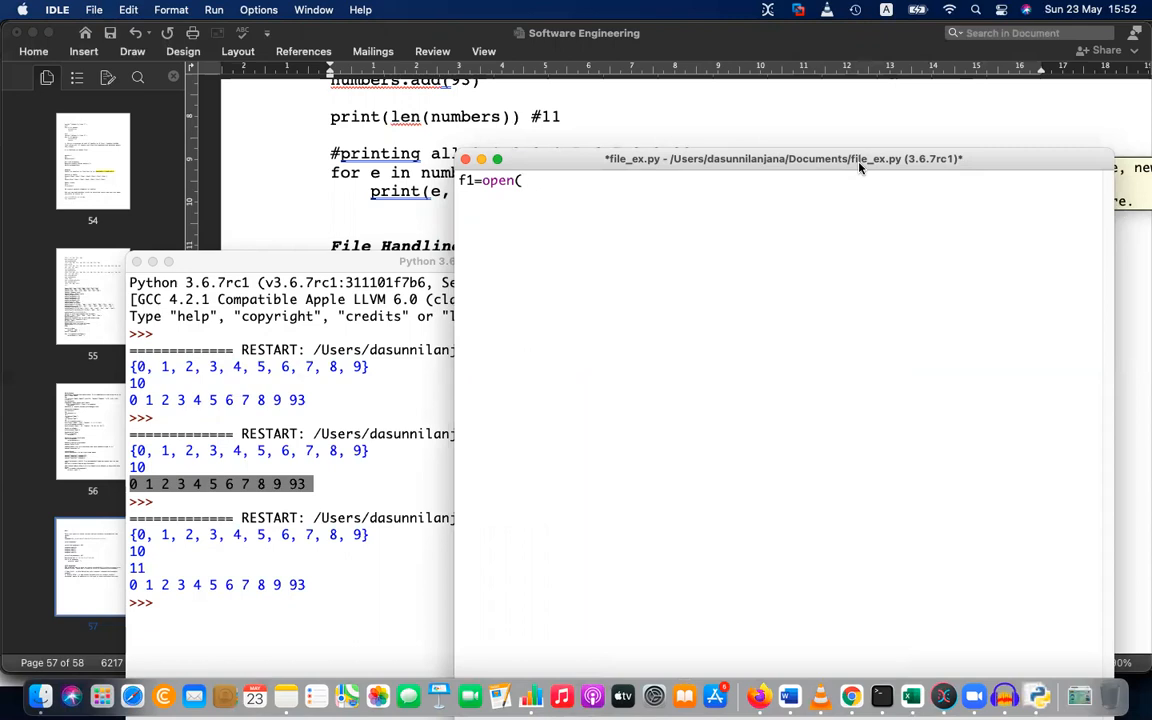
pyautogui.moveTo(806, 168)
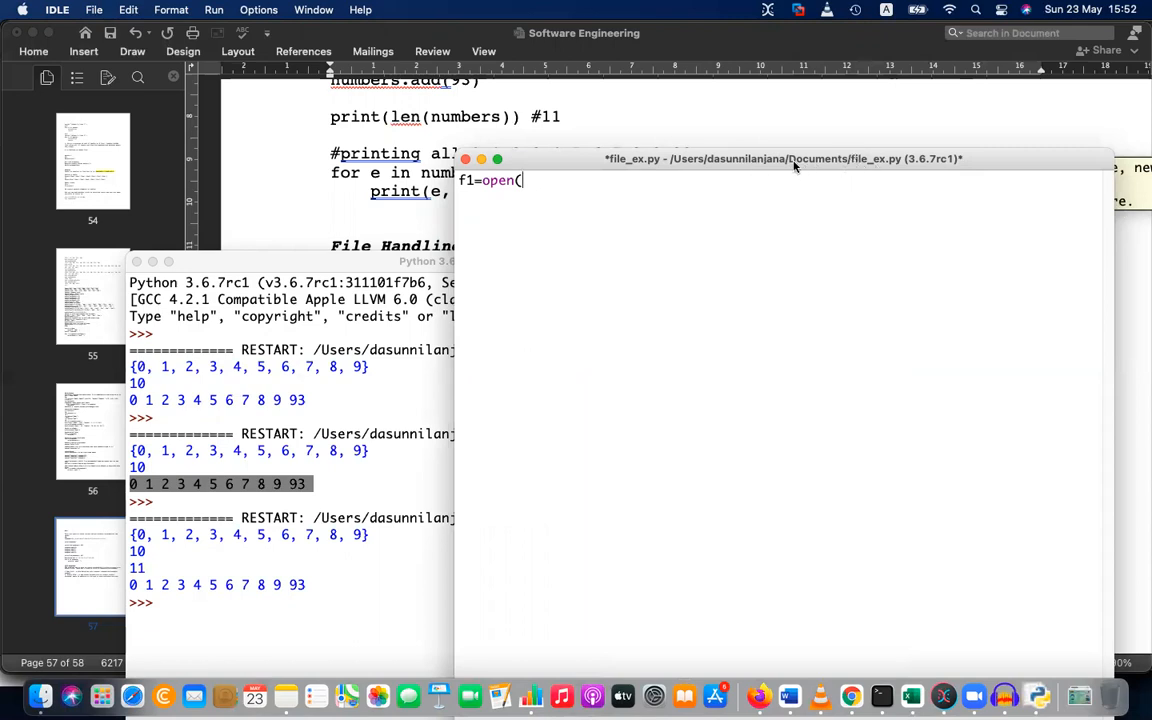
pyautogui.moveTo(678, 168)
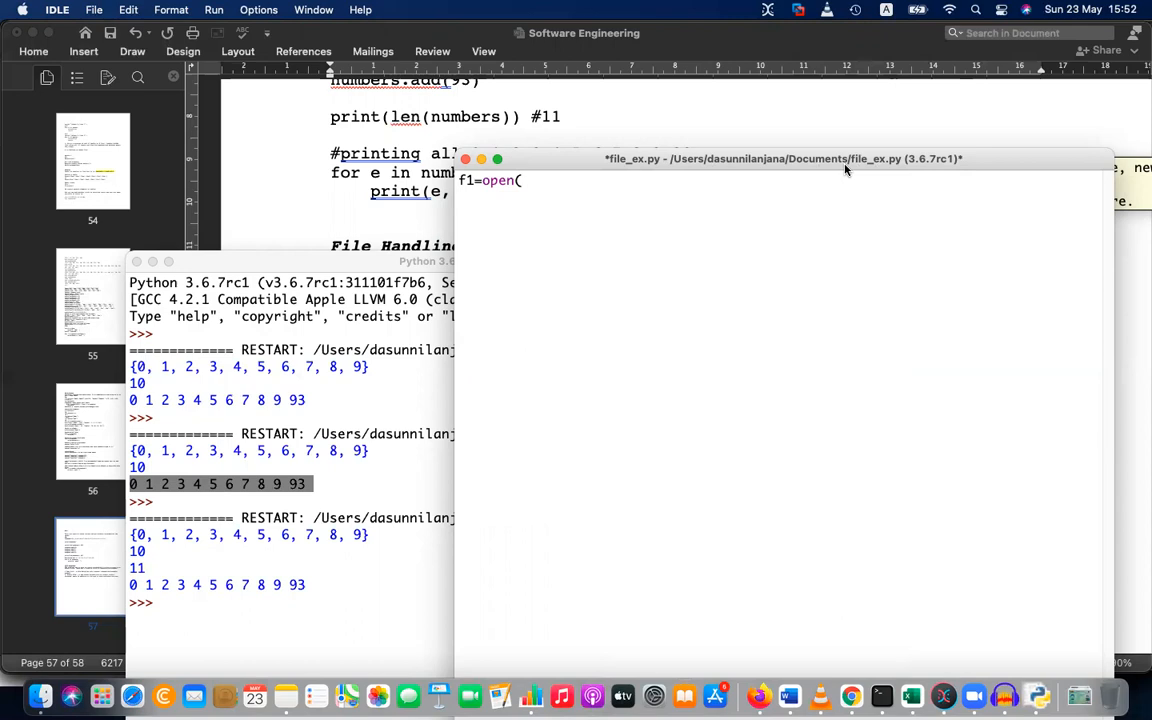
pyautogui.moveTo(628, 304)
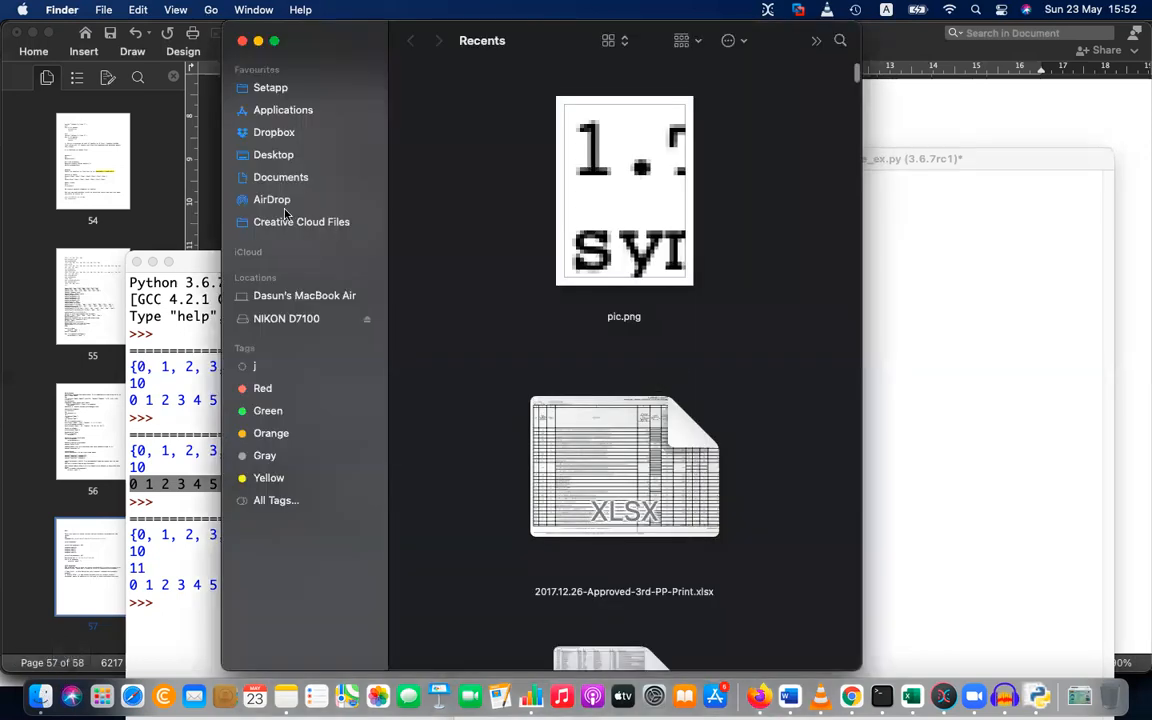
# Browse from Users into the dasunnilanjana home folder and its Desktop, then return to file_ex.py
pyautogui.click(272, 154)
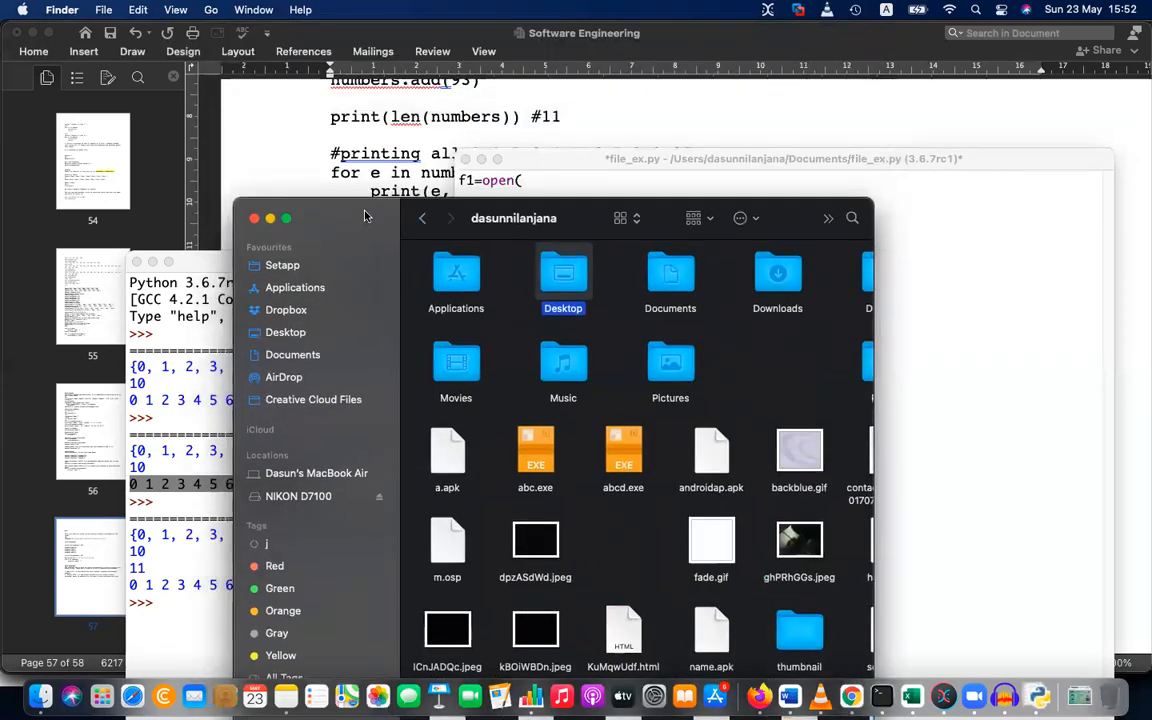
pyautogui.click(422, 218)
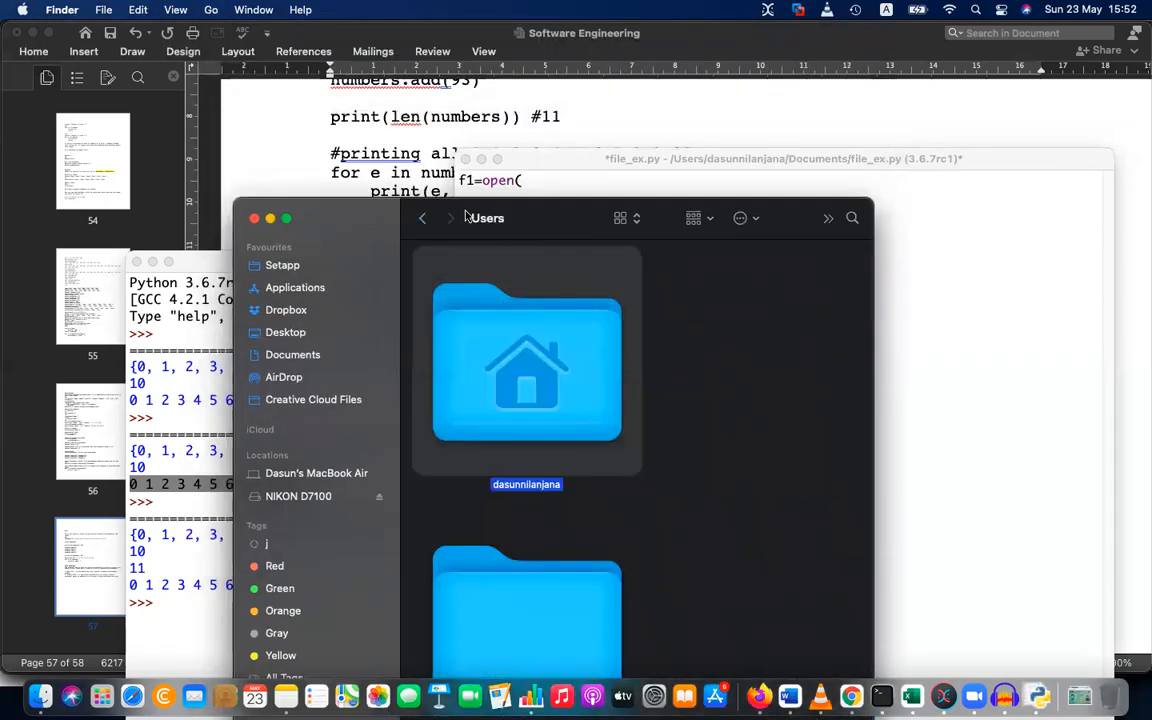
pyautogui.doubleClick(526, 364)
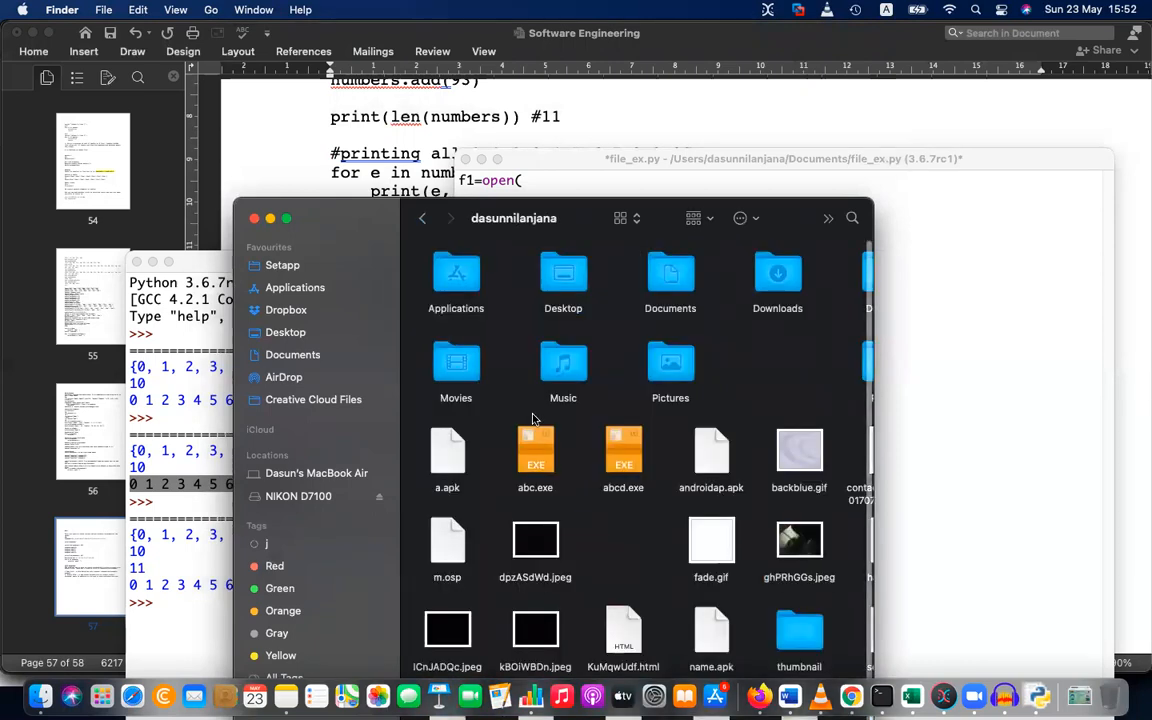
pyautogui.moveTo(570, 280)
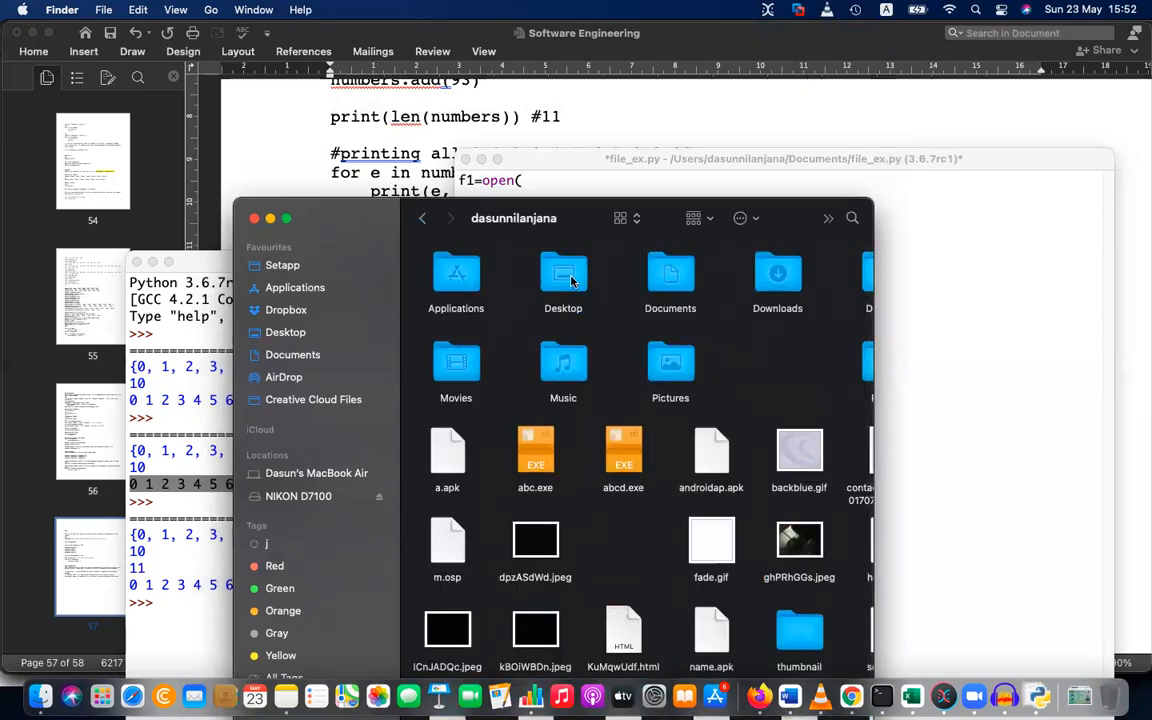
pyautogui.click(284, 332)
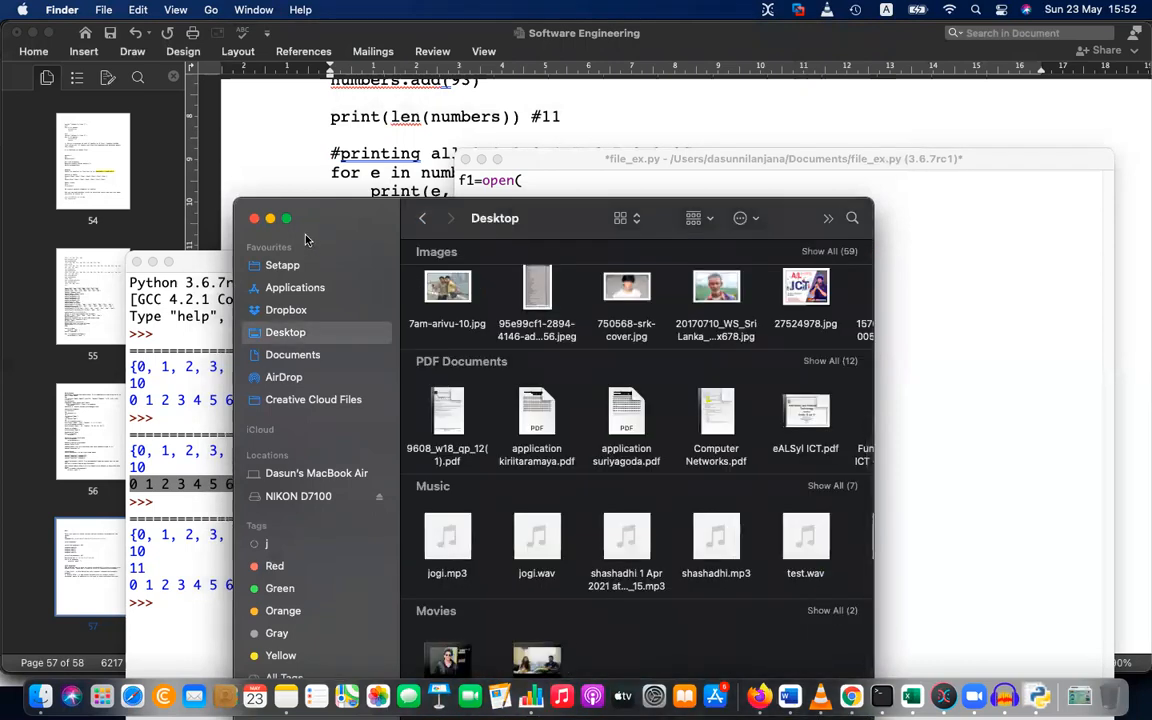
pyautogui.click(254, 218)
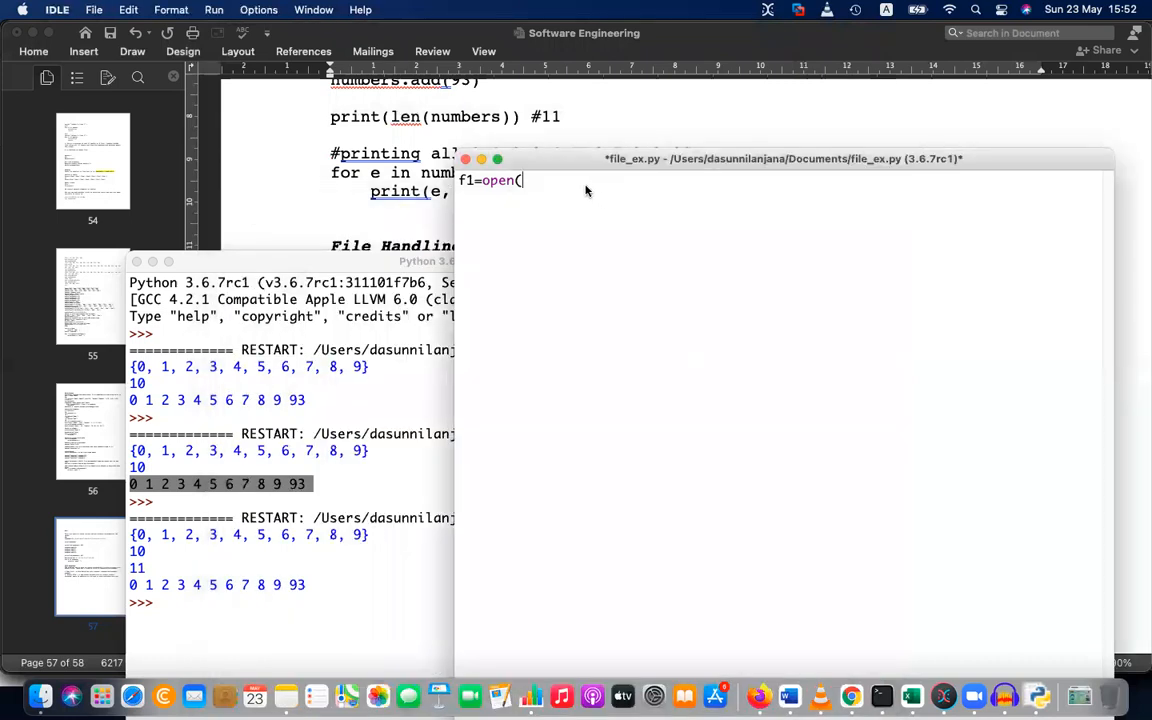
# Complete f1=open('/Users/dasunnilanjana/Desktop/pic.png',rb) as the script's first line
pyautogui.write("'")
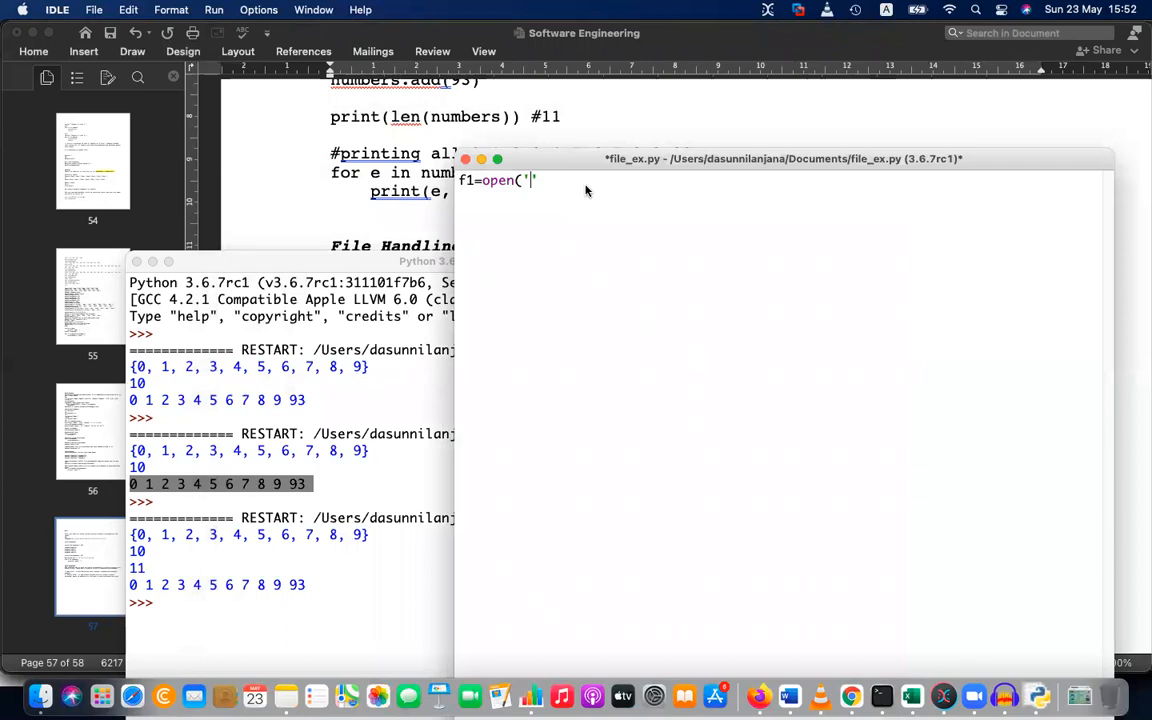
pyautogui.write('/Us')
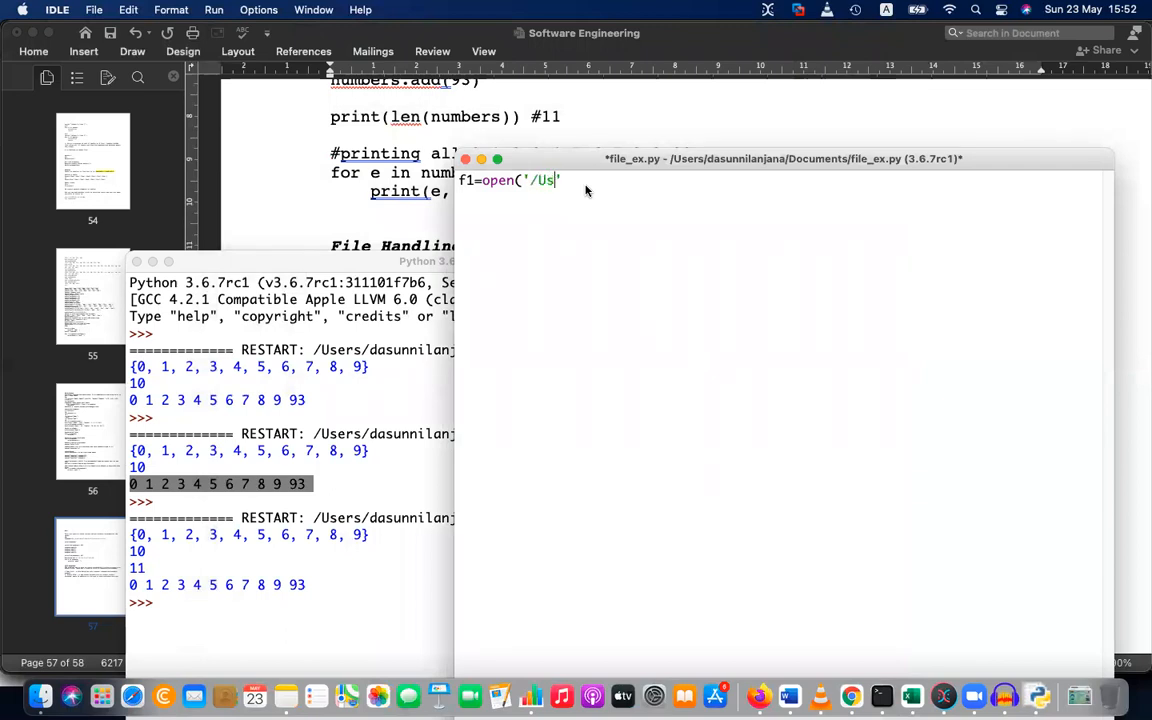
pyautogui.write("ers'")
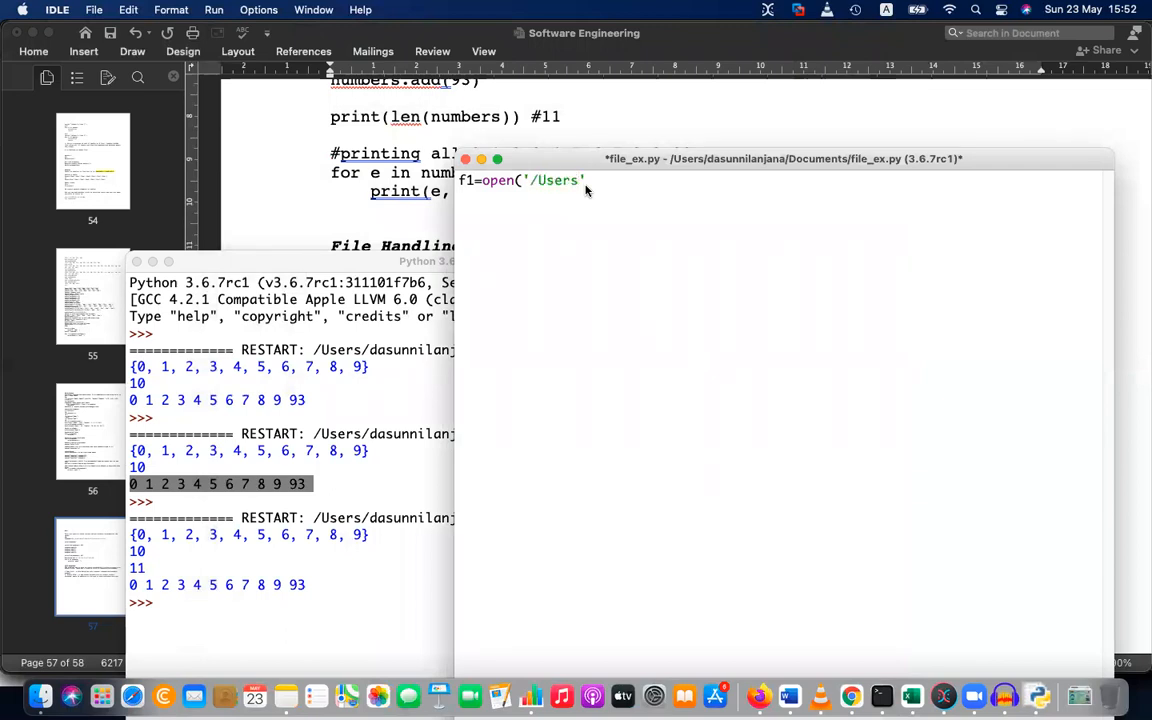
pyautogui.write('/dasunn')
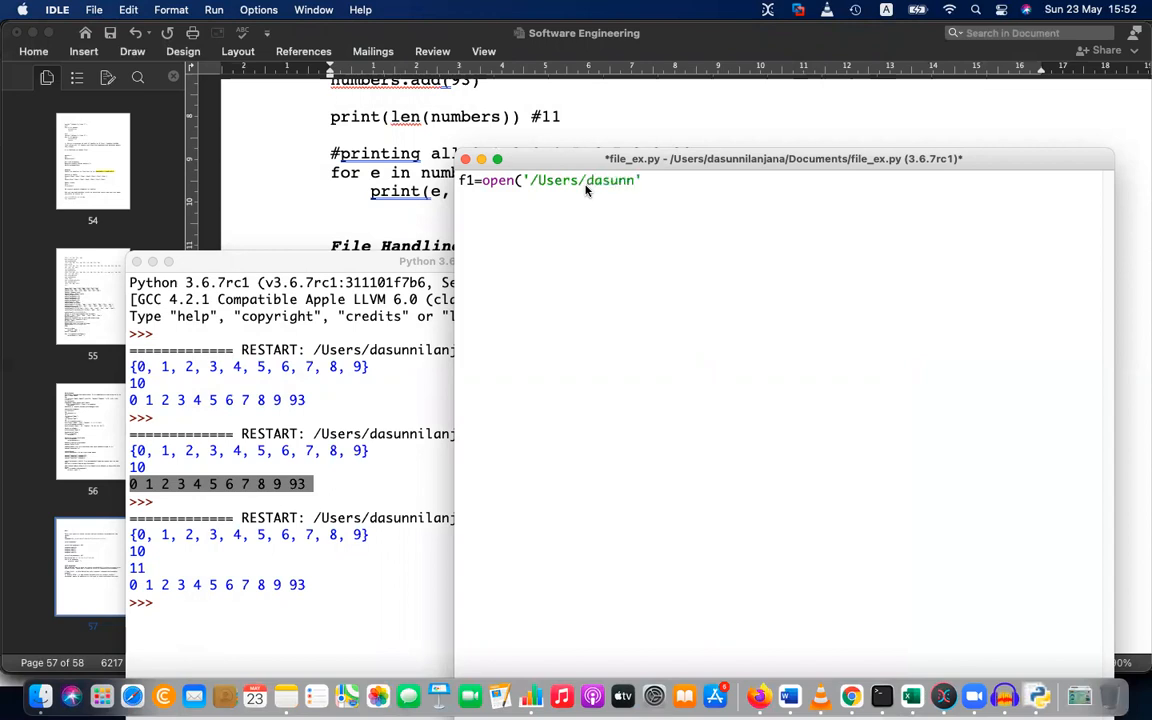
pyautogui.write('ilanjana')
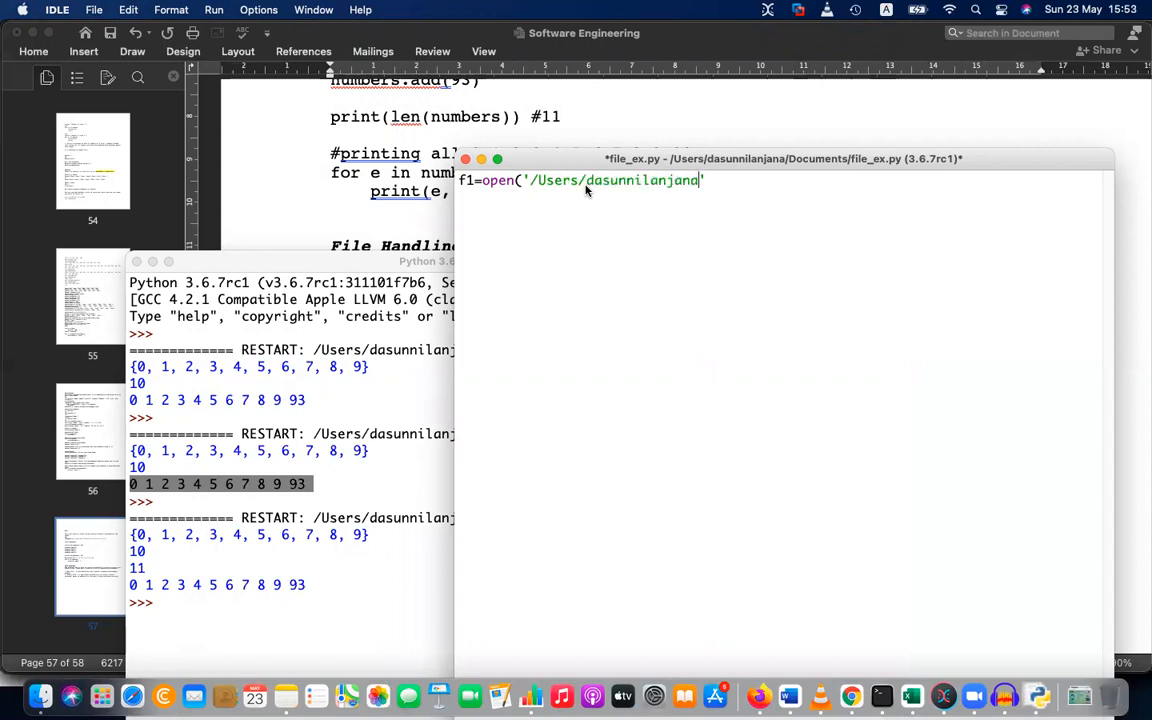
pyautogui.write('/Deskto')
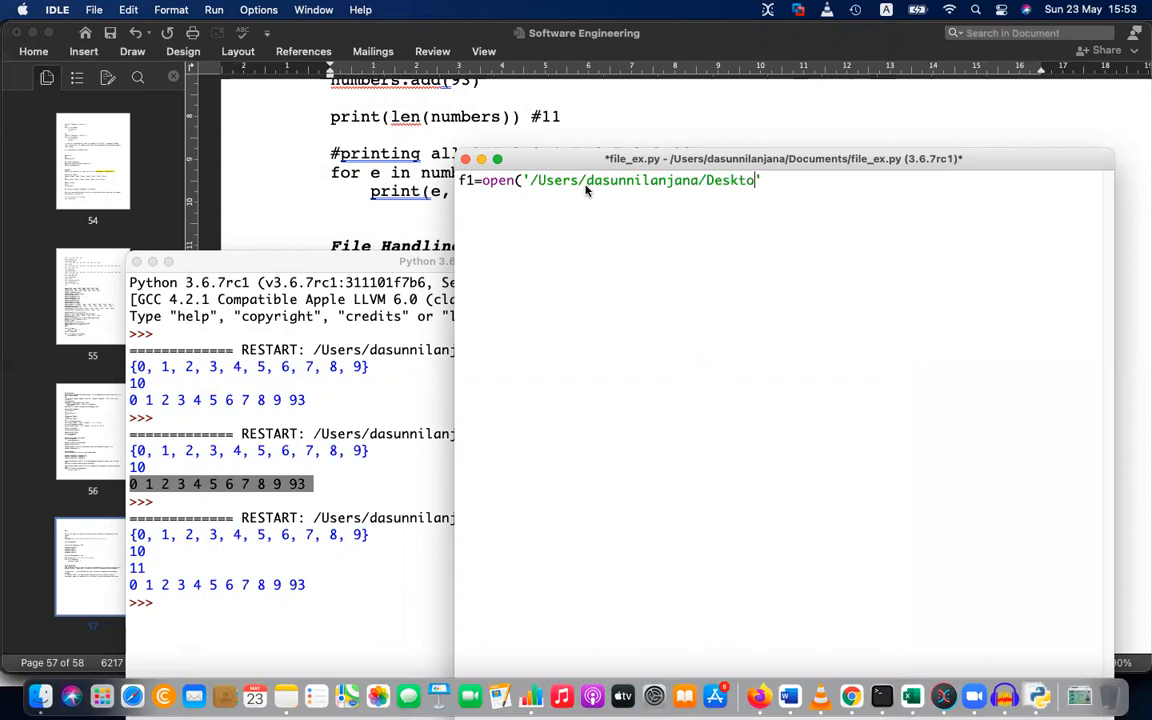
pyautogui.write('/')
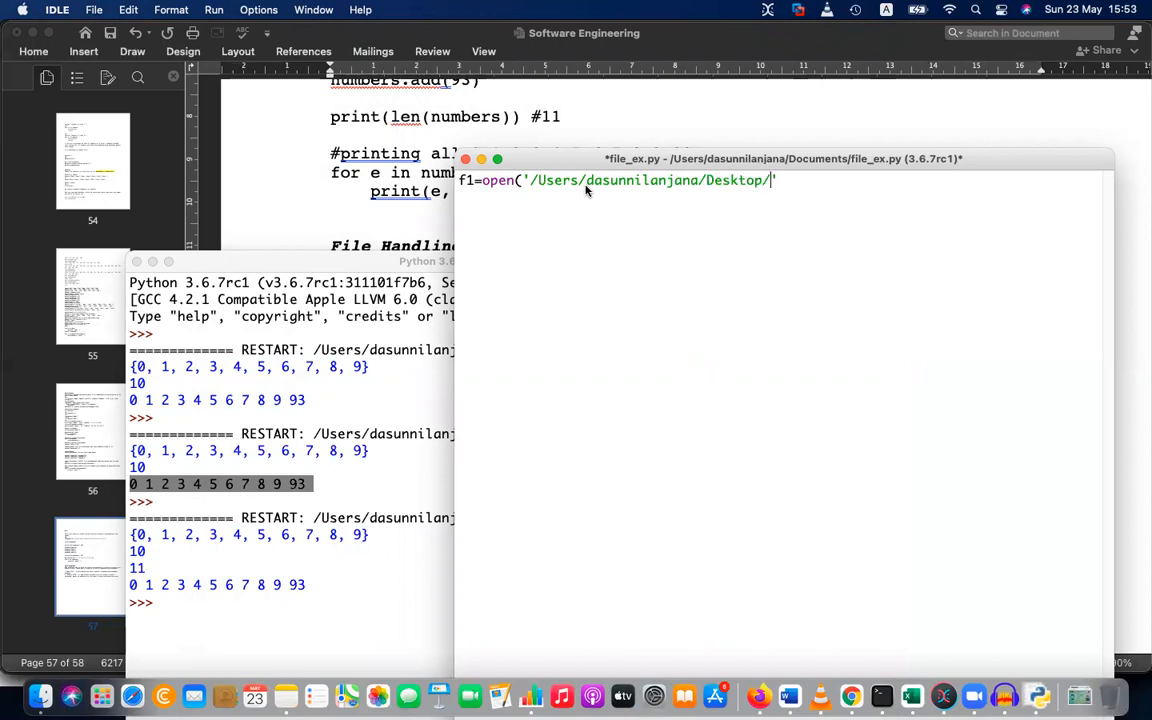
pyautogui.write('pic.p')
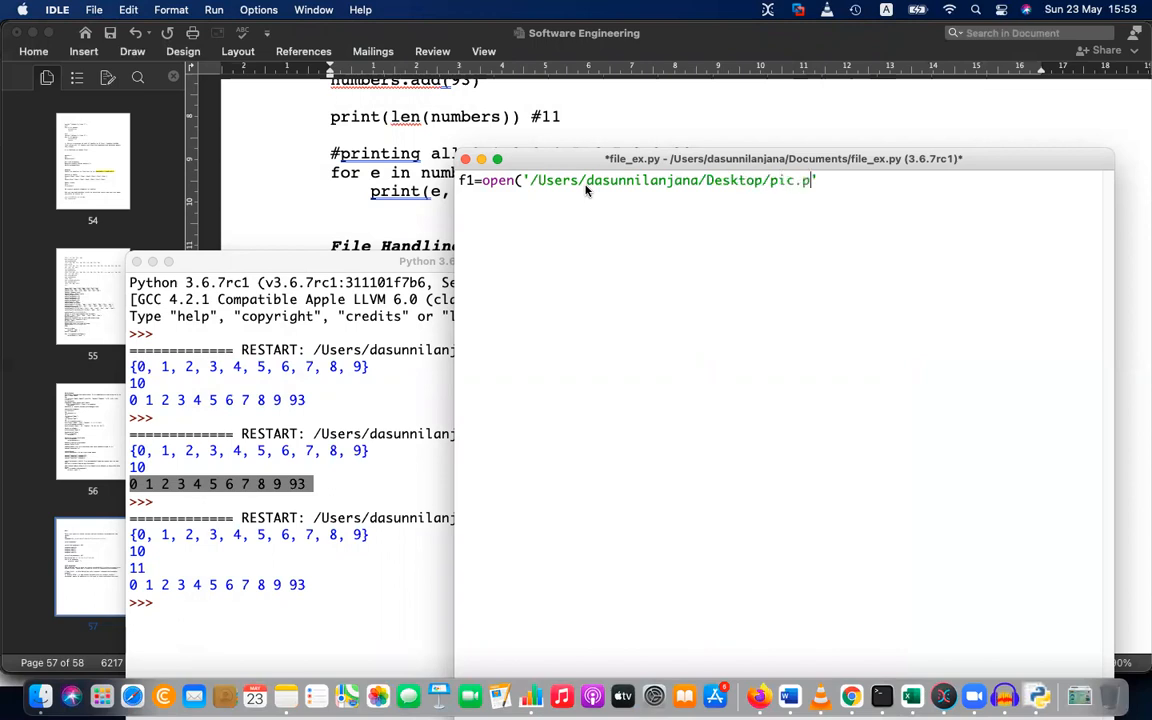
pyautogui.write("ng'")
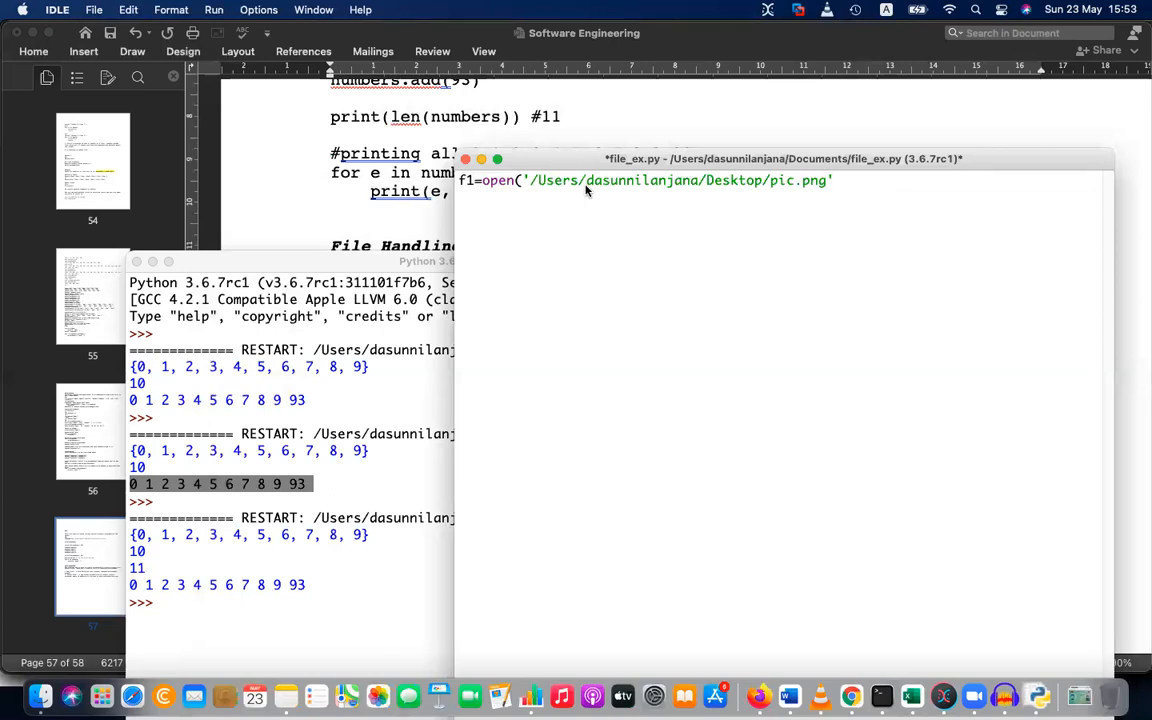
pyautogui.write(',r')
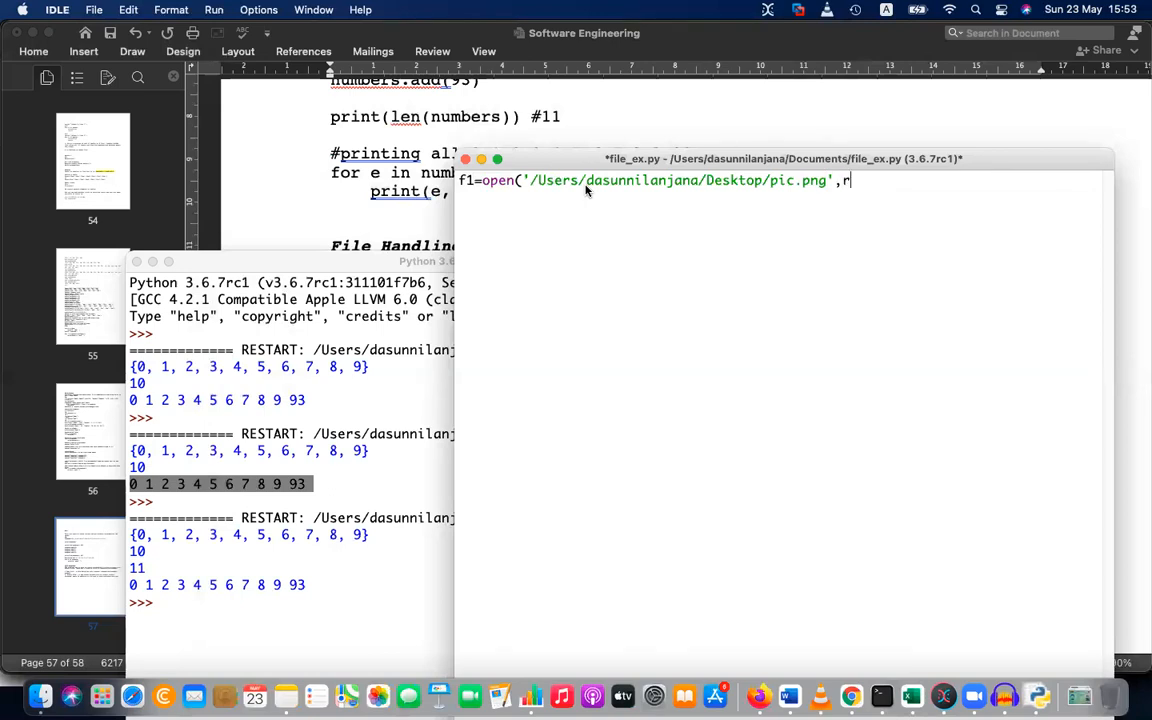
pyautogui.write('b')
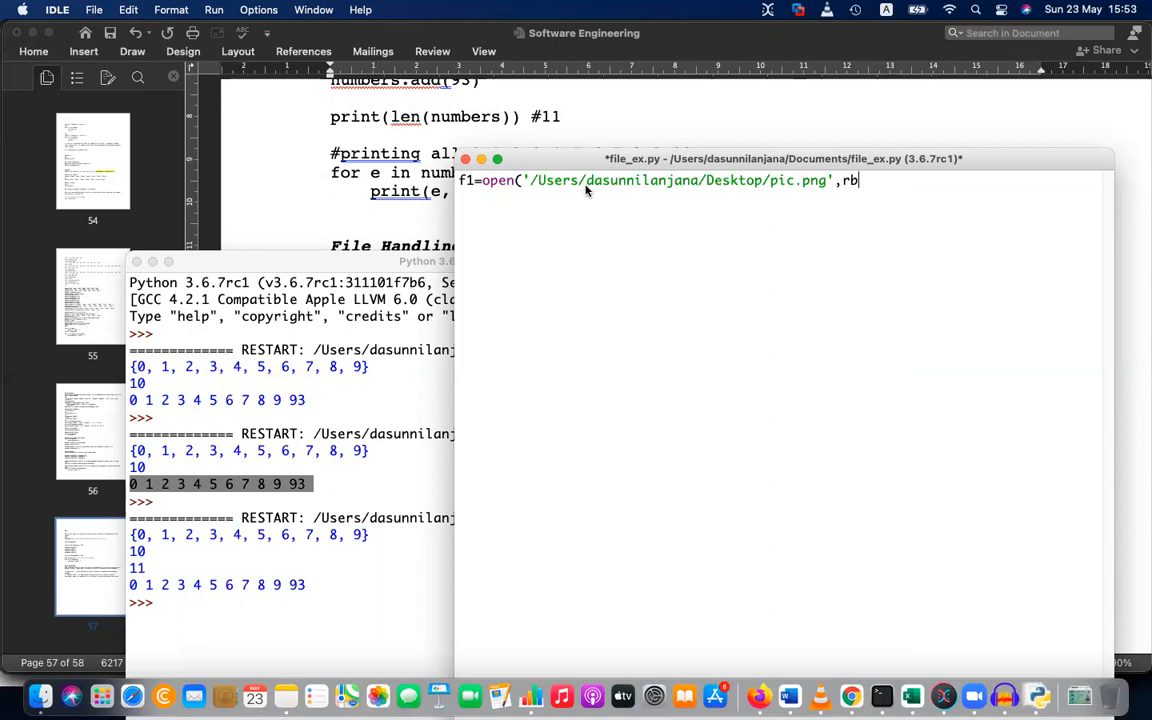
pyautogui.write(')')
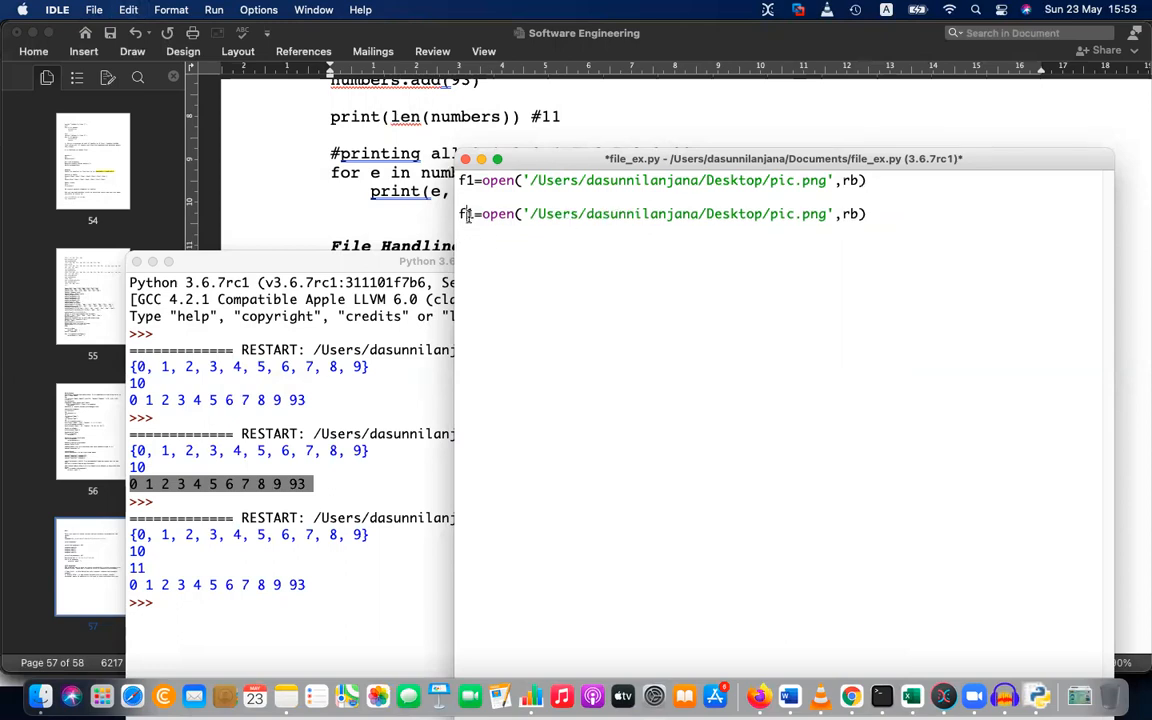
# Make the second line f2 open hello.txt from the Desktop instead of pic.png
pyautogui.write('2')
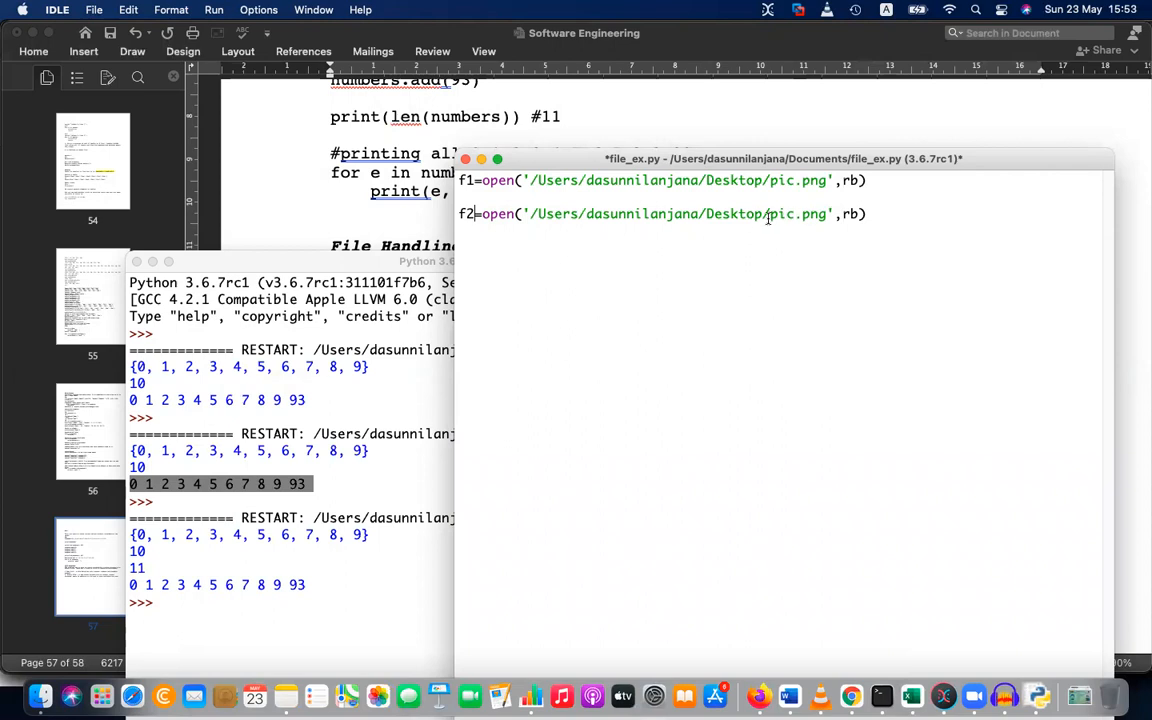
pyautogui.doubleClick(792, 212)
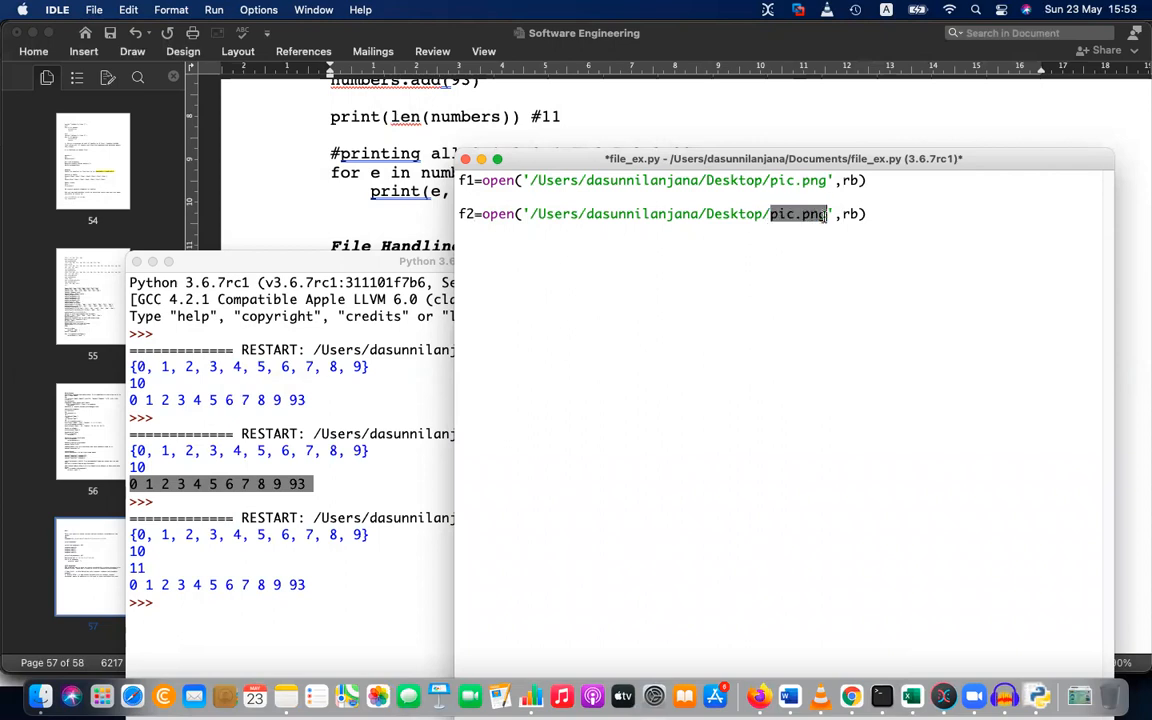
pyautogui.write('hello.txt')
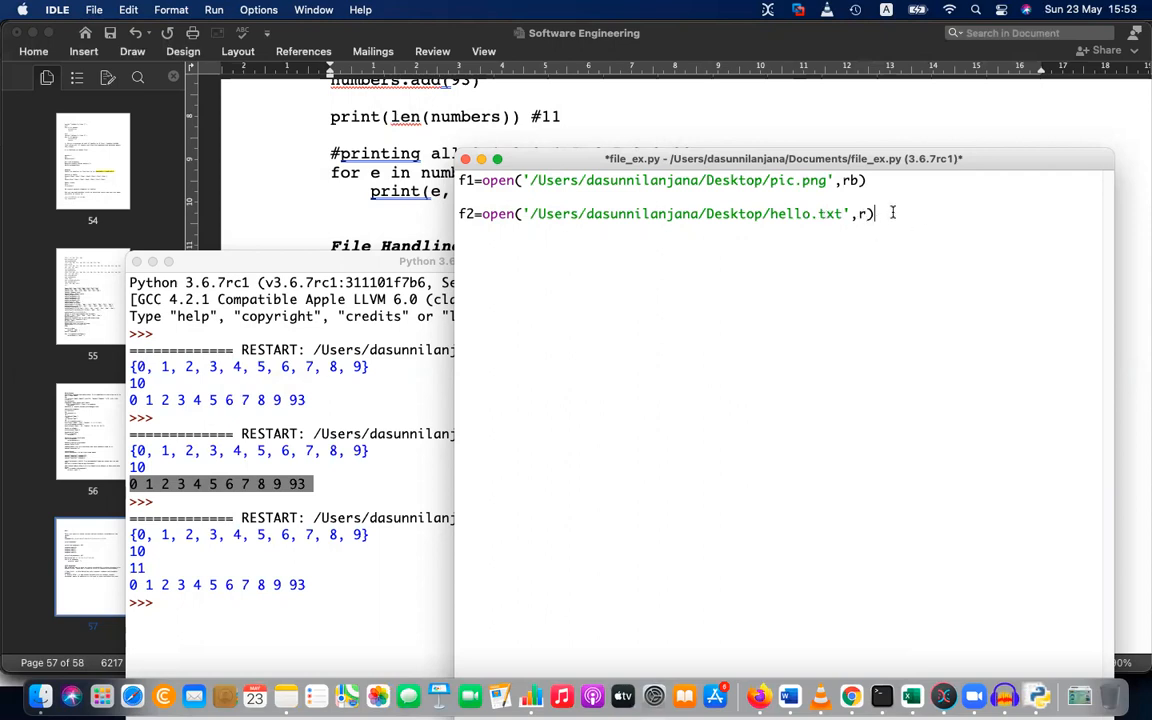
# Add print(f1) and print(f2) lines after the open calls
pyautogui.write('print')
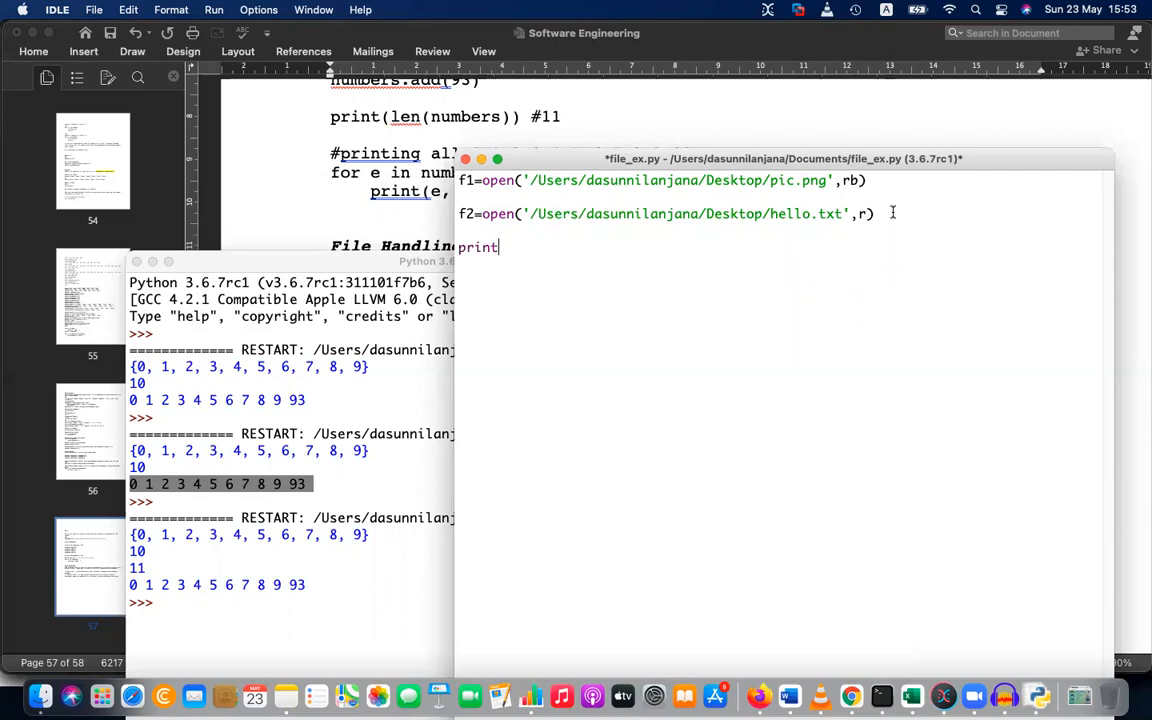
pyautogui.write('(f1')
pyautogui.write('prin')
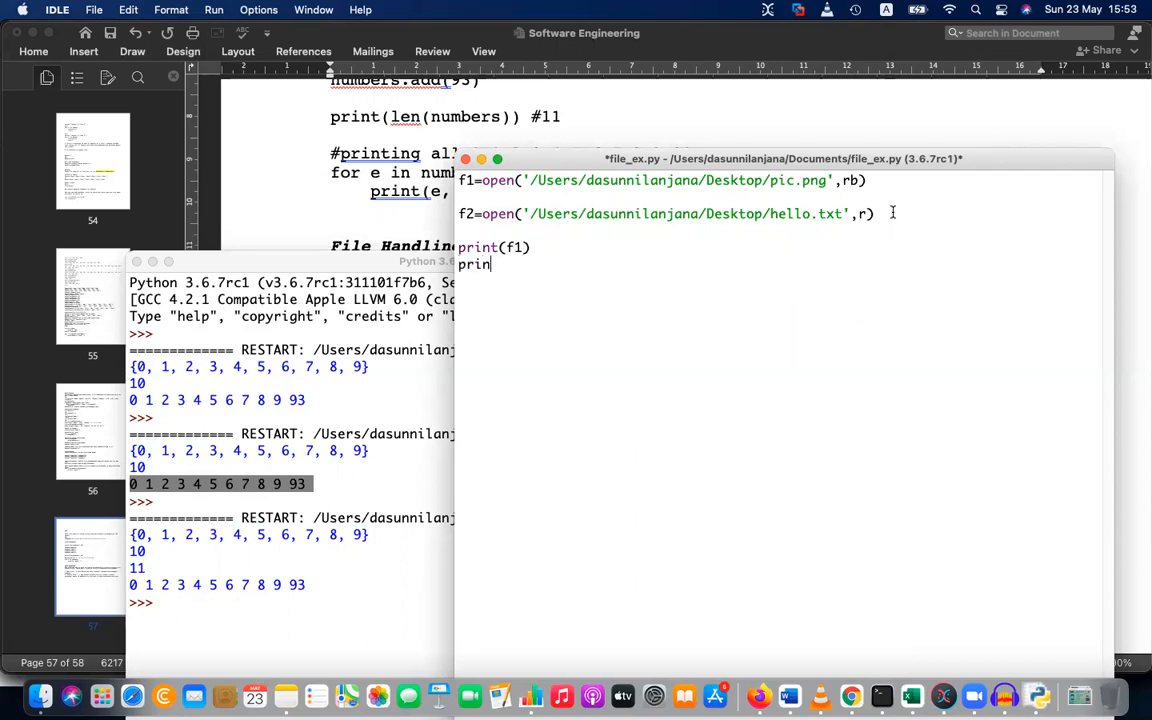
pyautogui.write('(f')
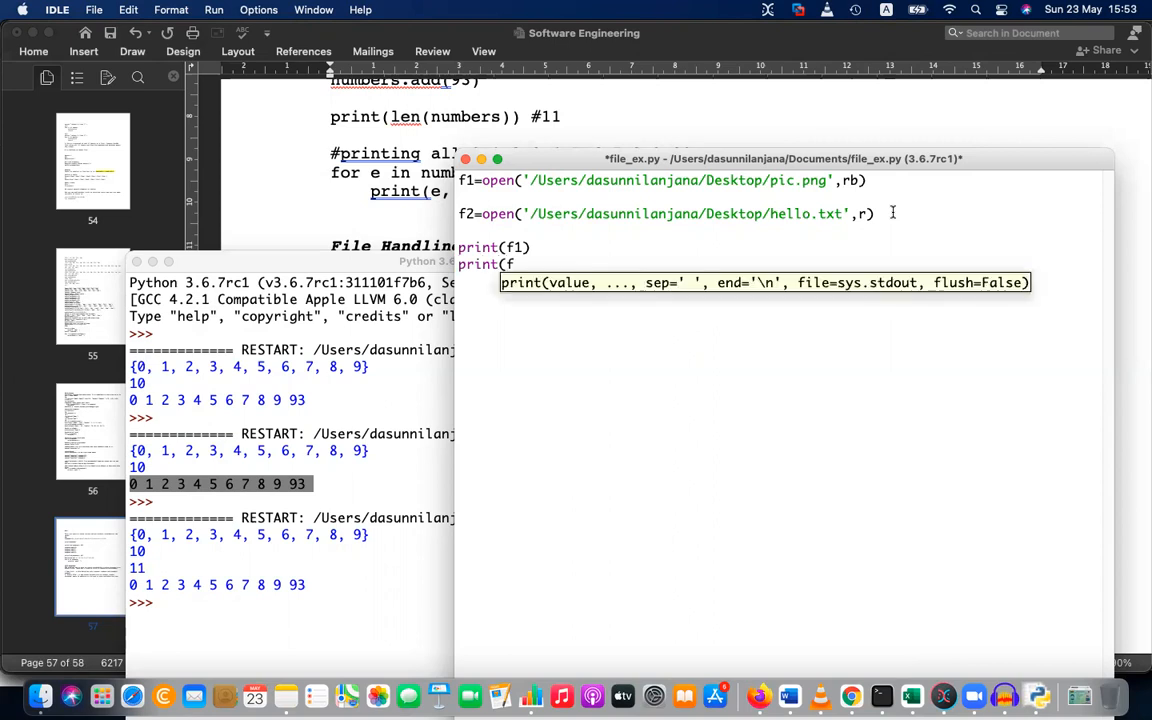
pyautogui.write('2)')
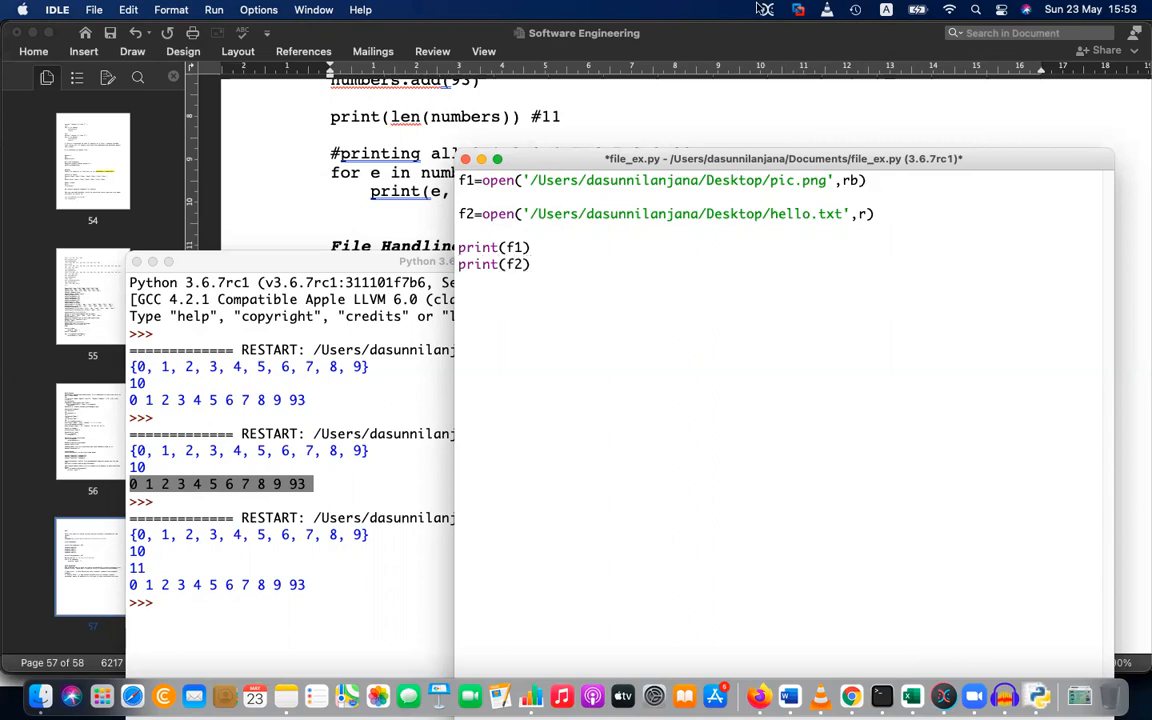
pyautogui.click(212, 8)
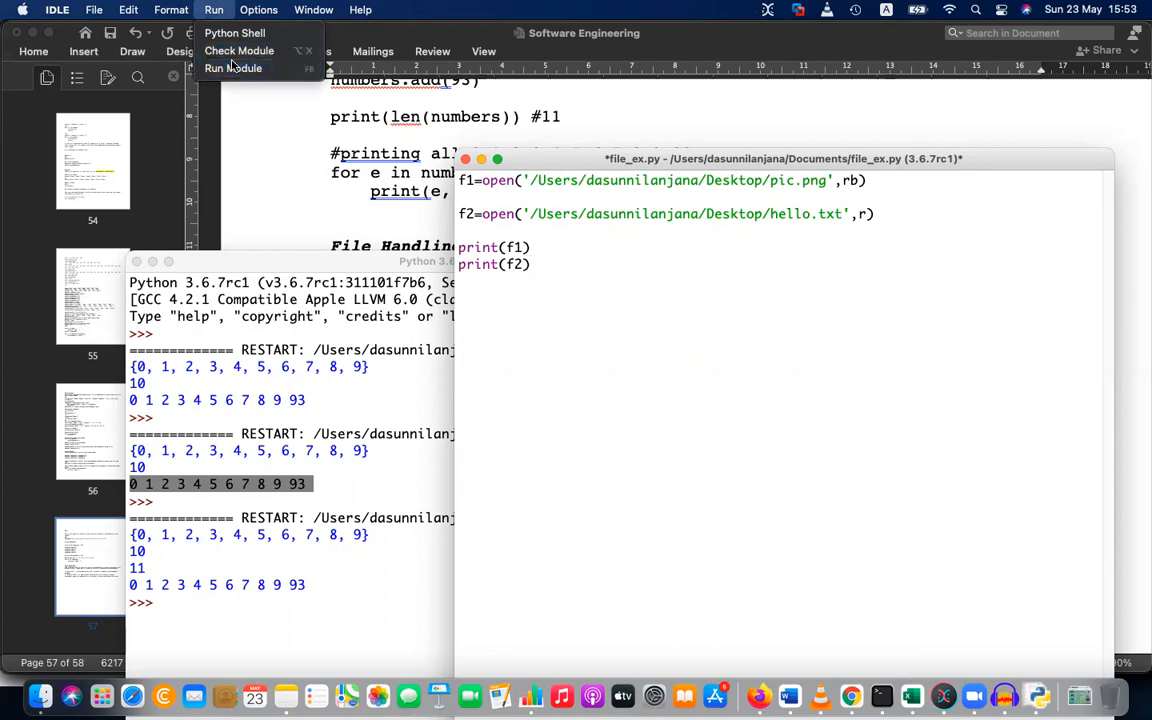
# Save and run file_ex.py, getting a NameError traceback on rb at line 1
pyautogui.click(232, 68)
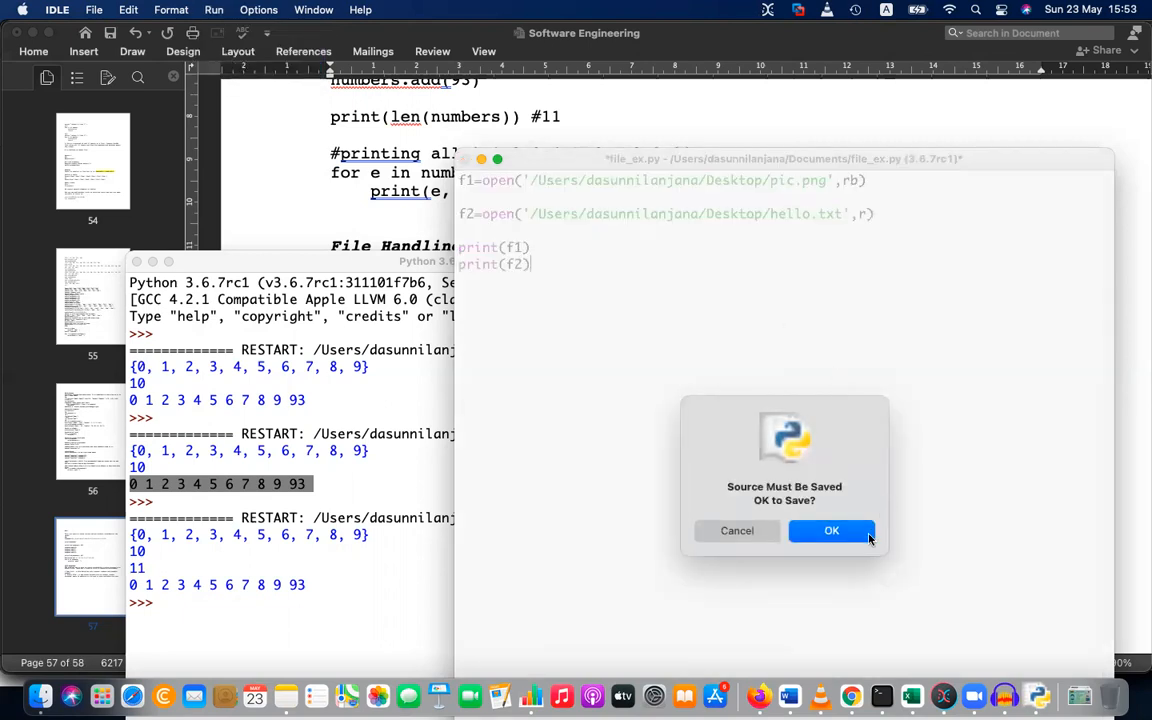
pyautogui.click(832, 530)
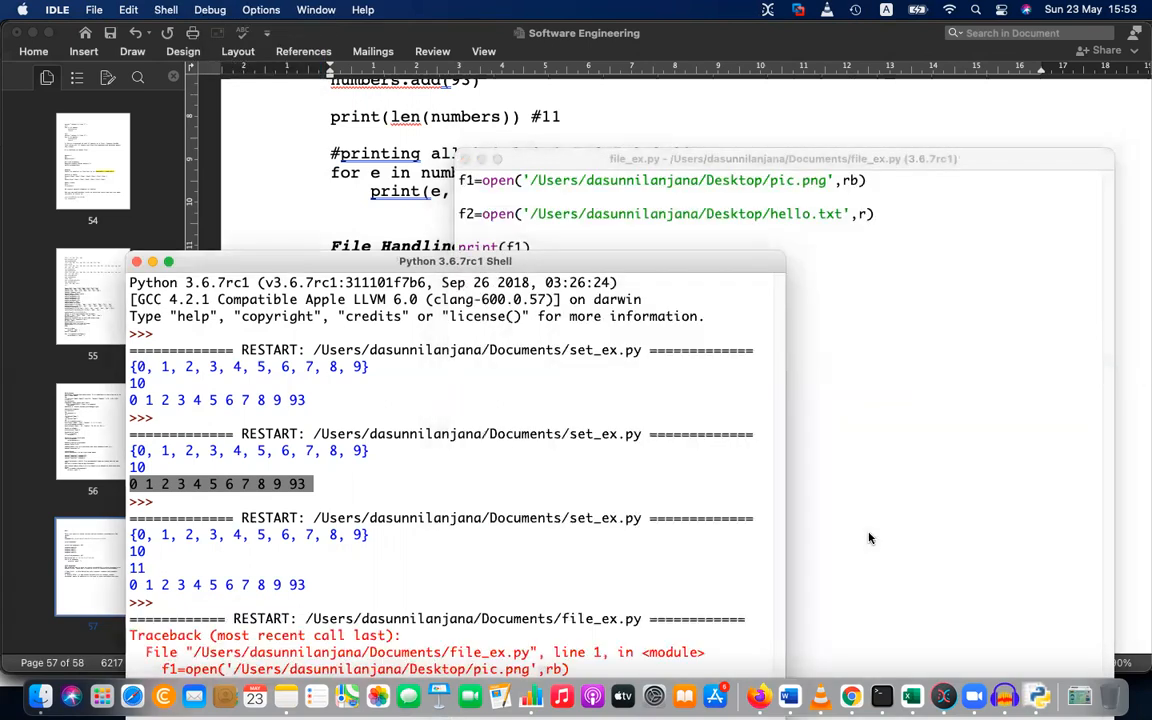
pyautogui.moveTo(658, 266)
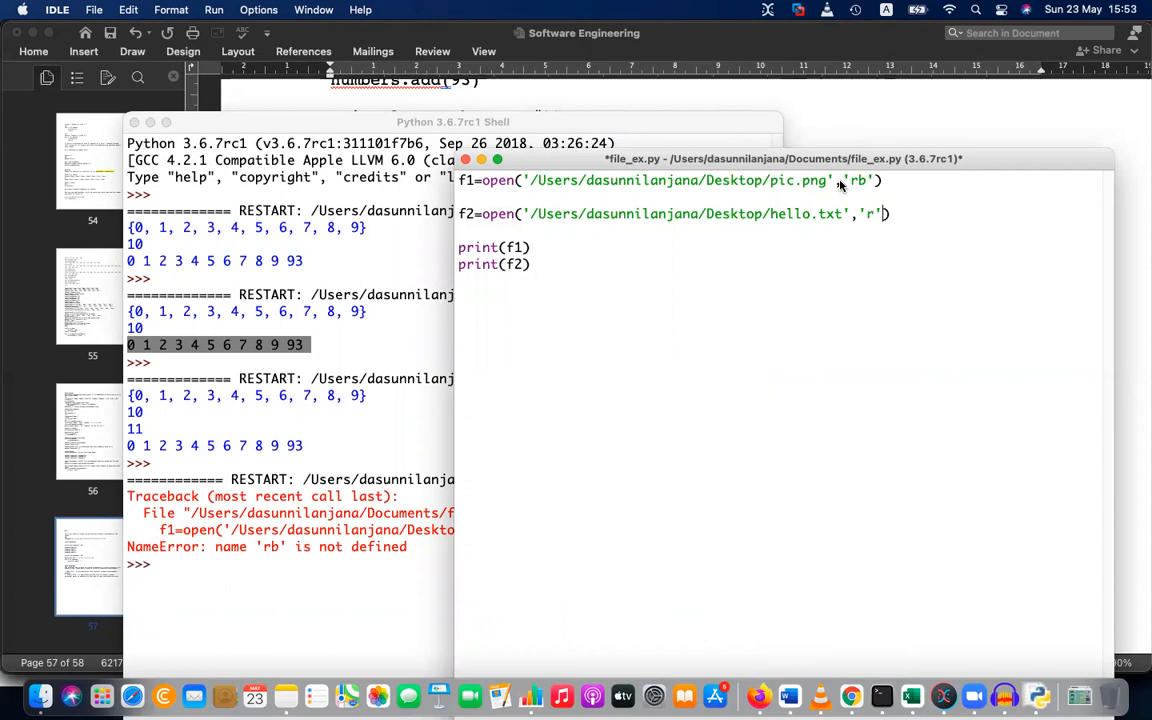
# Save and rerun the script, printing a BufferedReader for pic.png and TextIOWrapper for hello.txt
pyautogui.click(212, 8)
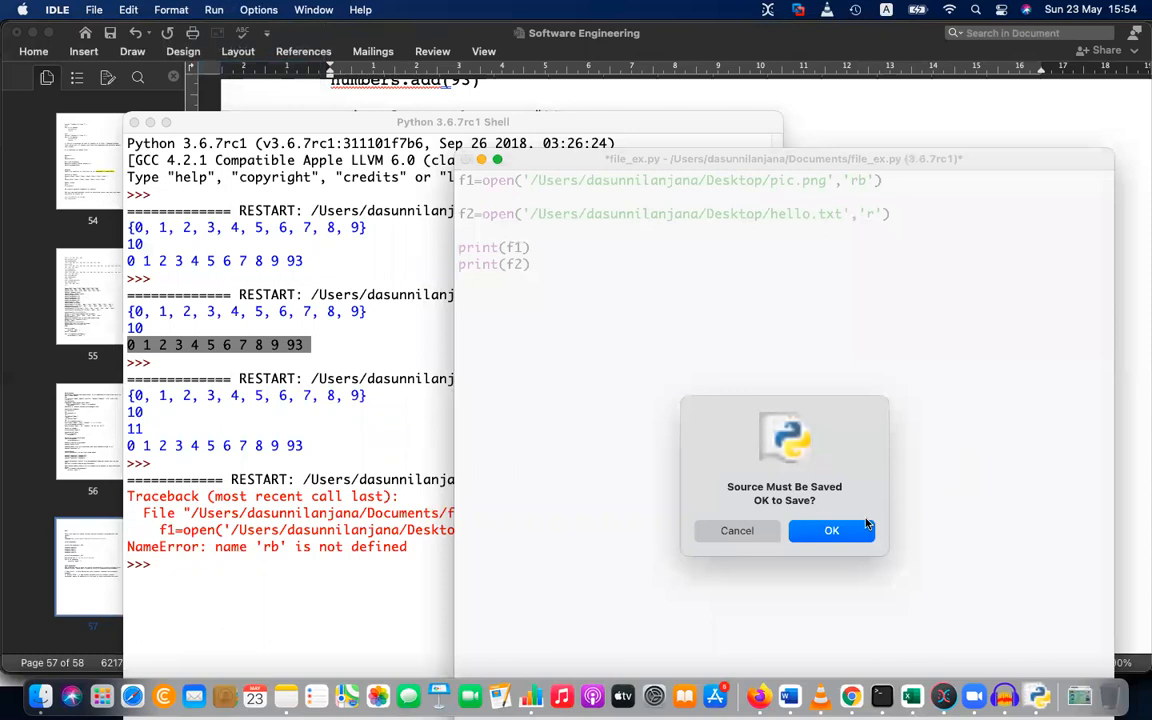
pyautogui.click(832, 530)
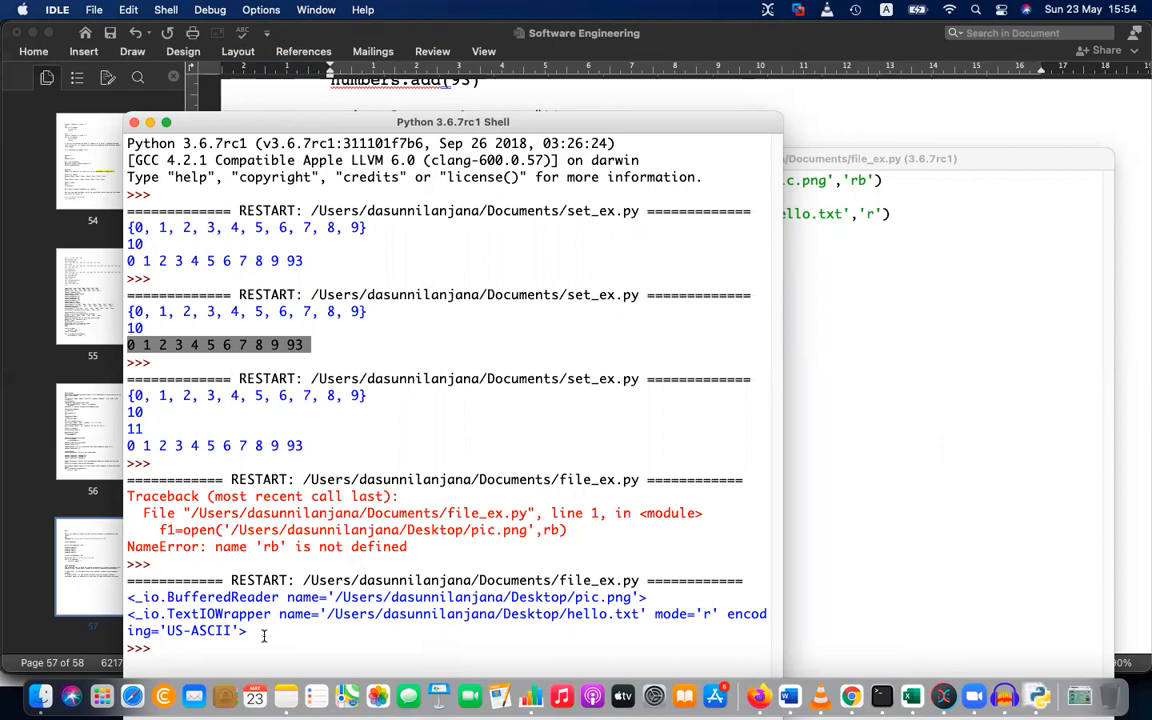
pyautogui.moveTo(792, 500)
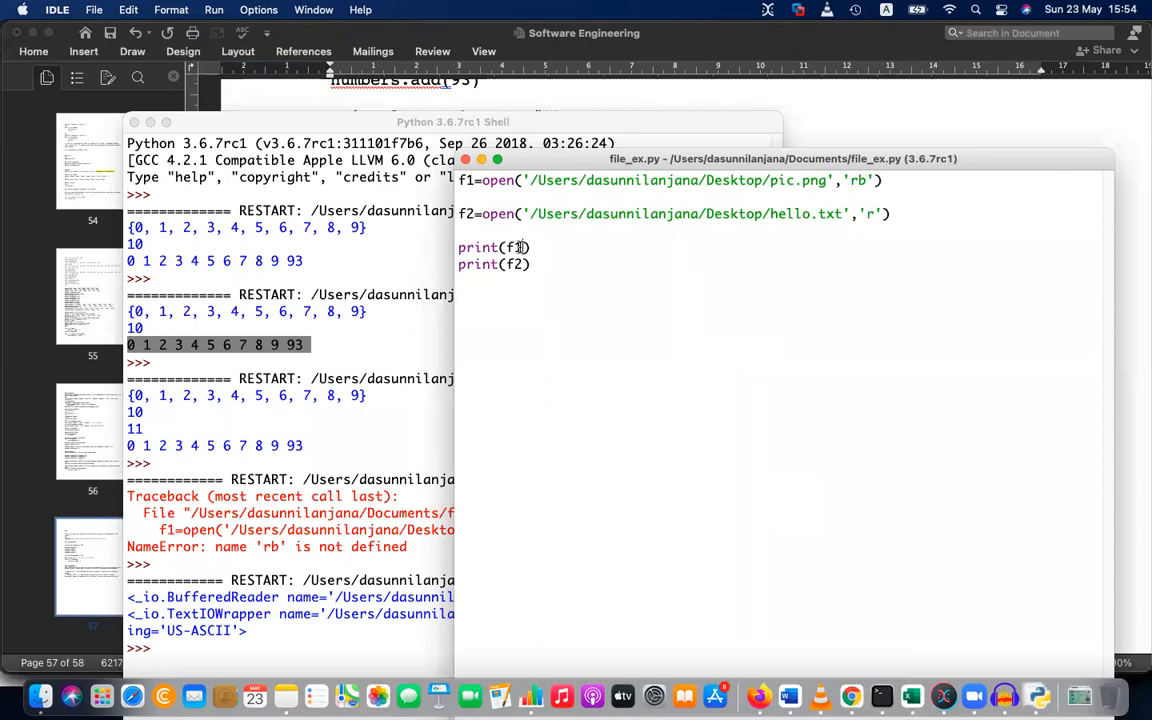
# Change the prints to f1.read() and f2.read() and rerun, yielding 279 squeezed lines
pyautogui.write('.read(')
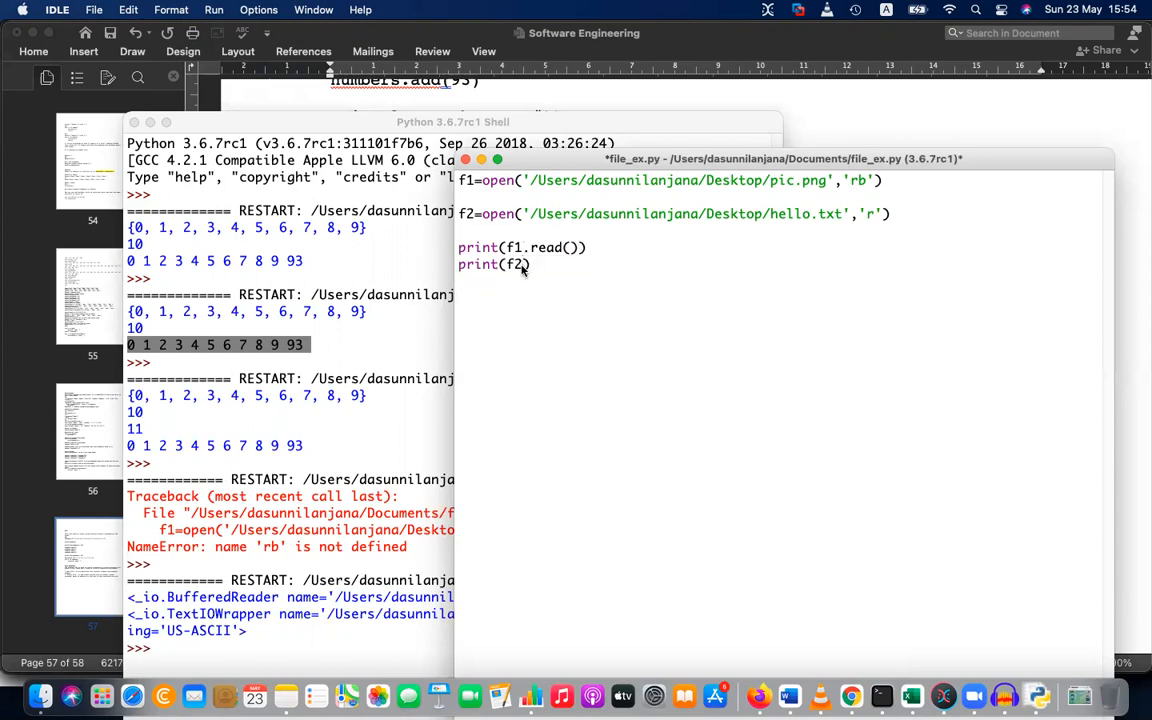
pyautogui.write('.read()')
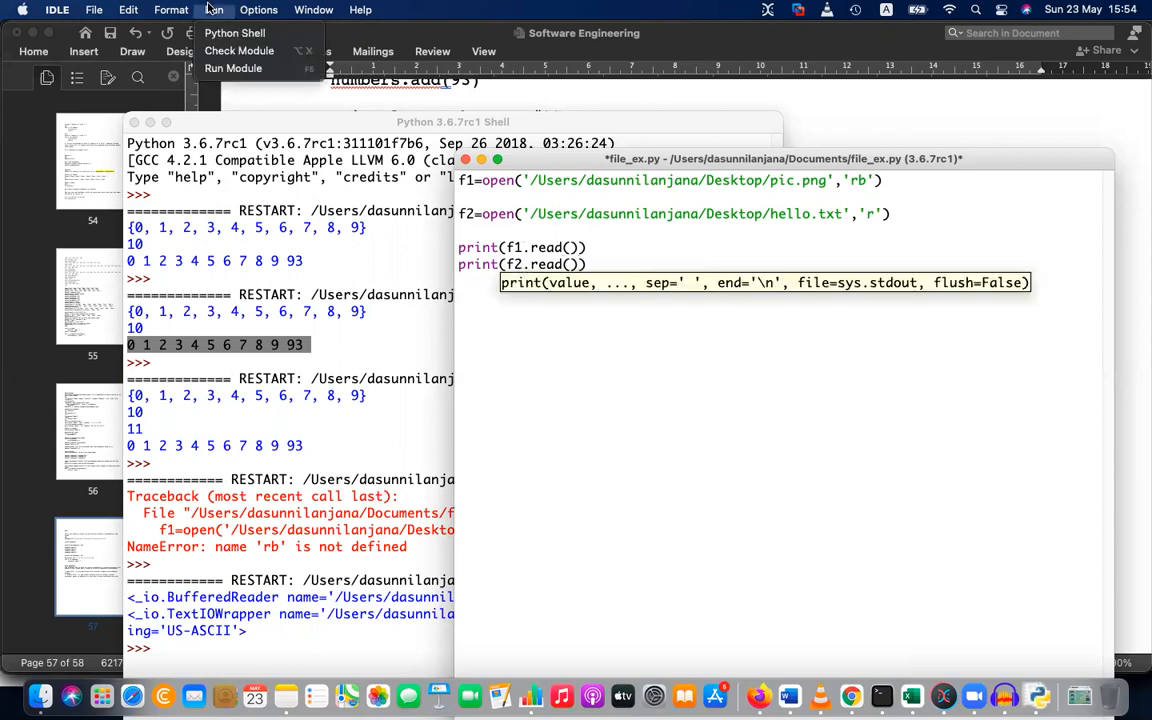
pyautogui.click(232, 68)
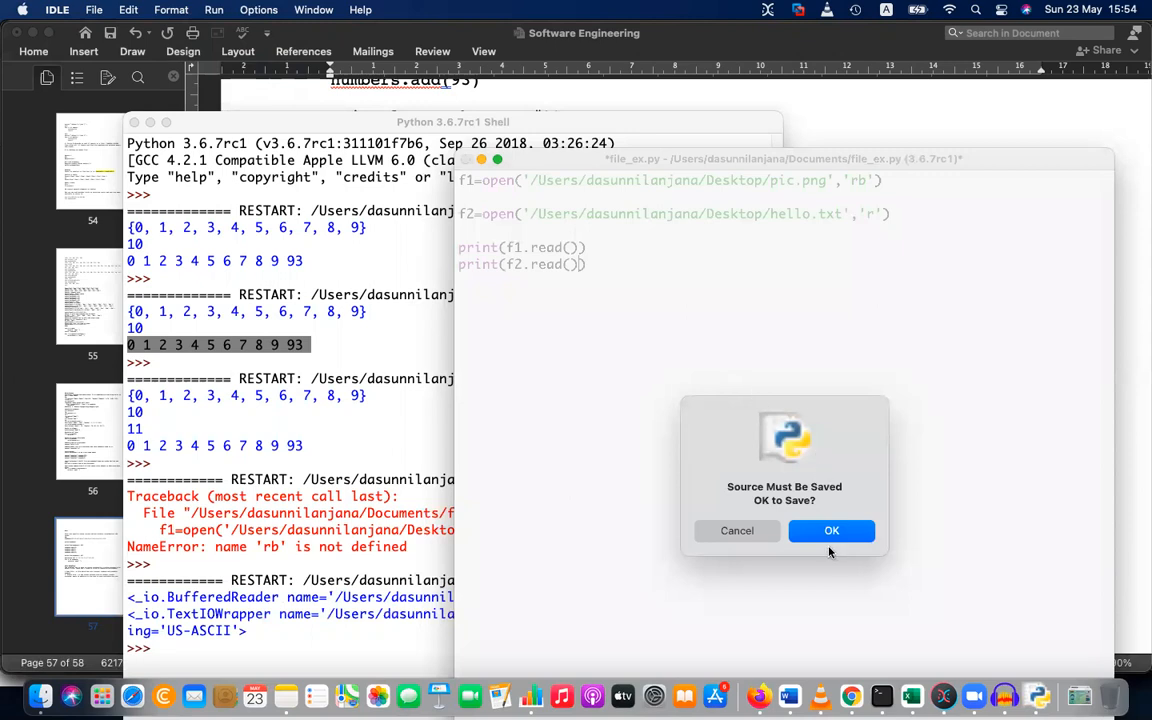
pyautogui.click(832, 530)
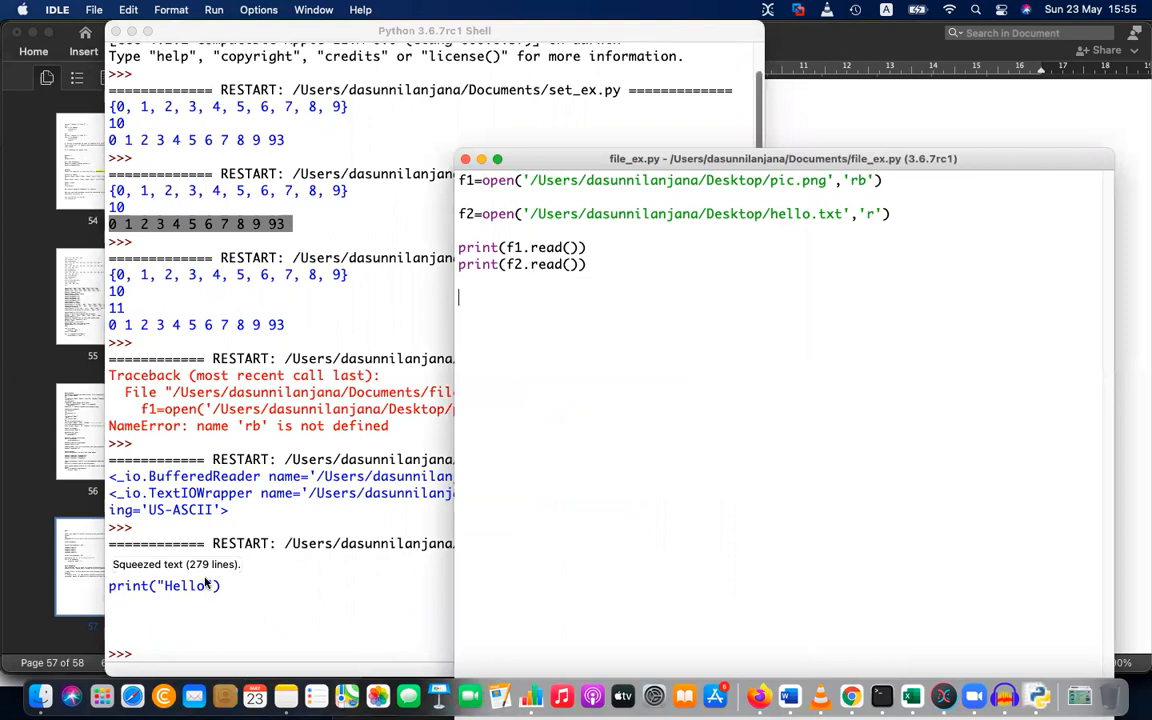
pyautogui.moveTo(552, 296)
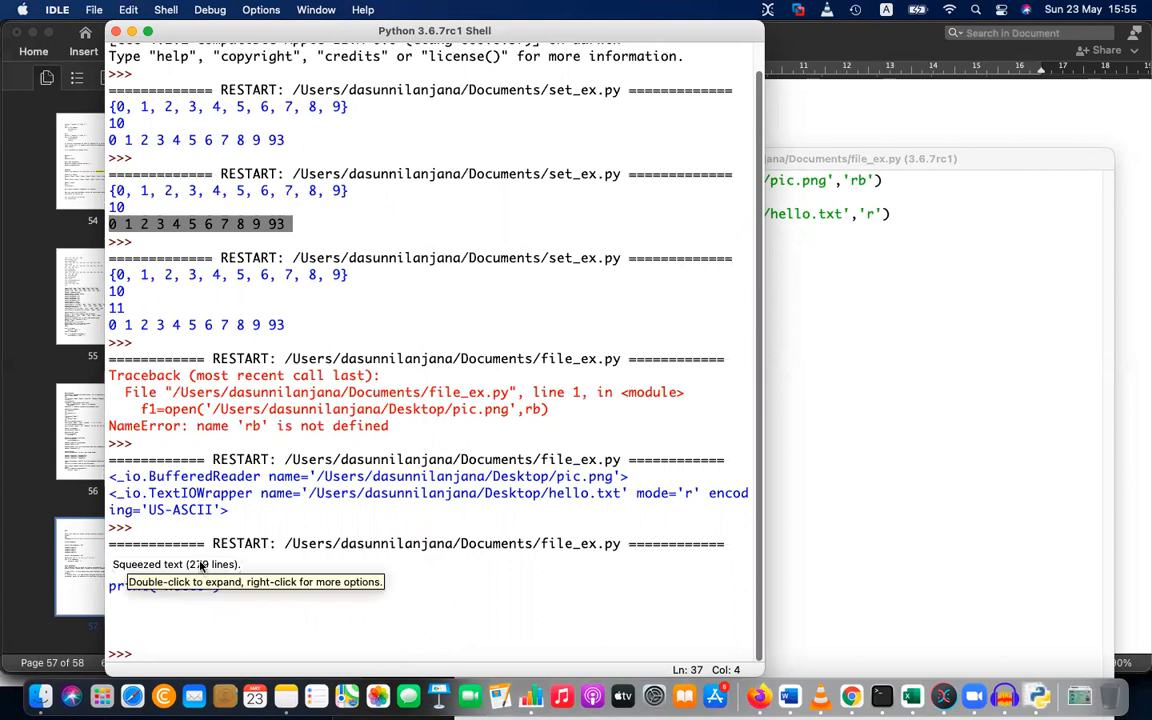
# Expand the squeezed shell output and scroll through pic.png's raw bytes to hello.txt's print("Hello")
pyautogui.doubleClick(176, 564)
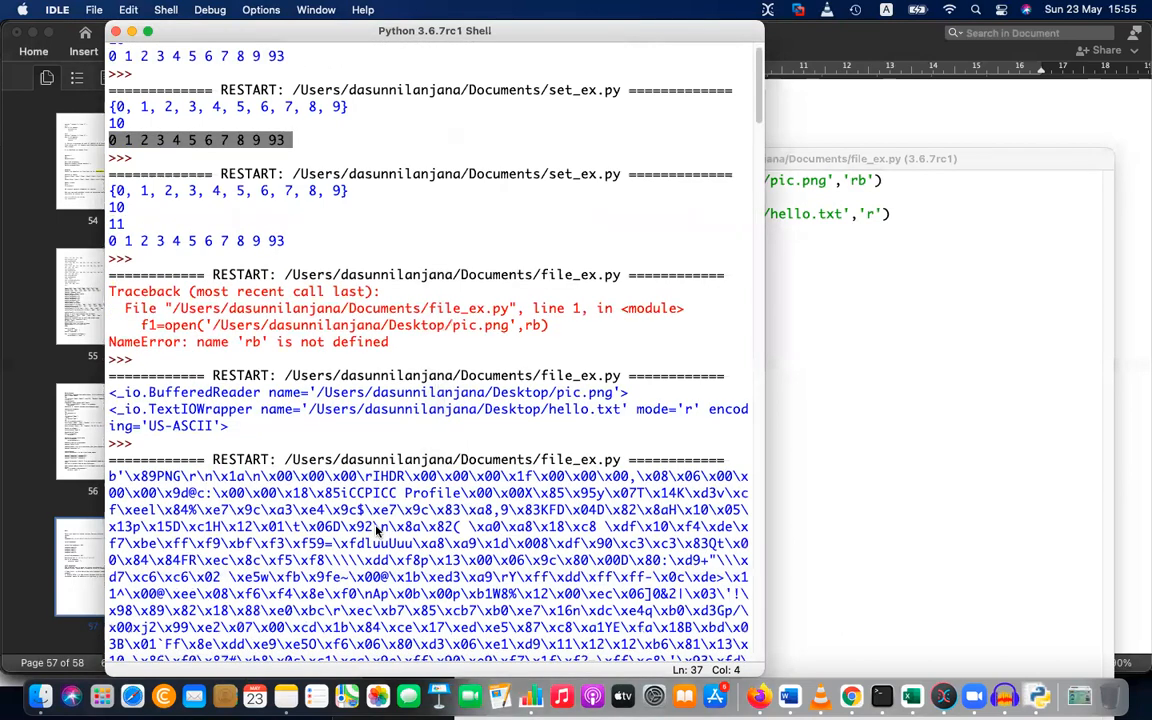
pyautogui.scroll(-3)
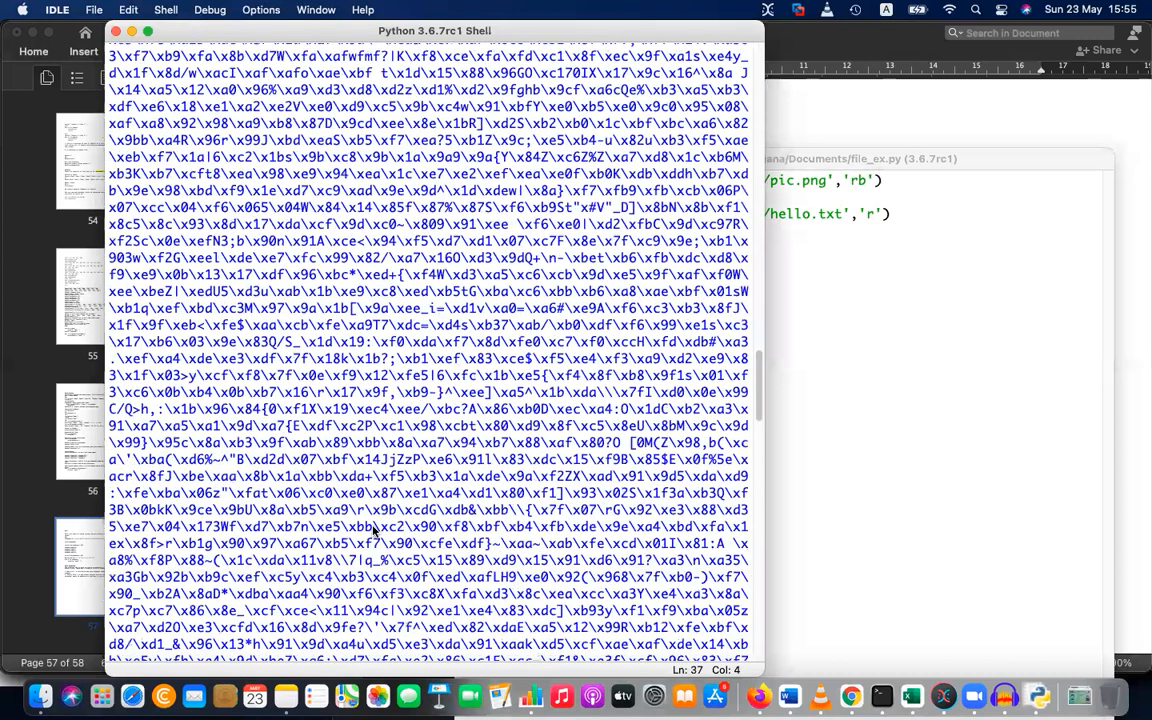
pyautogui.scroll(-3)
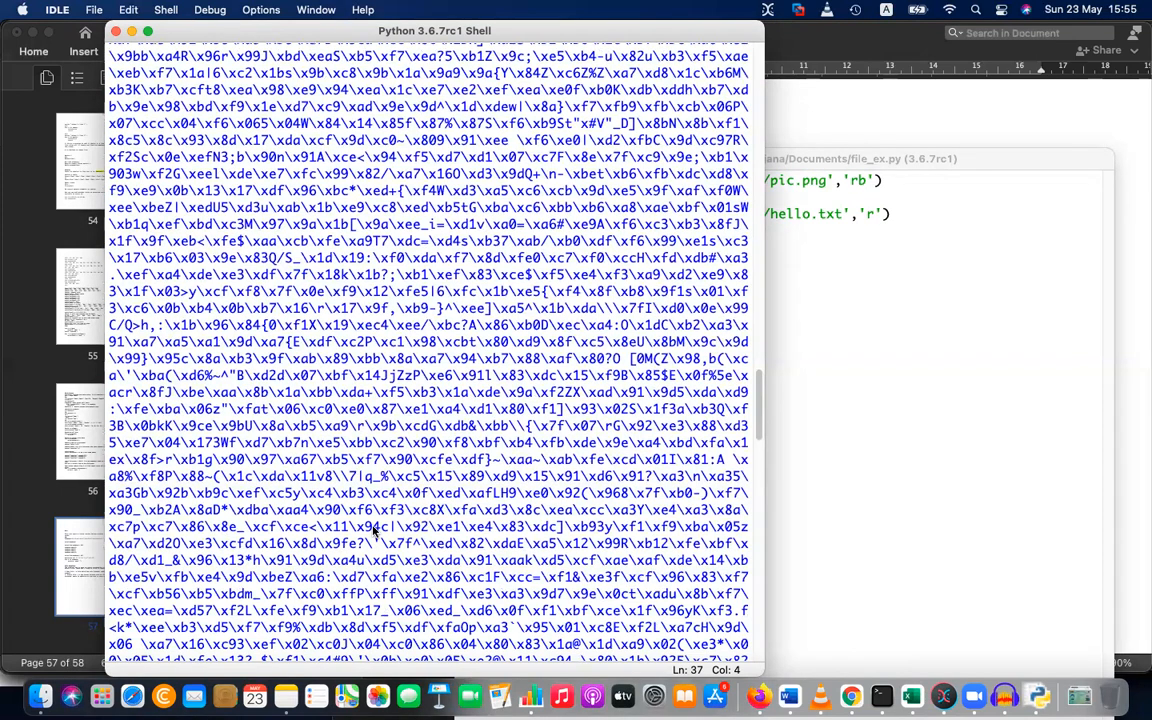
pyautogui.scroll(-3)
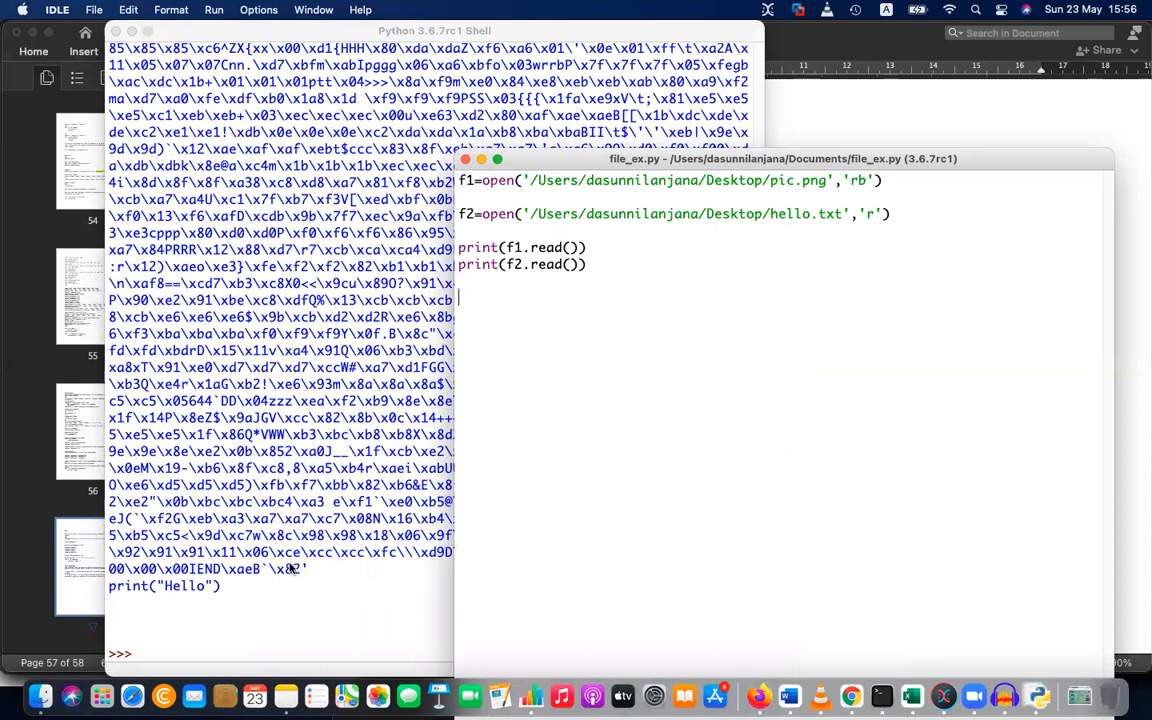
pyautogui.moveTo(308, 588)
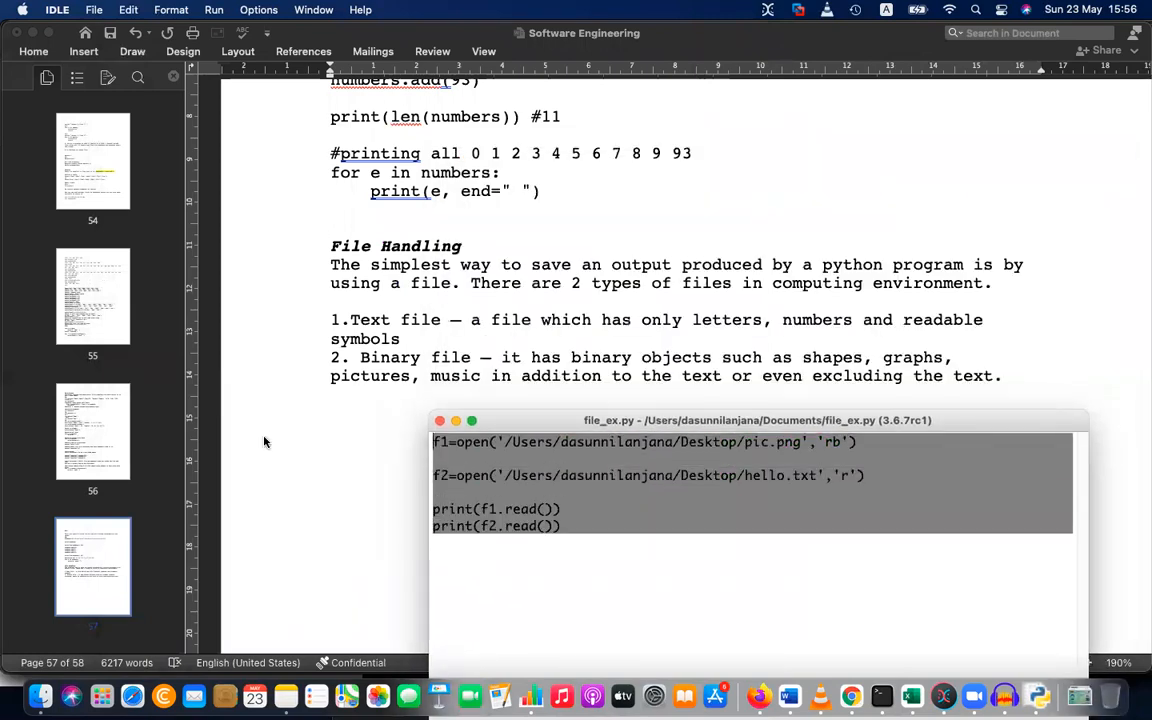
# Paste the f1=open('/Users/dasunnilanjana/Desktop/pic.png','rb') script lines below the Binary file paragraph
pyautogui.click(376, 396)
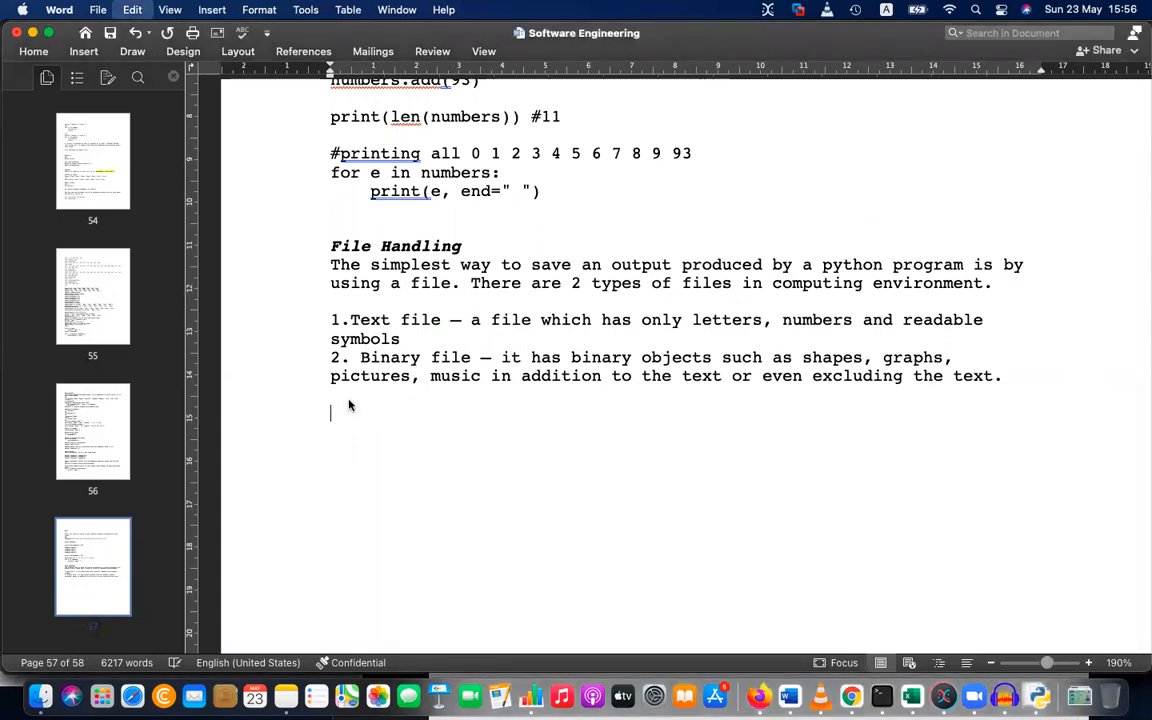
pyautogui.write("f1=open('/Users/dasunnilanjana/Desktop/pic.png','rb')")
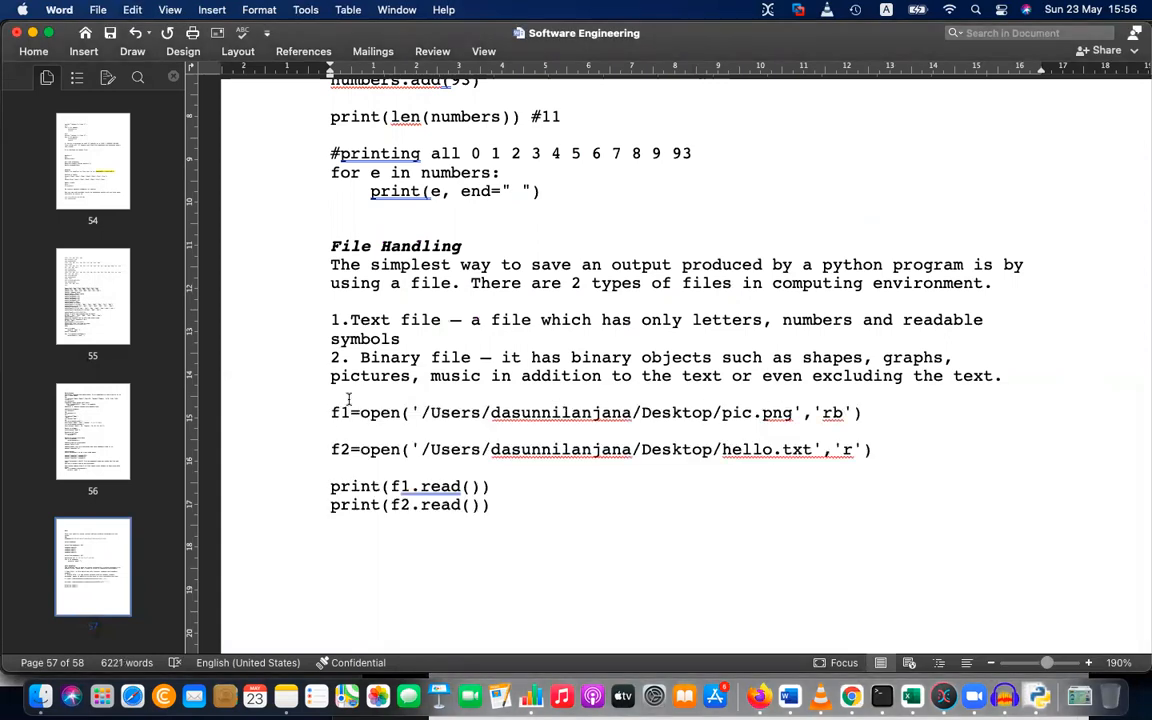